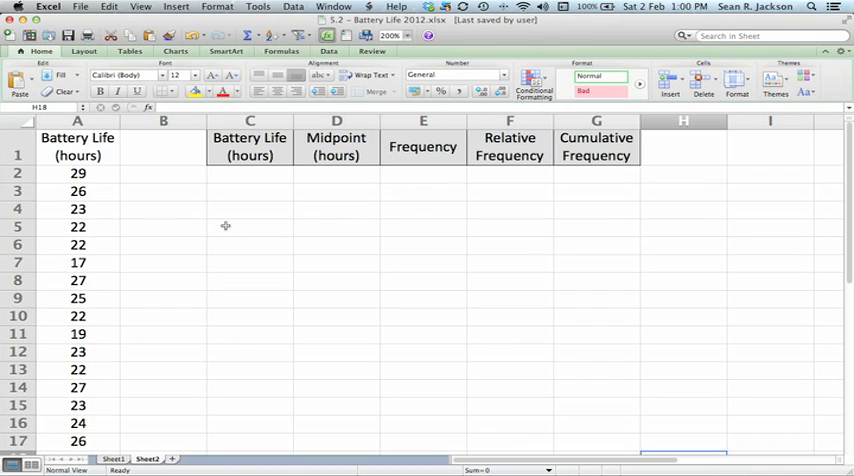
Label Max and Min below the data and compute the maximum, 29, with =MAX(A2:A17).
scroll("down", 3)
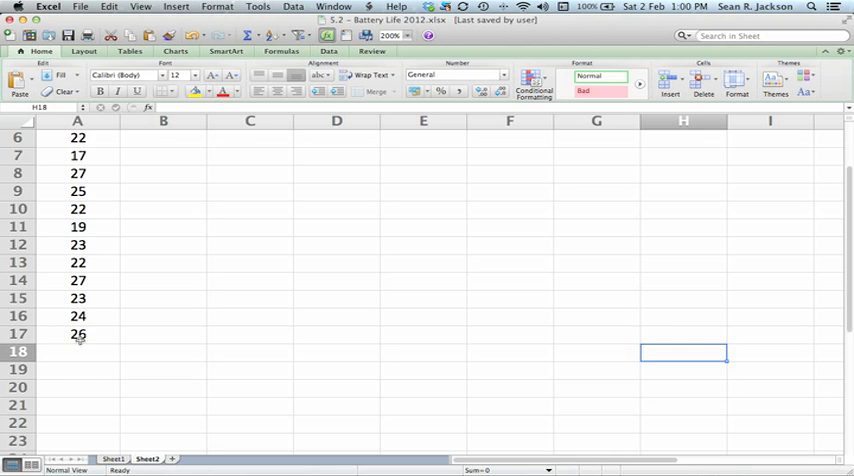
scroll("up", 3)
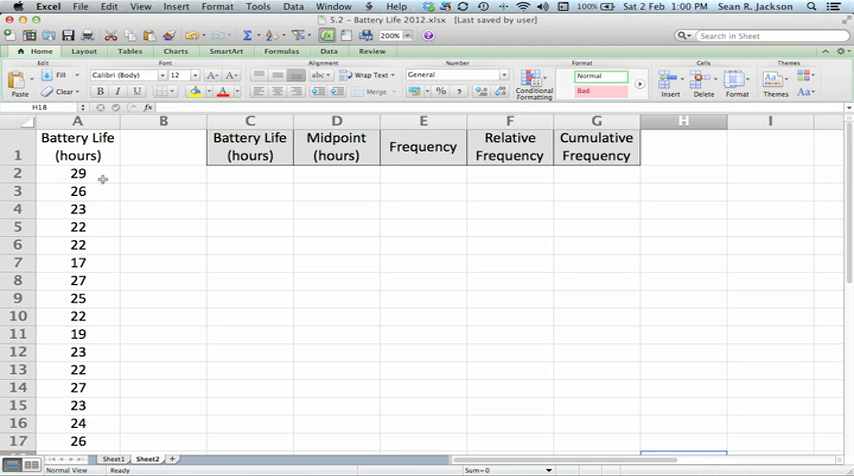
mouse_move(648, 156)
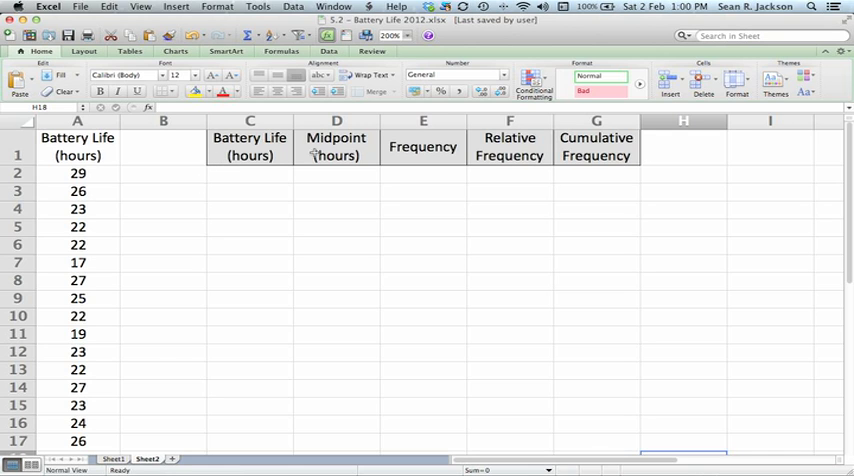
mouse_move(596, 148)
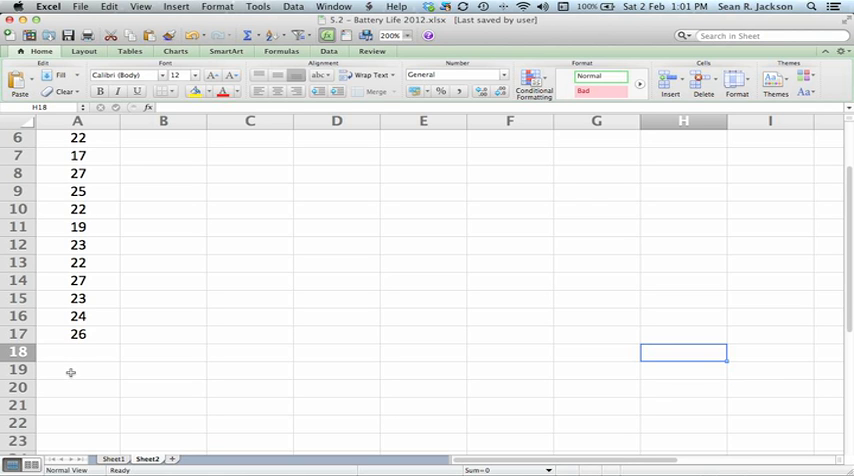
left_click(72, 372)
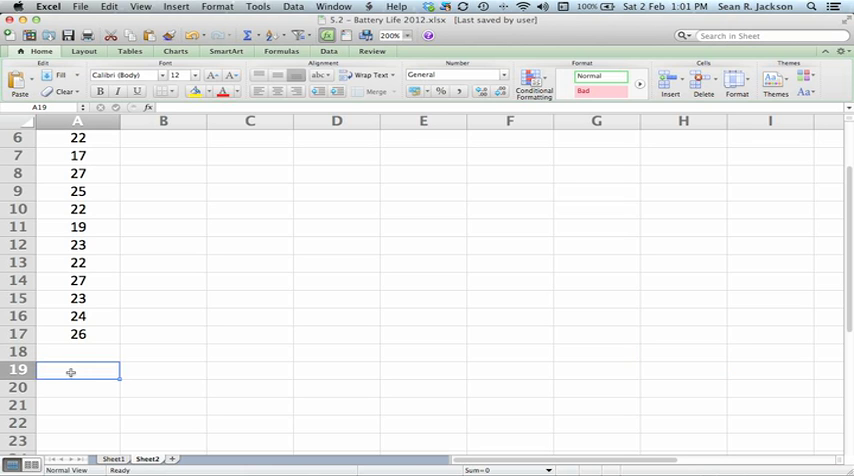
type("Max")
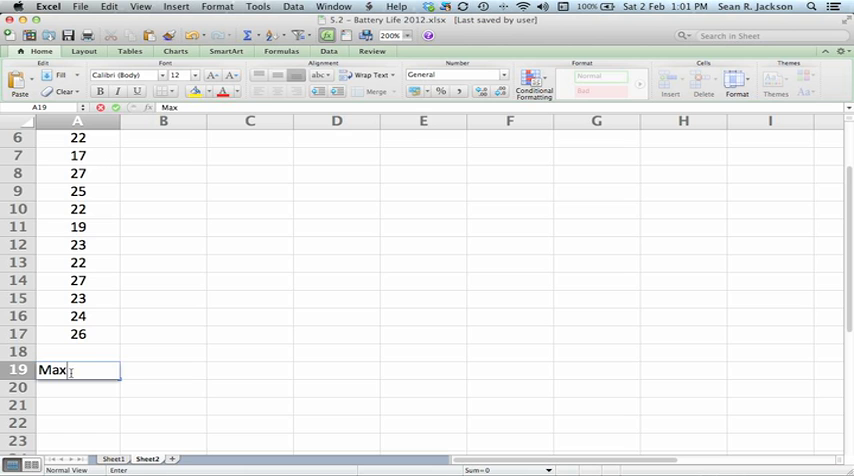
type("Min")
left_click(164, 370)
type("=")
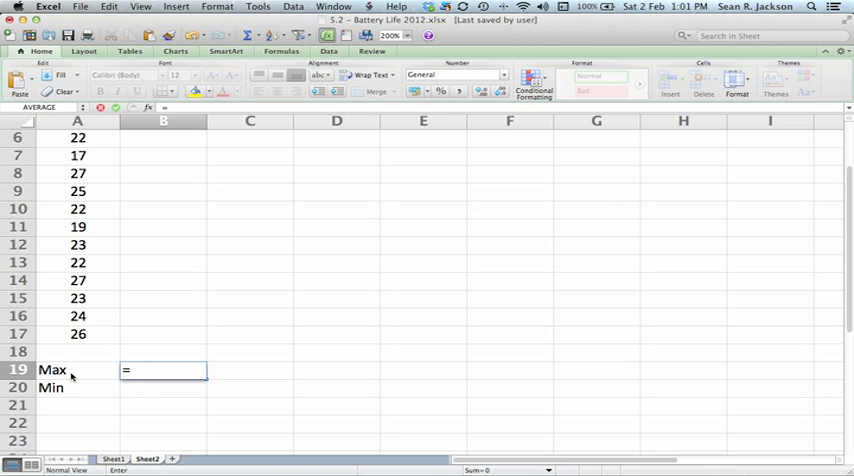
type("mATCH")
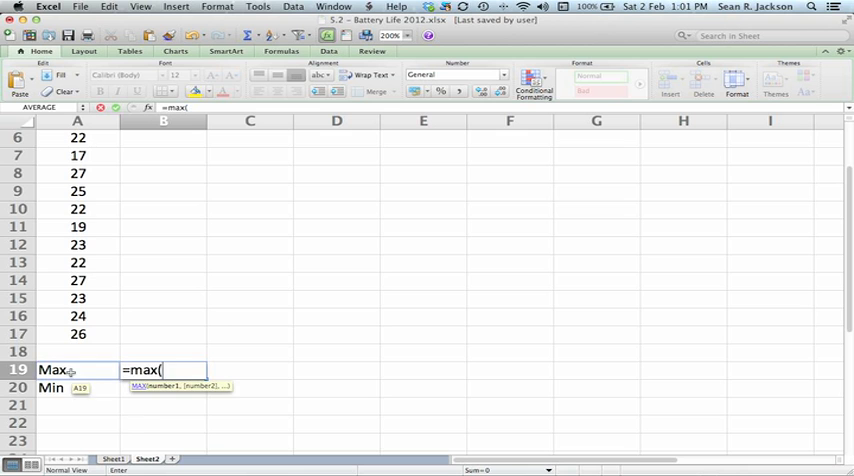
scroll("up", 3)
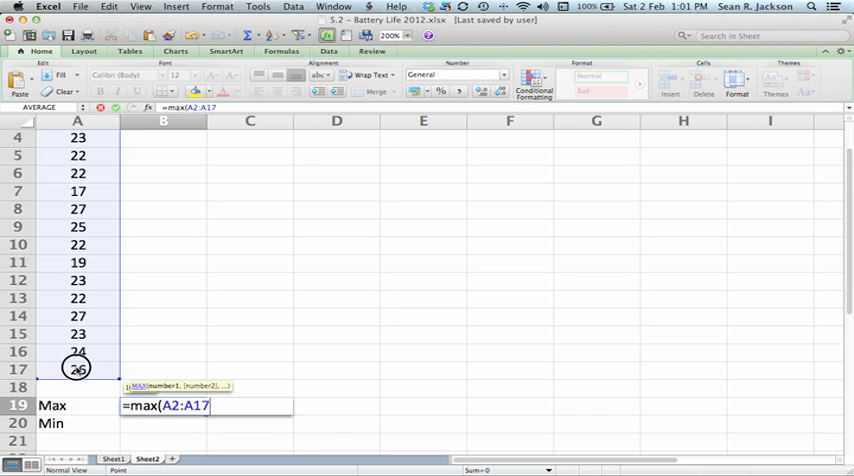
key("Return")
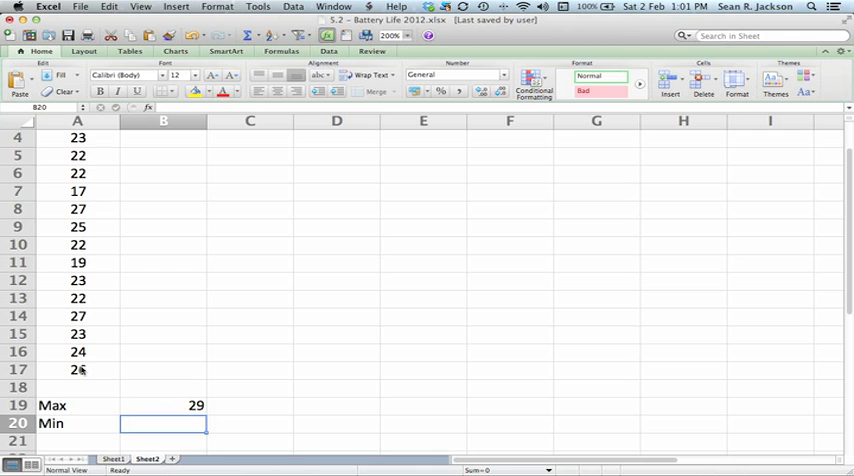
Compute the minimum, 17, with =MIN(A2:A17) and move to the Range label cell.
type("=mAX")
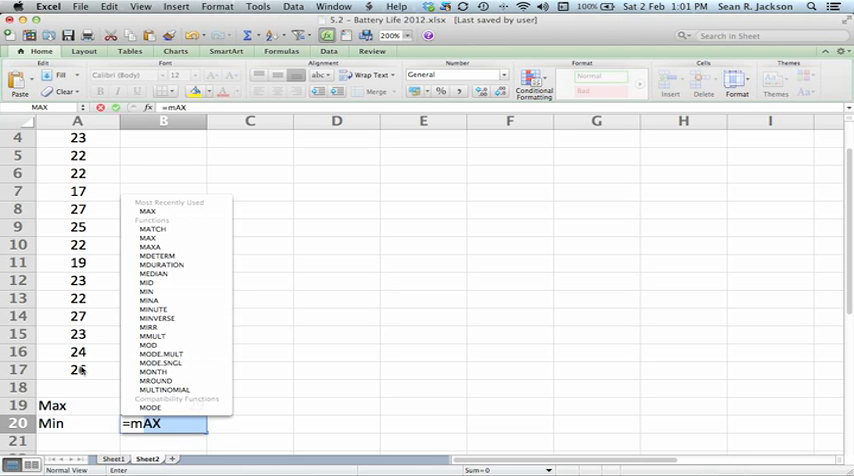
type("=min(A1:A17")
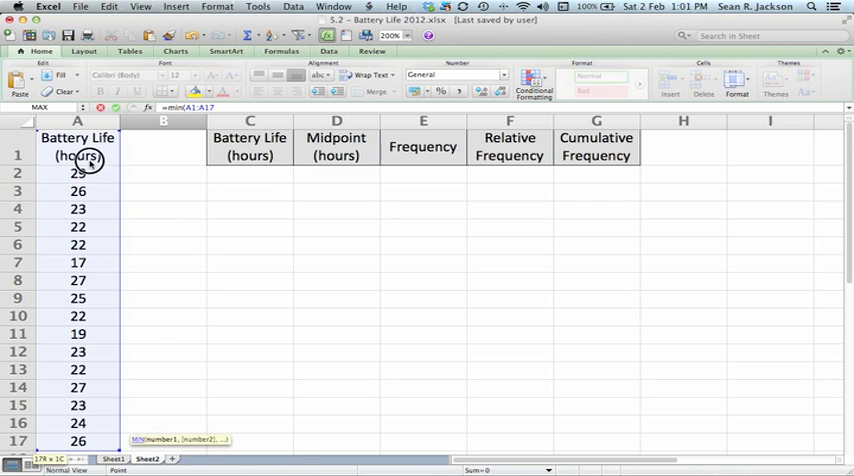
scroll("down", 3)
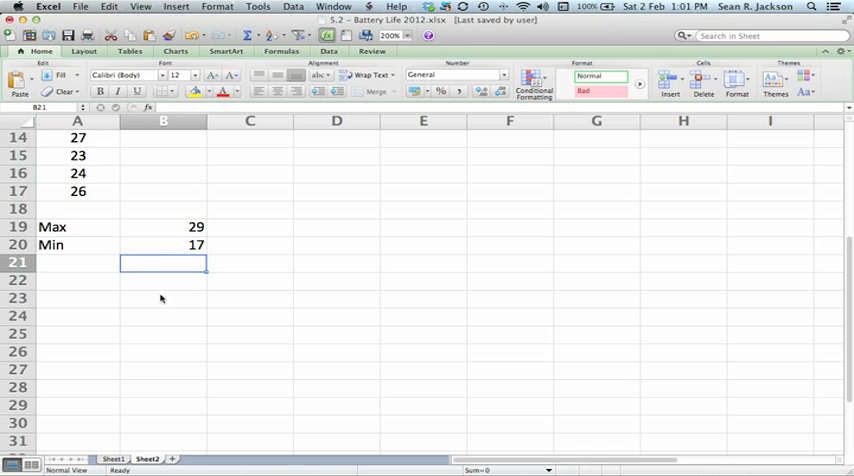
left_click(76, 262)
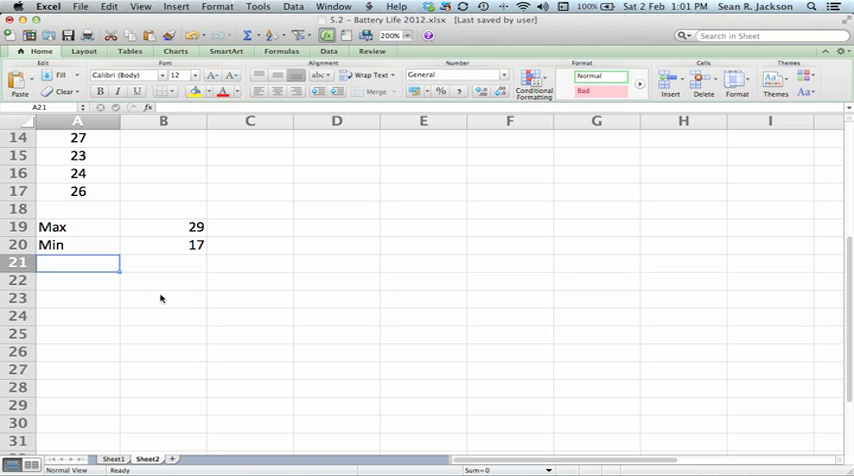
Label Range and compute it as =B19-B20, giving 12.
type("Range")
left_click(164, 262)
type("=")
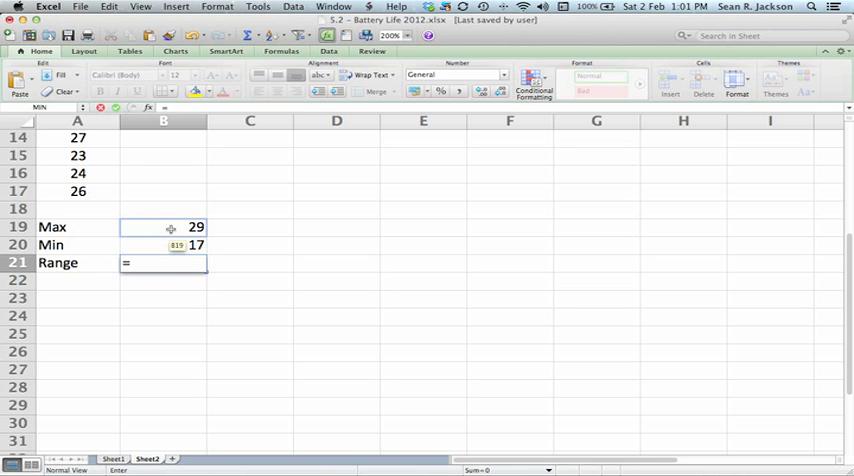
left_click(164, 228)
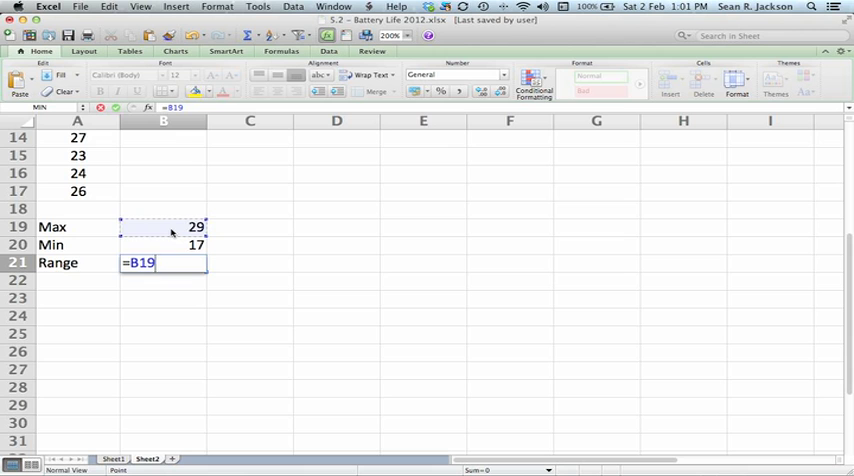
left_click(164, 244)
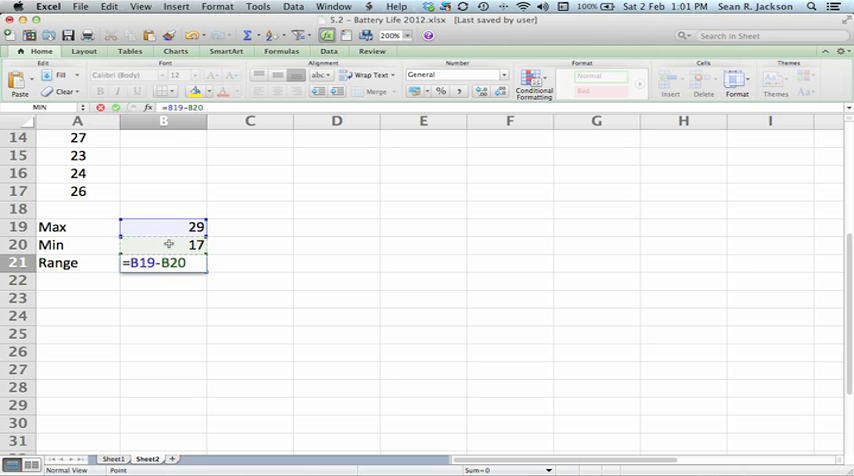
key("Return")
type("=")
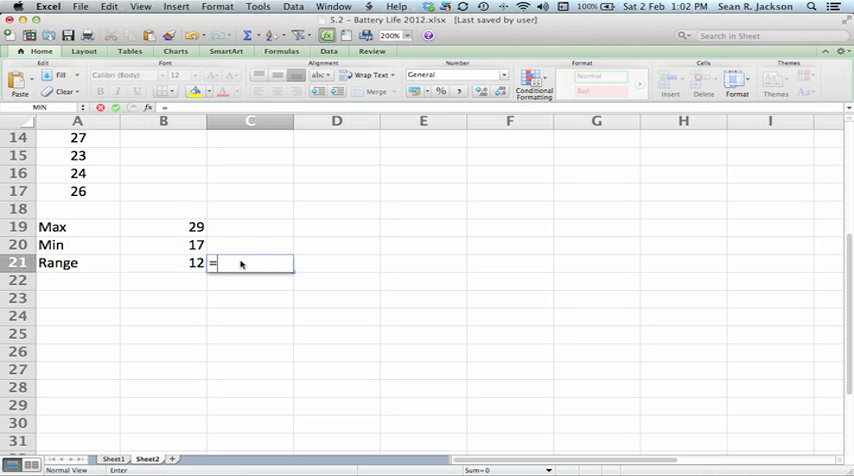
Enter =max(A2:A17)-min(A2:A17) beside the range, also giving 12.
type("max(A2:A17")
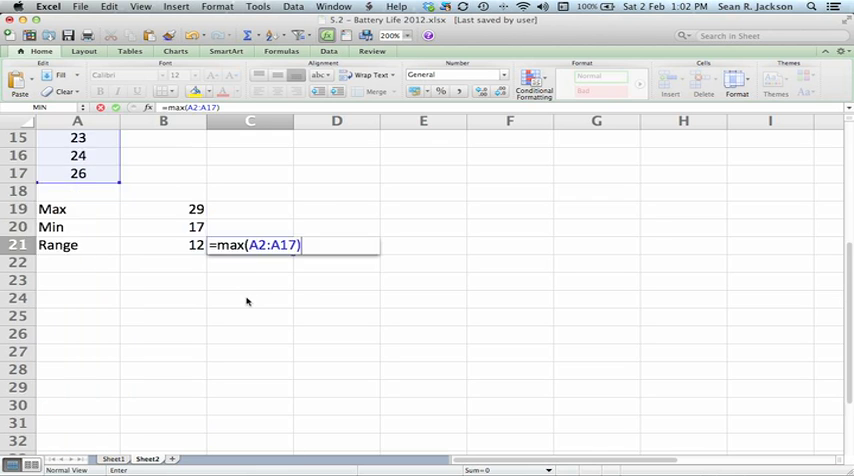
type("-")
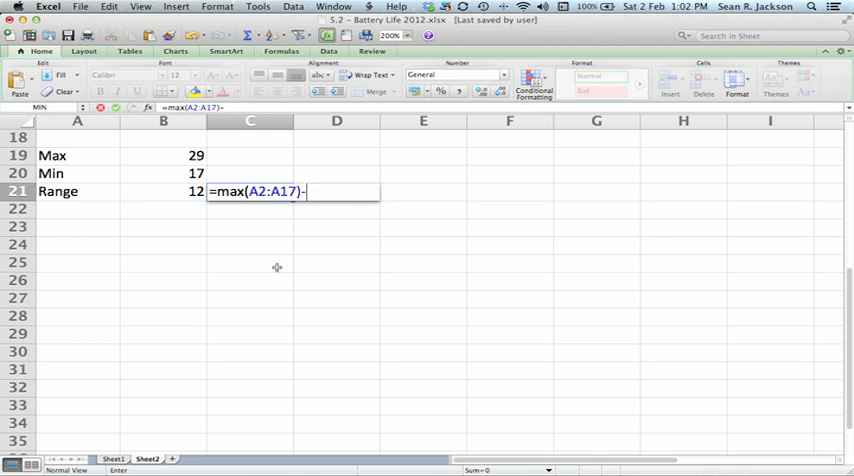
type("min(")
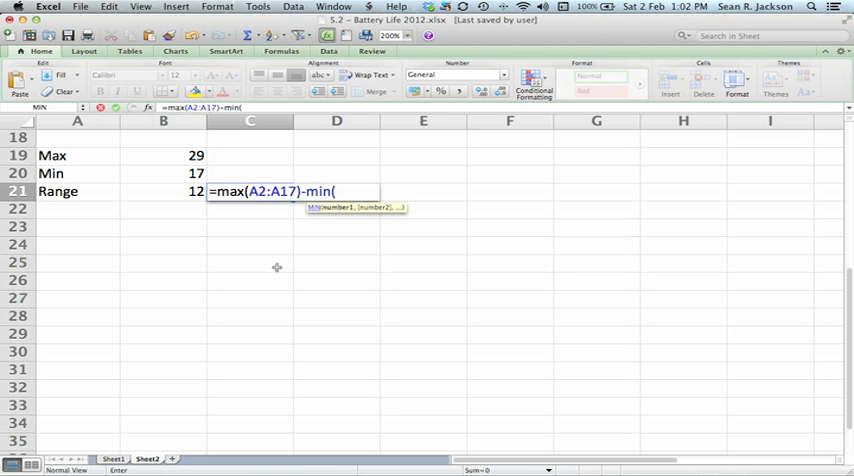
type("A2")
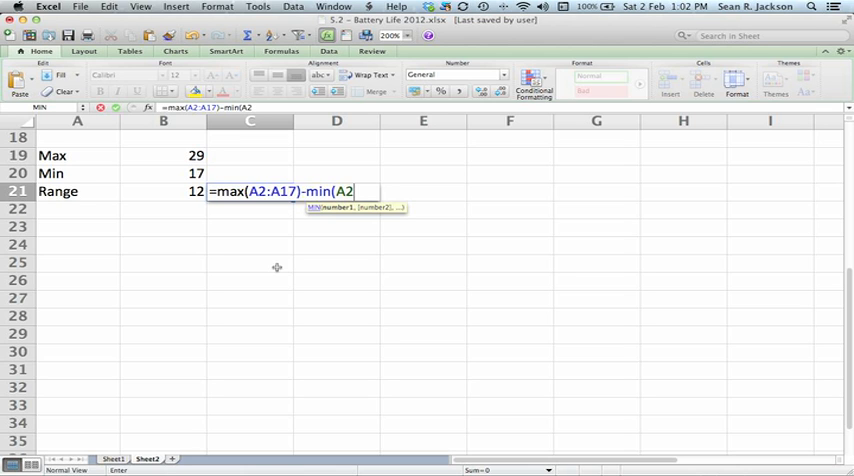
type(":A17")
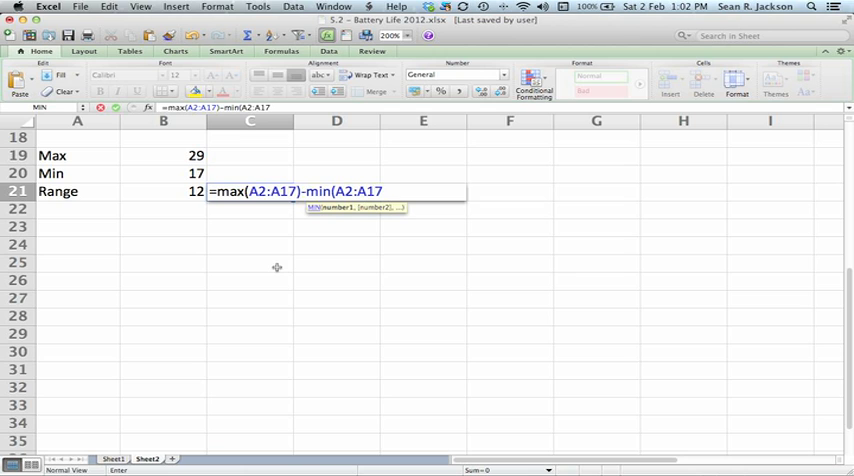
type(")")
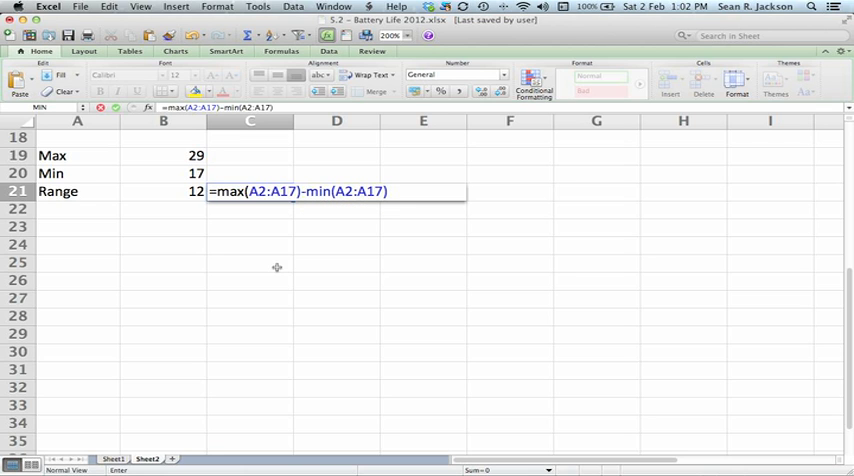
left_click(388, 192)
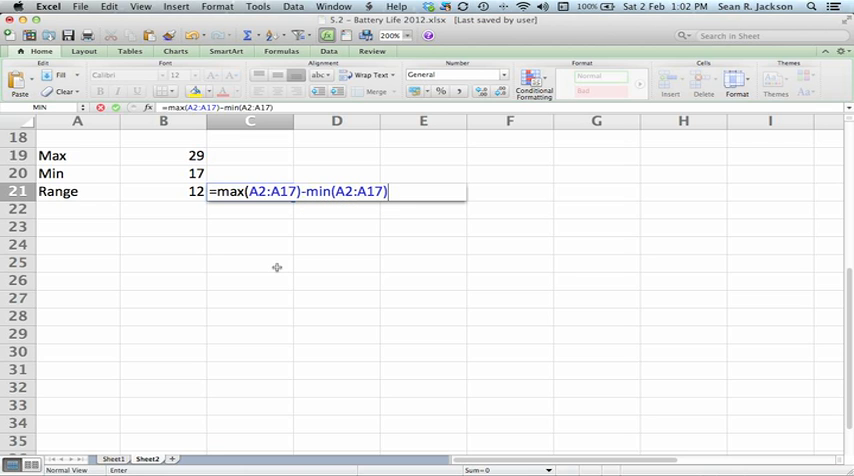
key("Return")
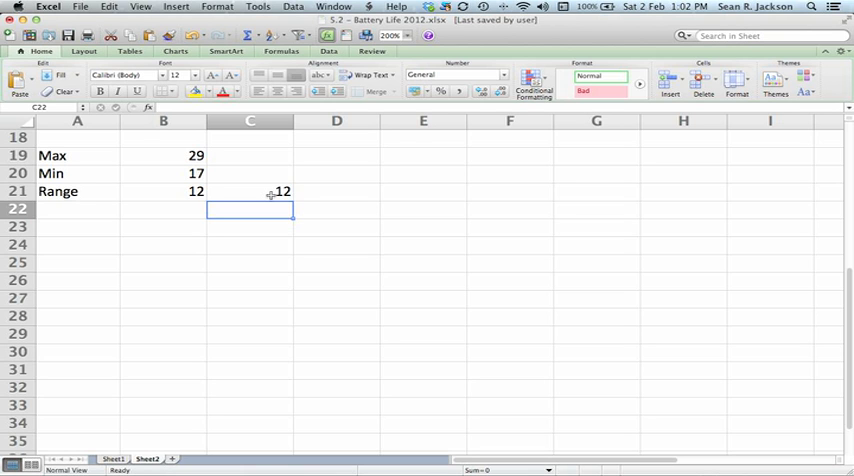
Remove the extra single-formula range result and return to the frequency table header row.
left_click(250, 192)
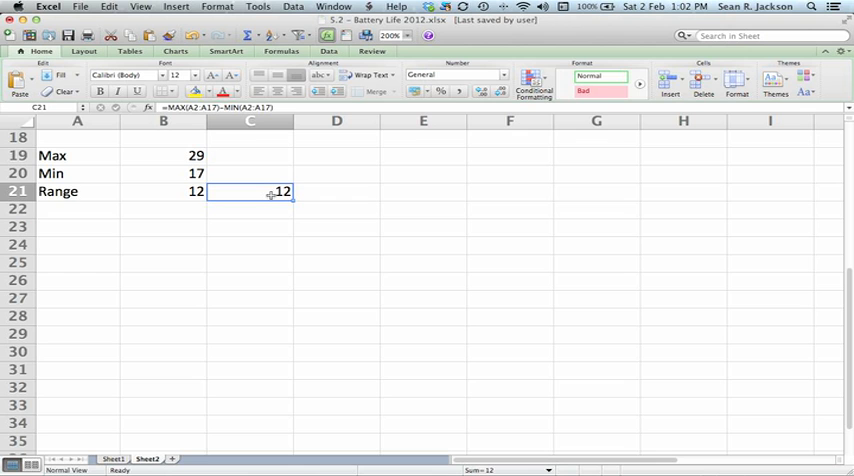
double_click(250, 192)
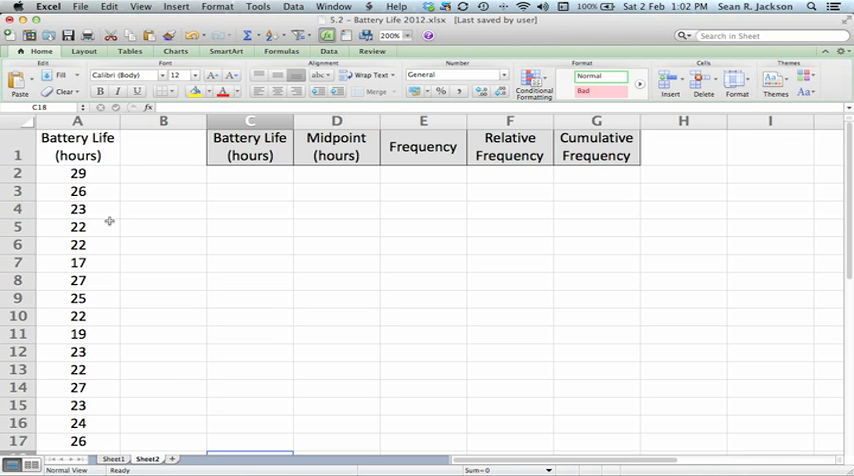
scroll("down", 3)
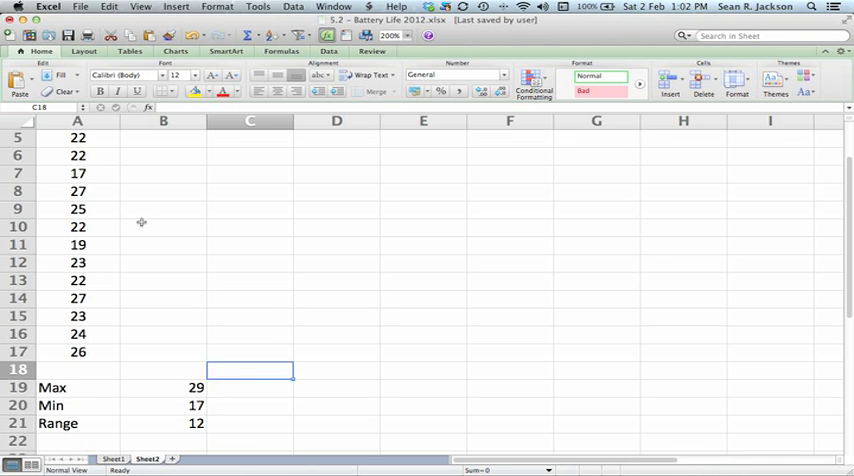
scroll("down", 3)
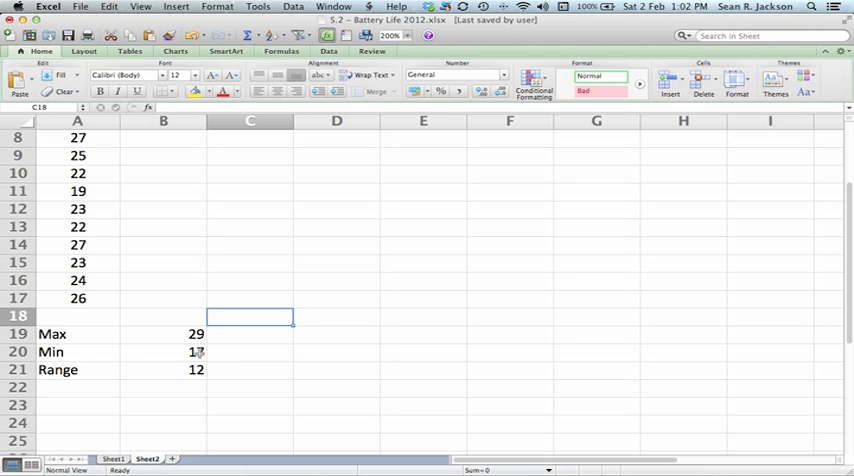
mouse_move(196, 352)
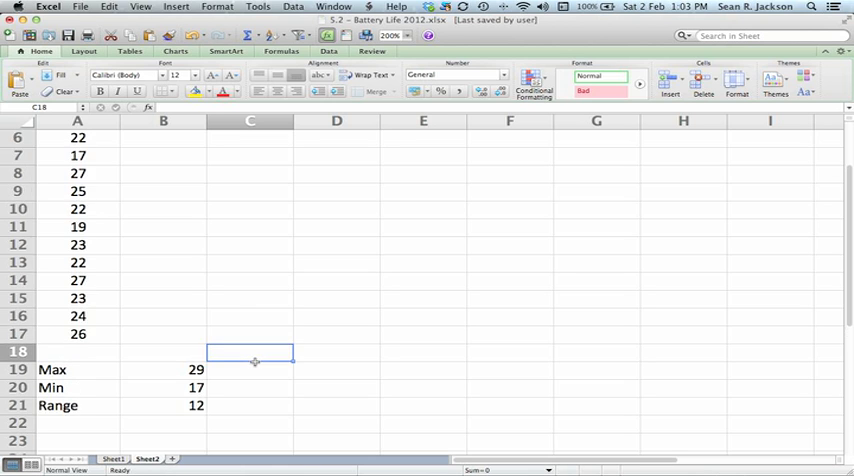
scroll("up", 3)
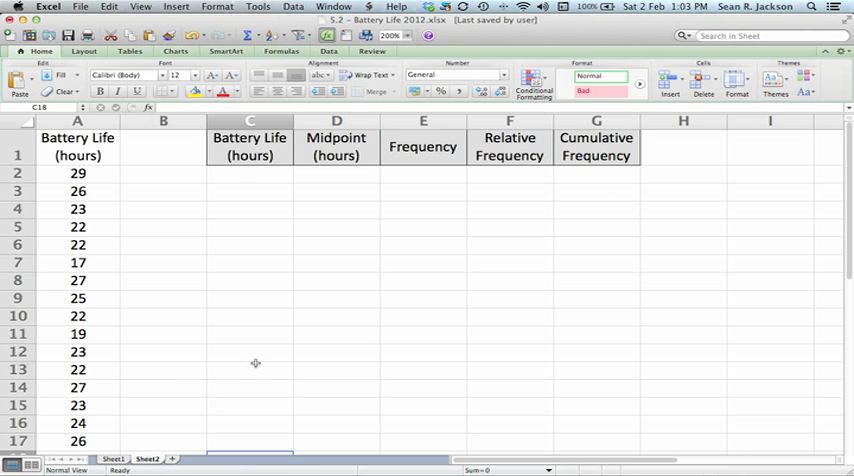
Enter the first classes 16.5 - 18.5, 18.5 - 20.5 and 20.5 - 22.5 under Battery Life.
left_click(252, 172)
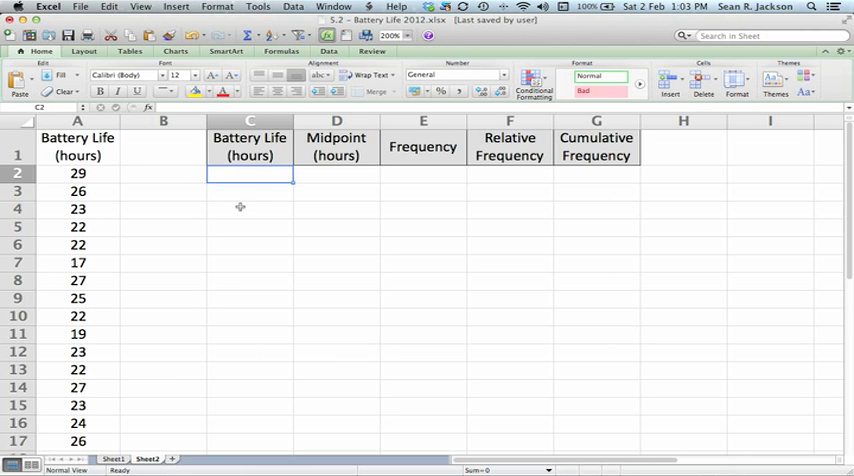
type("1")
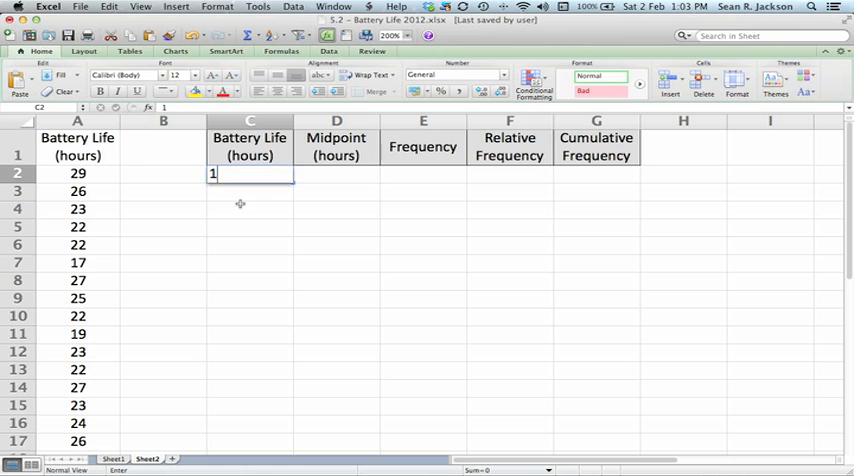
type("6.")
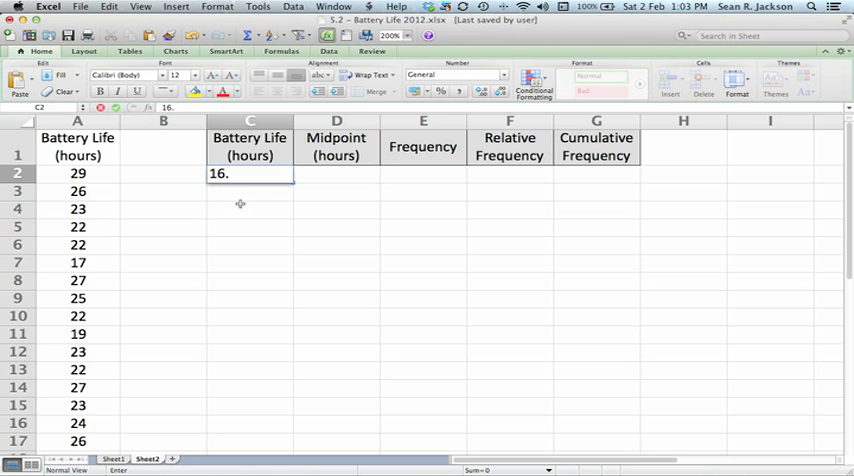
type("5")
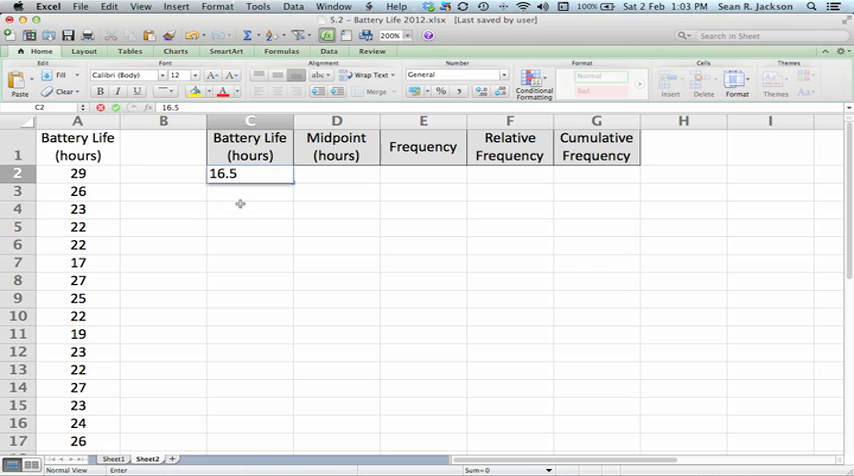
type("-")
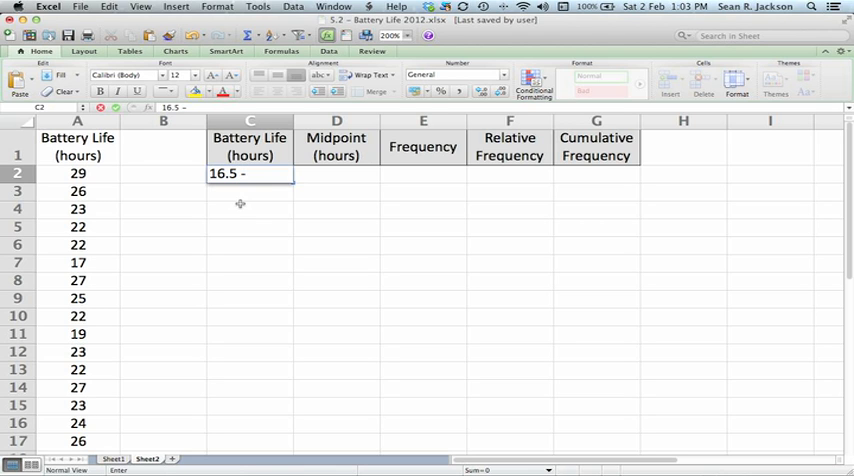
type("18")
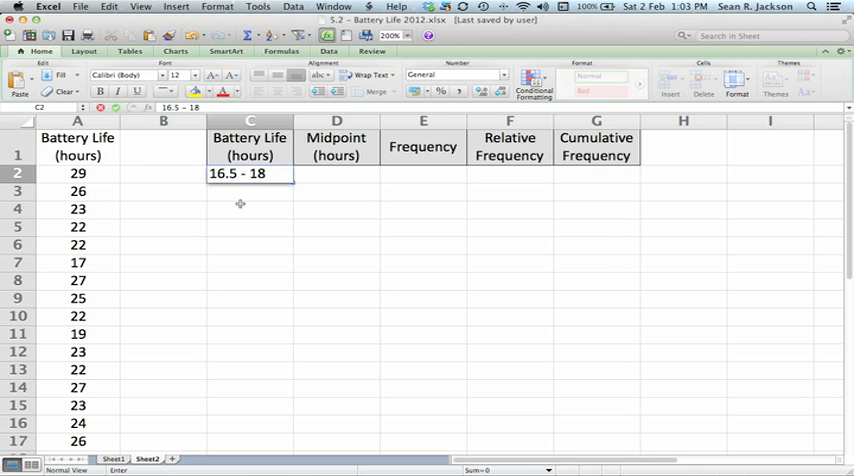
key("Return")
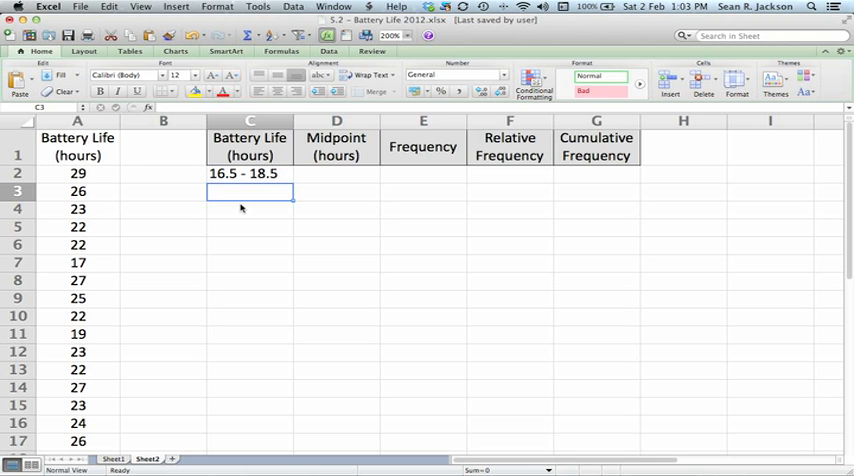
type("18.5 -")
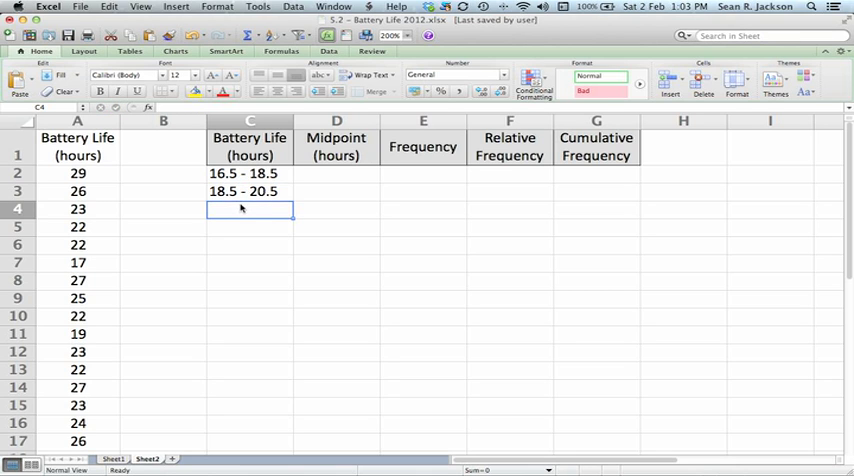
type("20.5 - 22.")
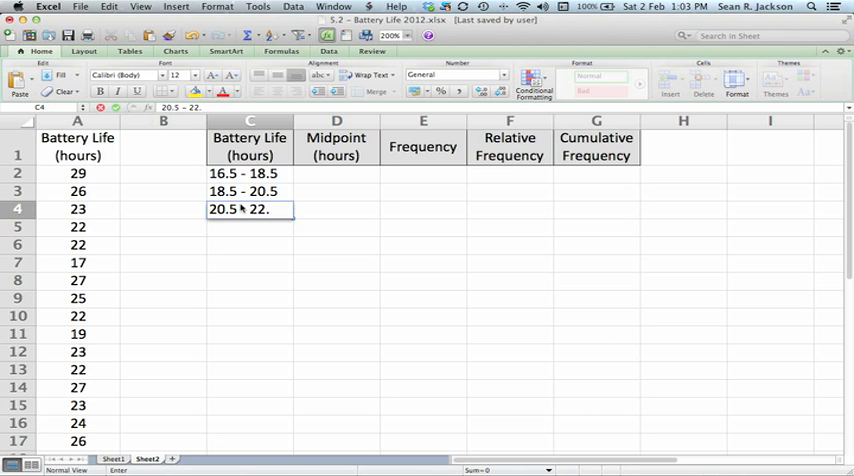
type("5")
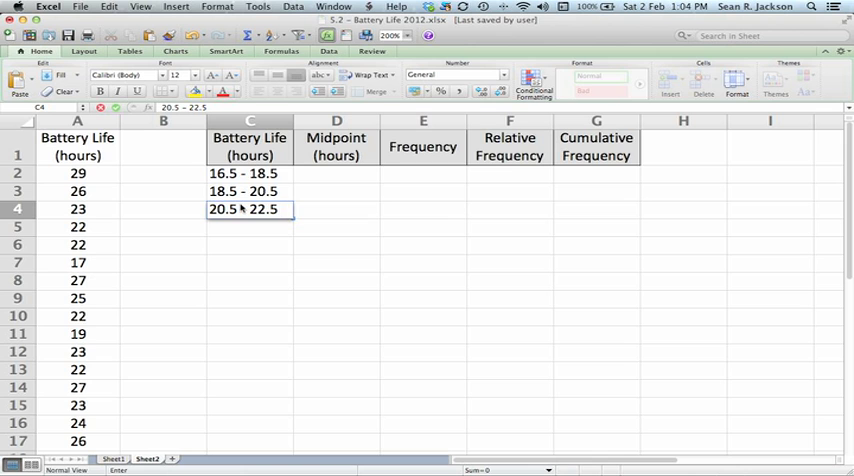
key("Return")
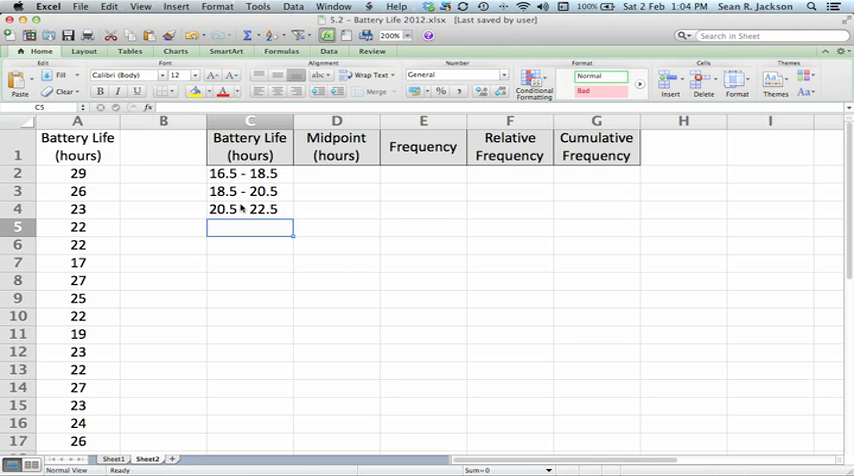
Enter the remaining classes 22.5 - 24.5 through 28.5 - 30.5.
type("22.5 - 24.5")
left_click(250, 244)
type("24.5 -")
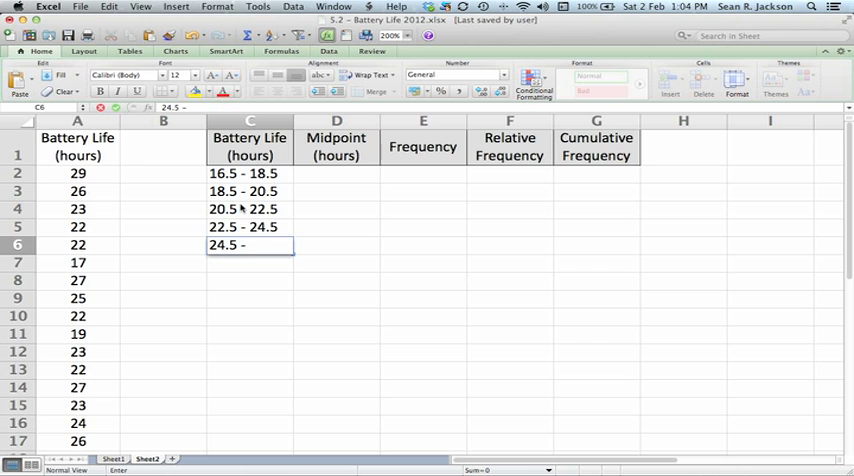
type("26.5")
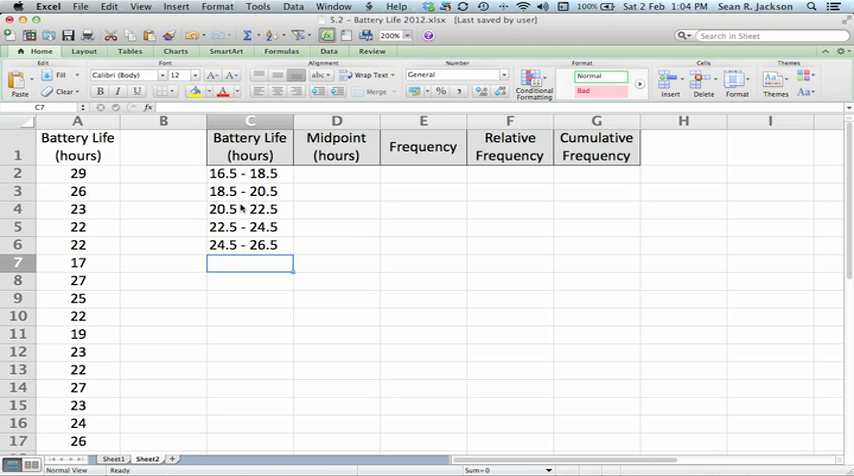
type("26.5 - 2")
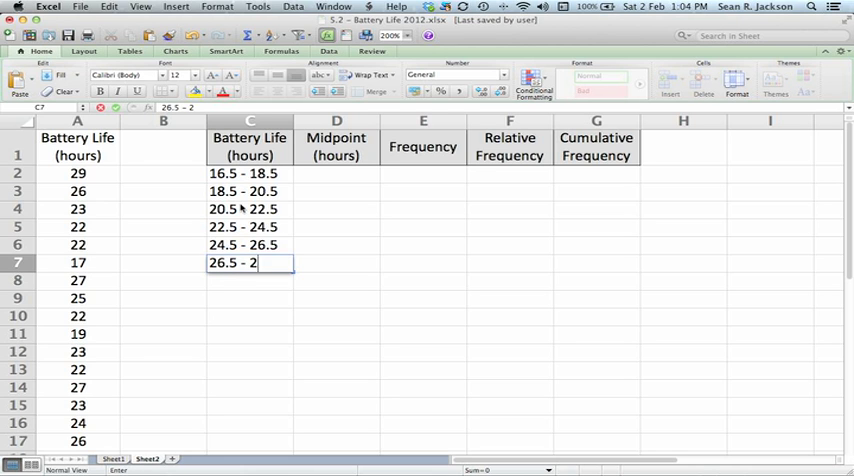
key("Return")
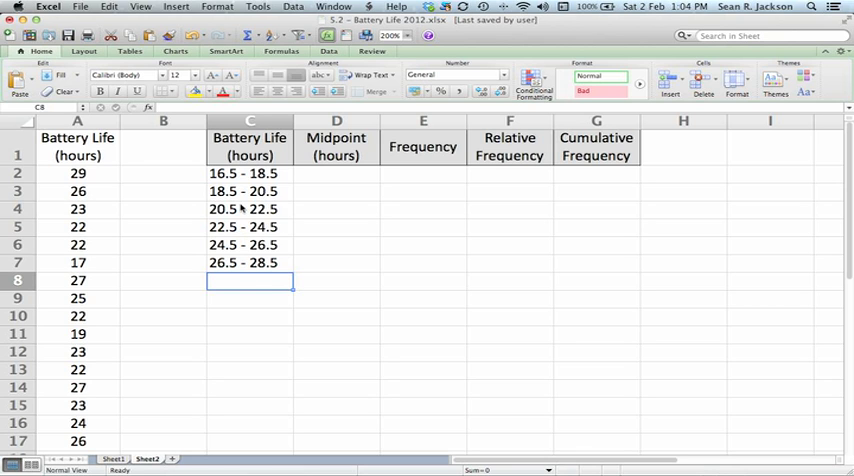
type("28.5")
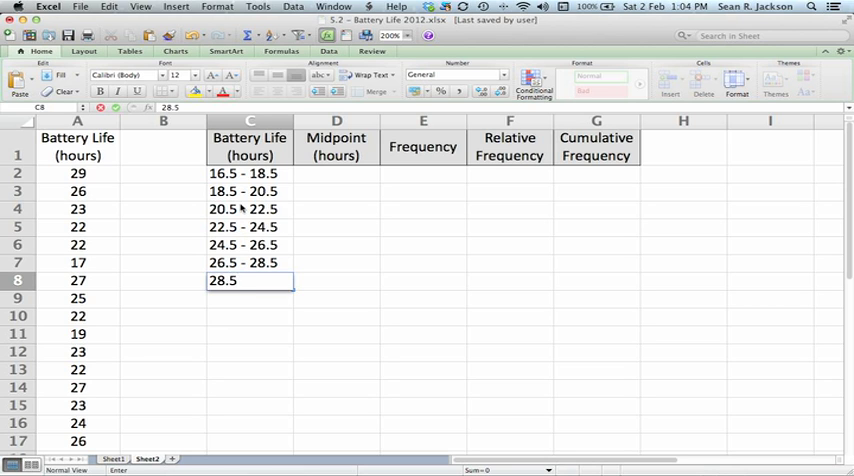
type("- 30.5")
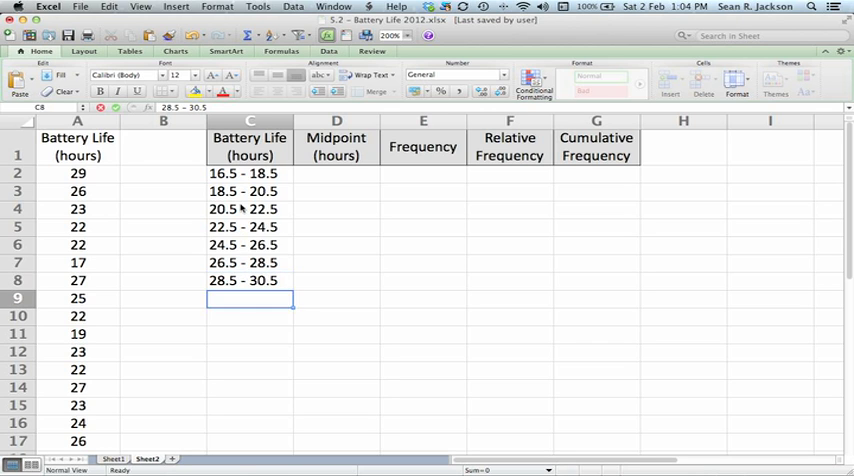
left_click(424, 280)
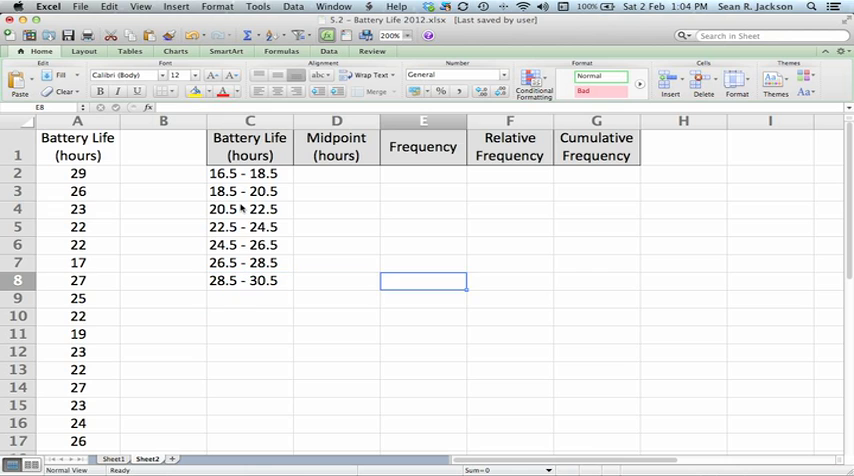
Compute the first midpoint as =(16.5+18.5)/2, giving 17.5.
left_click(336, 172)
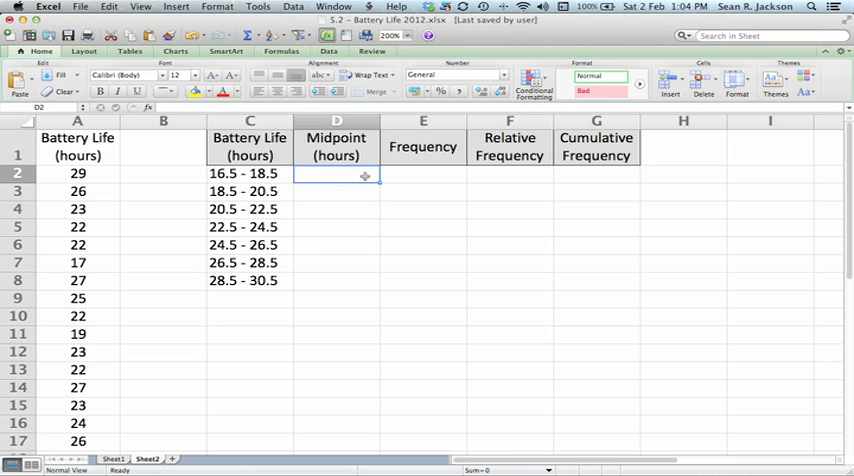
type("=")
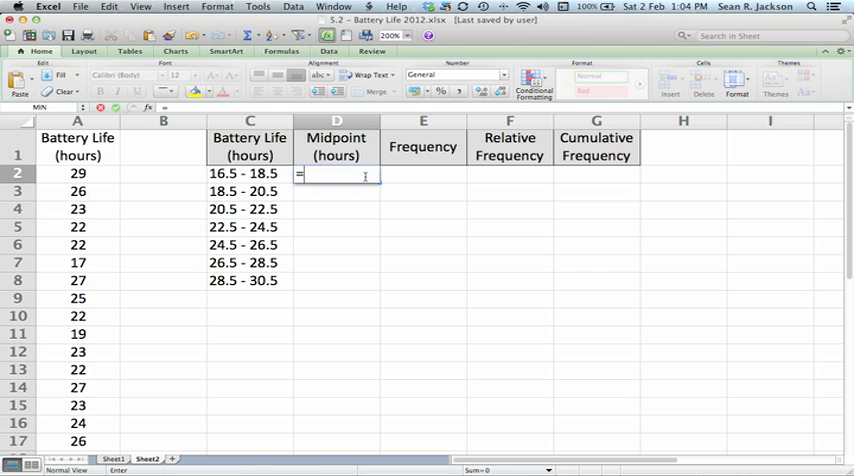
type("(")
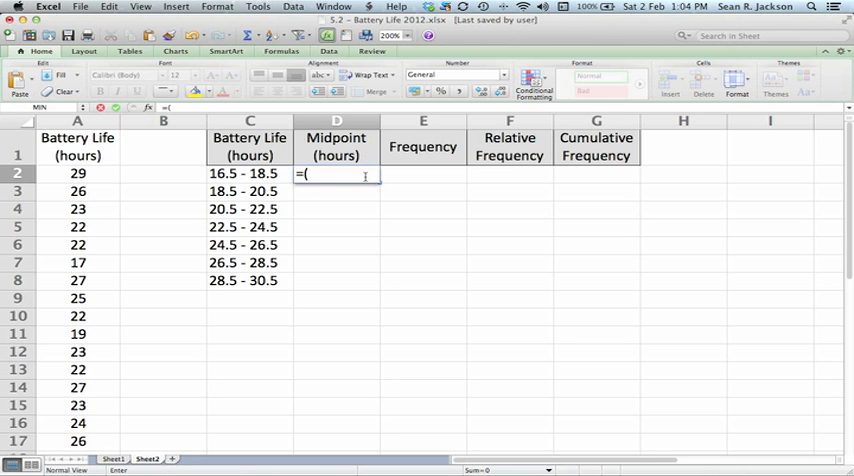
type("16")
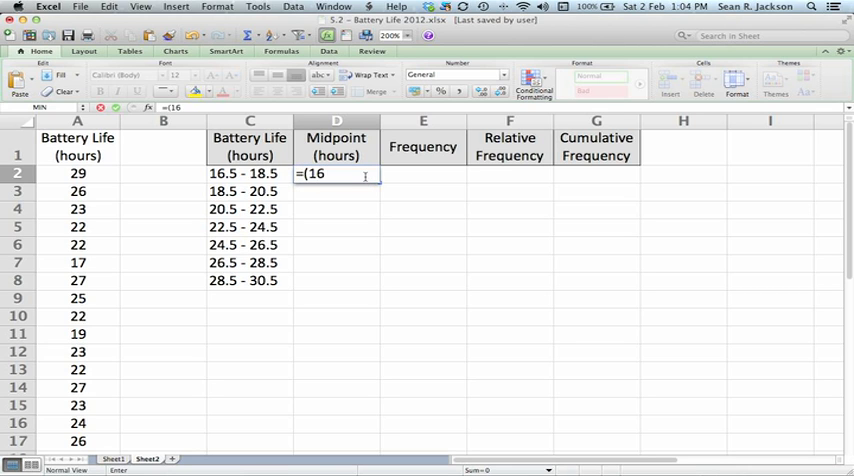
type(".5")
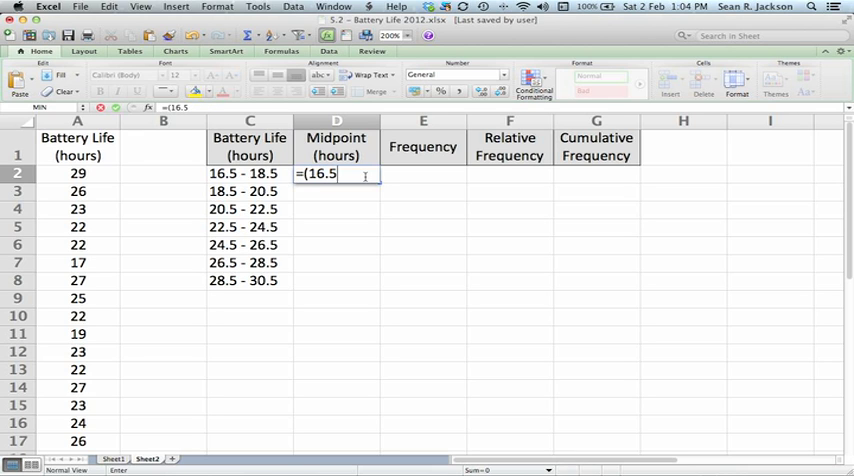
type("+18.5")
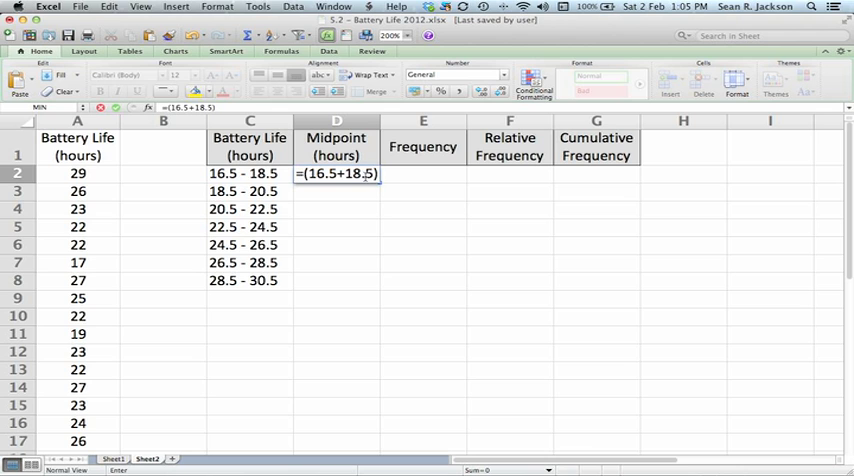
type("/2")
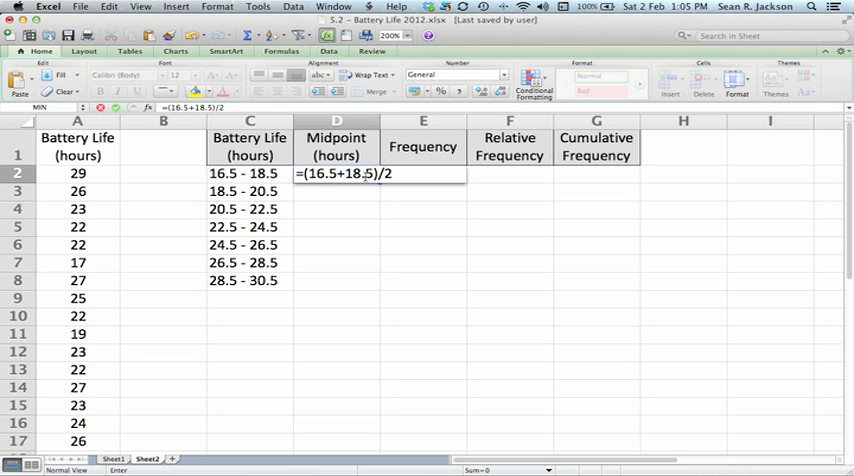
key("Return")
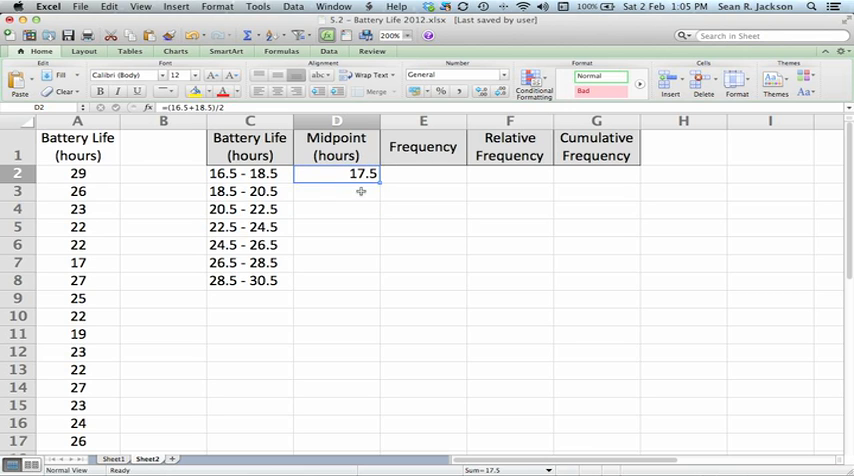
Enter =D2+2 for the second midpoint and fill down to 29.5.
left_click(338, 192)
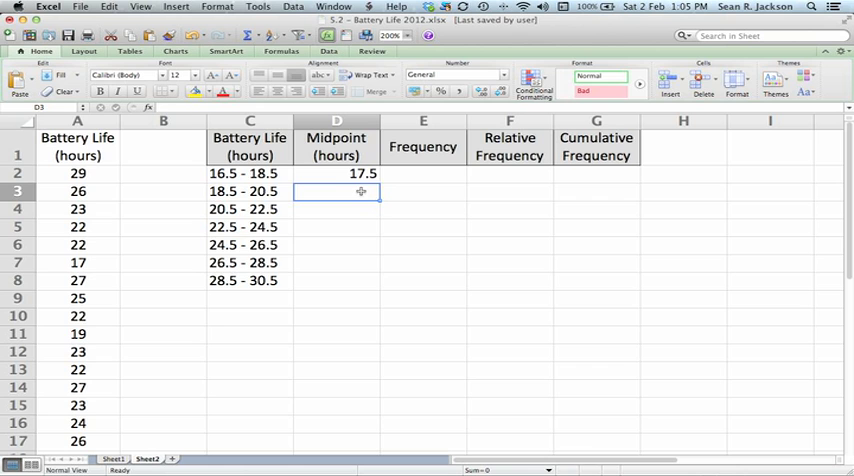
type("=D2")
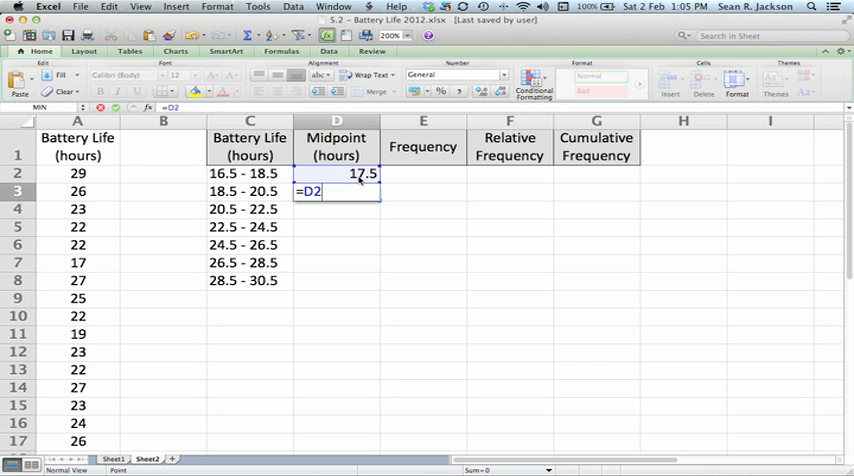
key("Return")
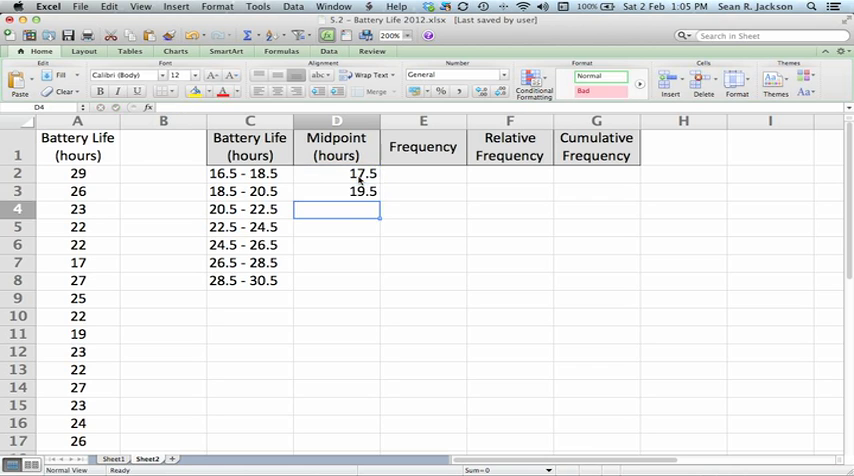
left_click(336, 192)
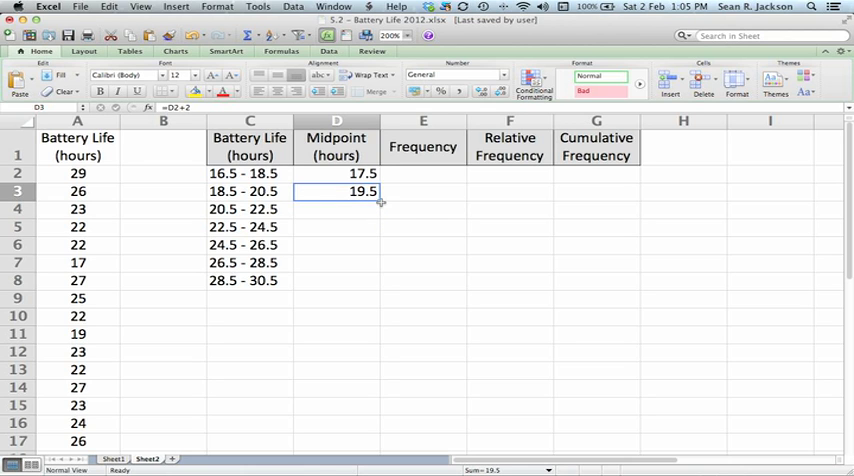
left_click_drag(376, 192, 376, 280)
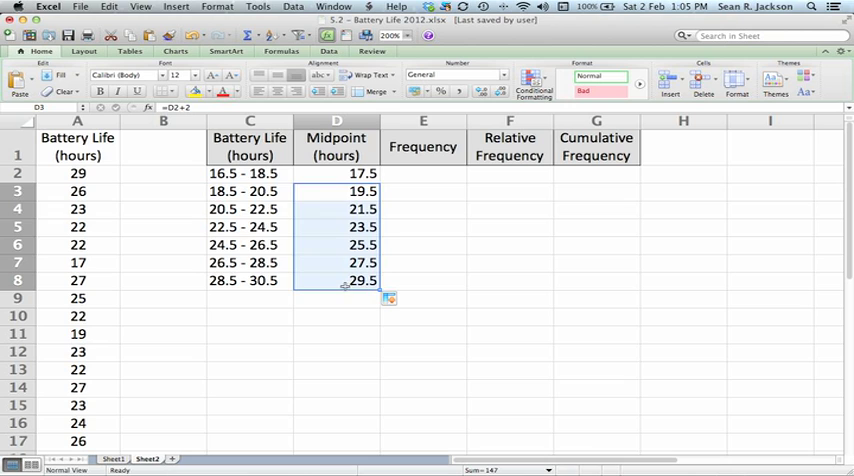
left_click(336, 174)
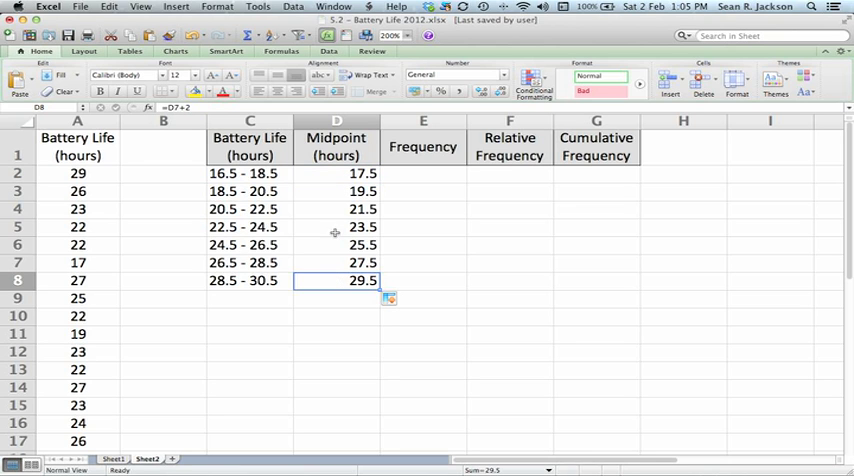
mouse_move(412, 176)
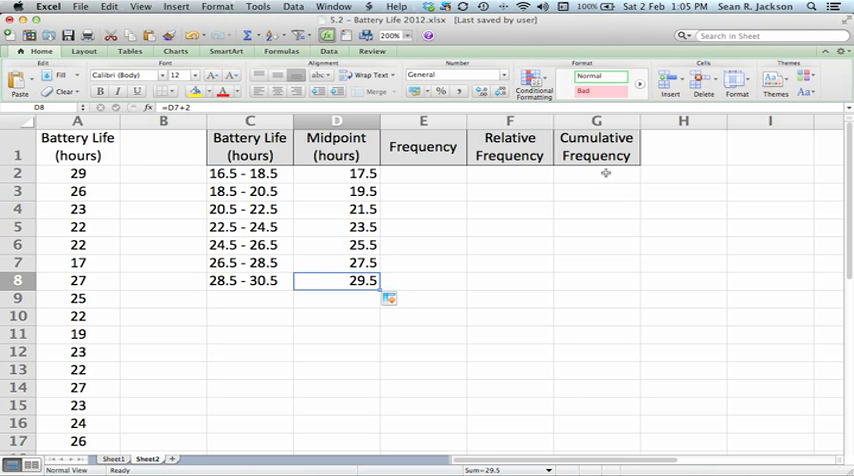
Enter =COUNTIF($A$2:$A$17,"<18.5") in the first Cumulative Frequency cell, giving 1.
left_click(596, 172)
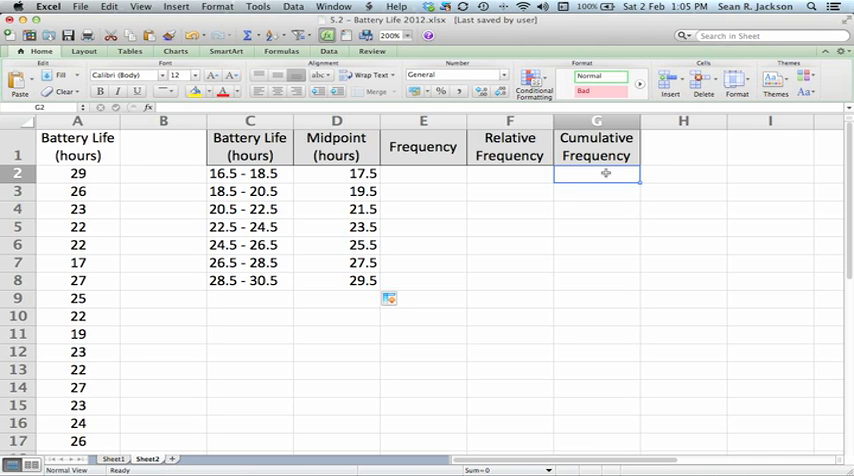
type("=")
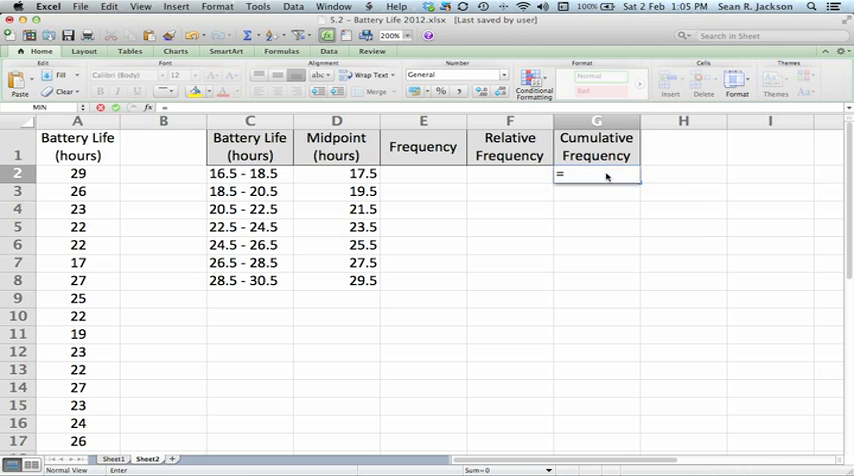
type("countif(")
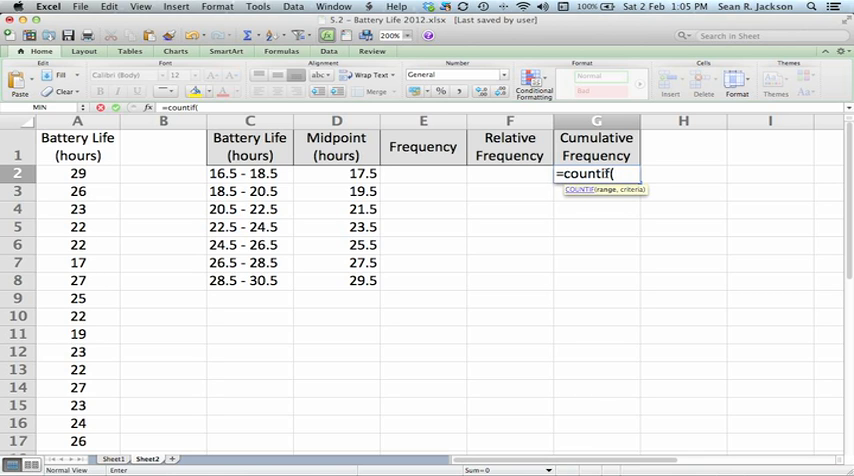
left_click_drag(78, 176, 78, 344)
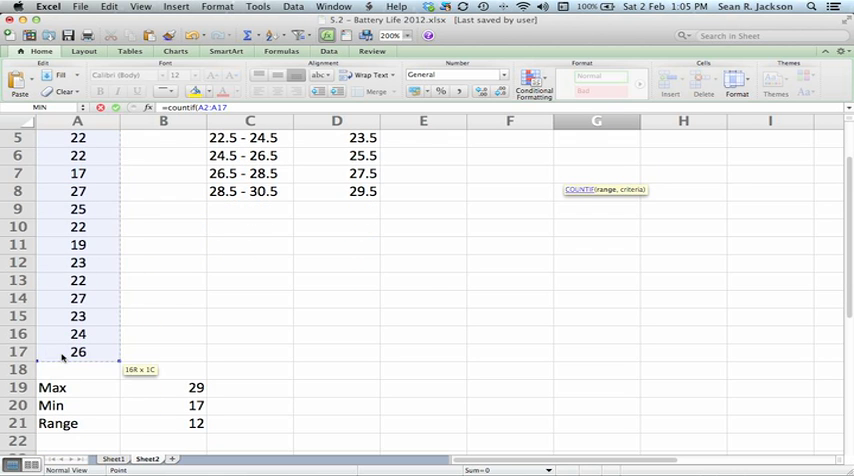
scroll("up", 3)
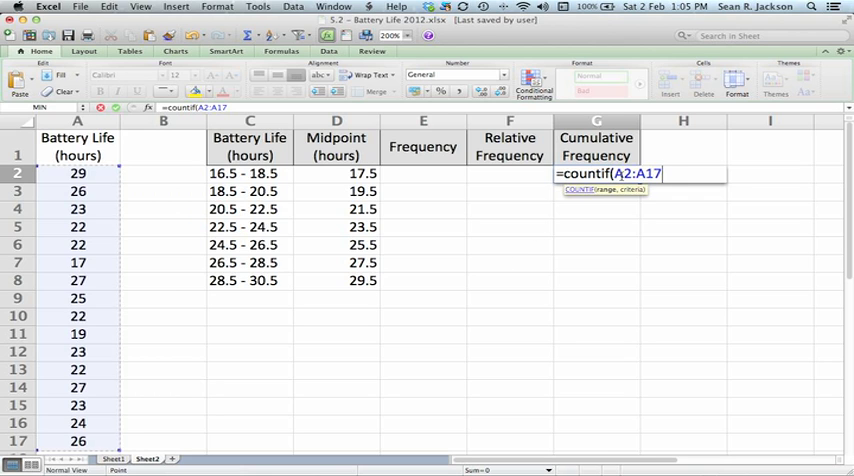
type(",")
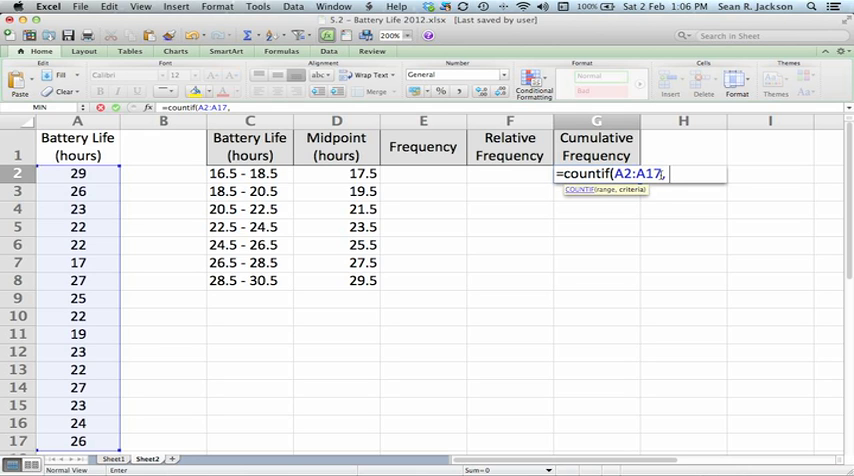
type("\"")
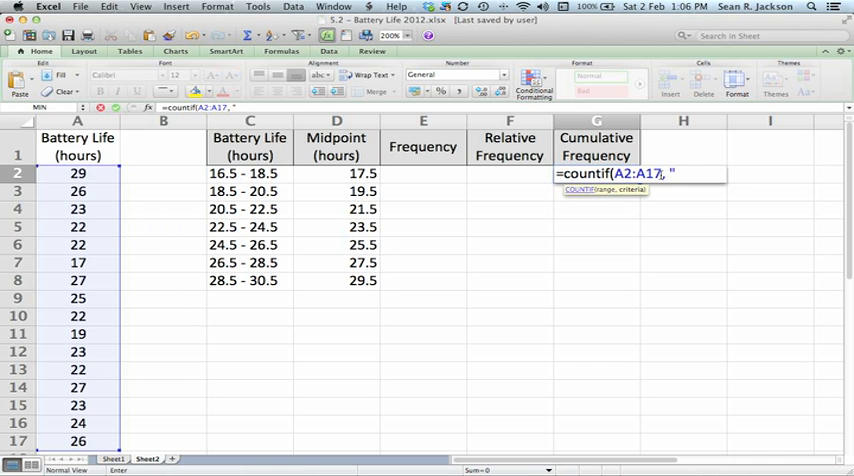
type("<")
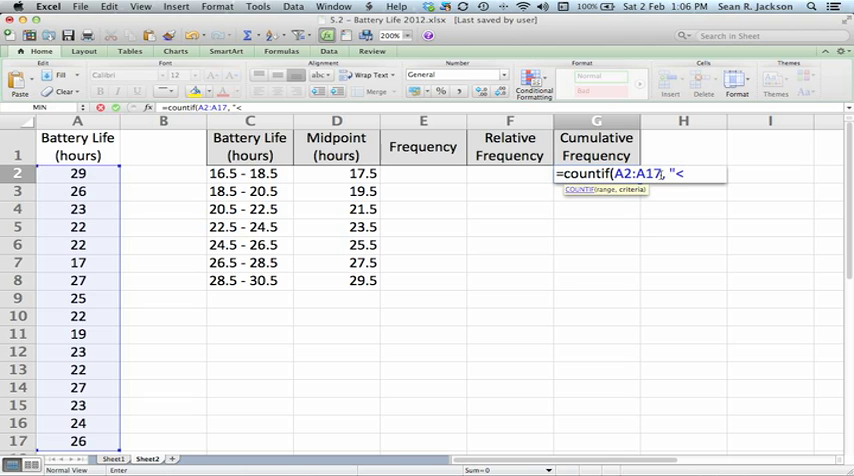
type("18.5")
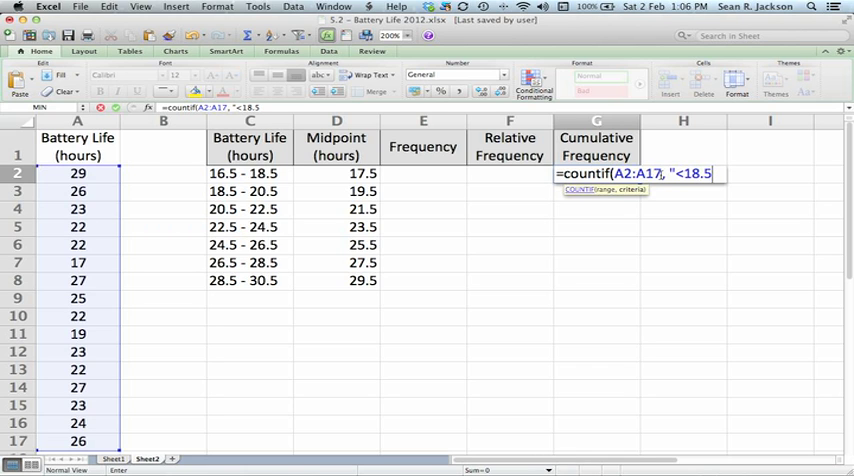
type("\"")
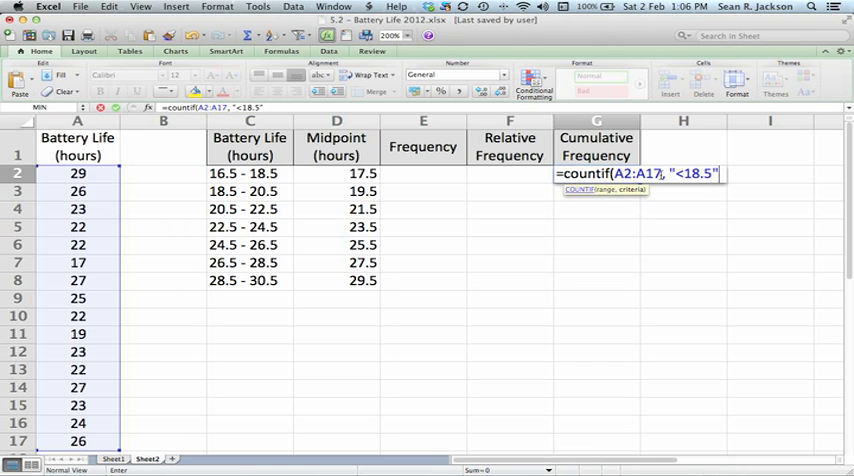
type(")")
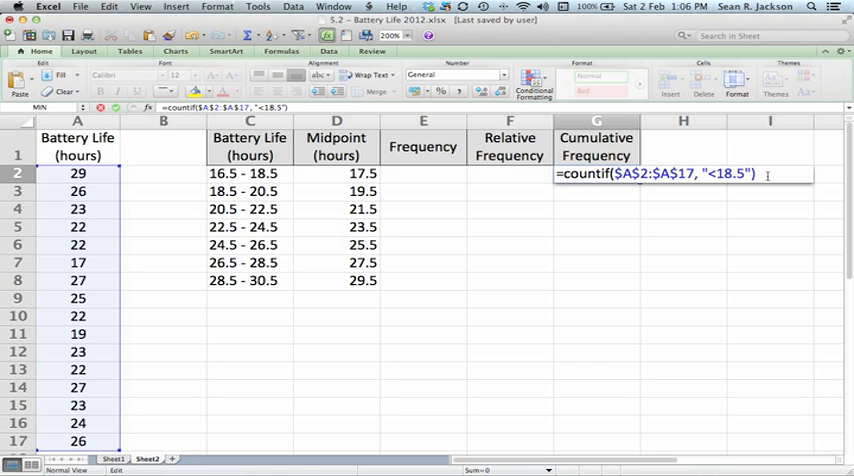
key("Return")
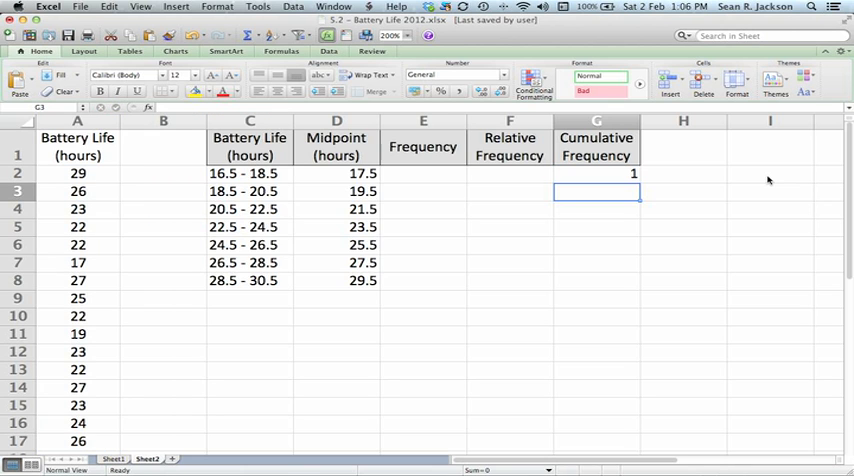
Fill the COUNTIF formula down and adjust the second and third class limits to 20.5 and 22.5.
left_click(596, 178)
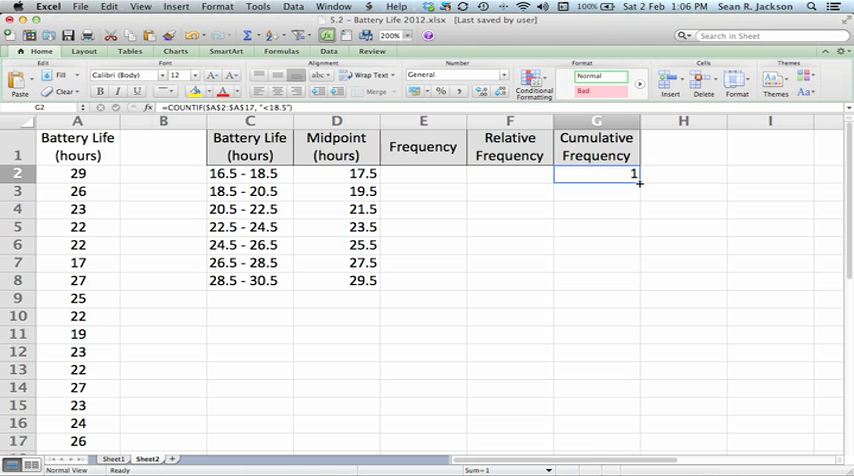
left_click_drag(636, 172, 636, 288)
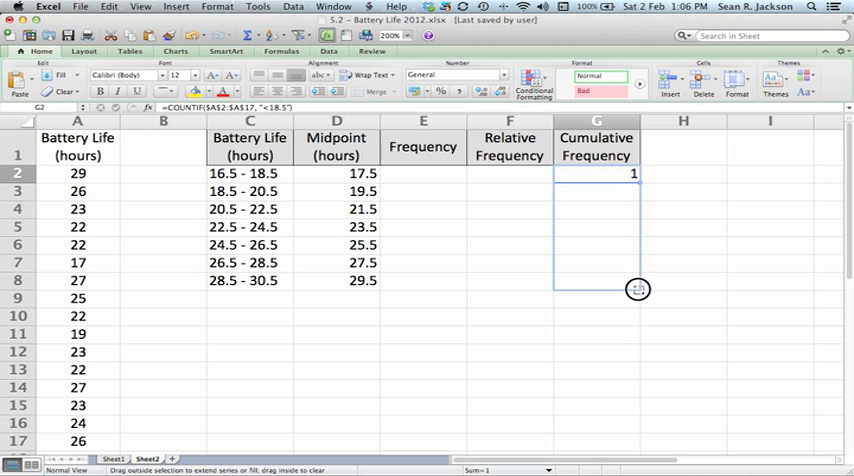
left_click_drag(636, 172, 636, 288)
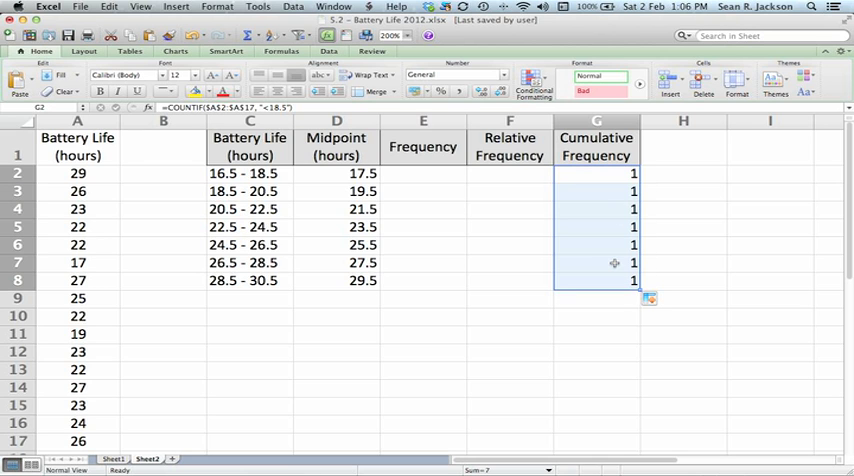
left_click(596, 186)
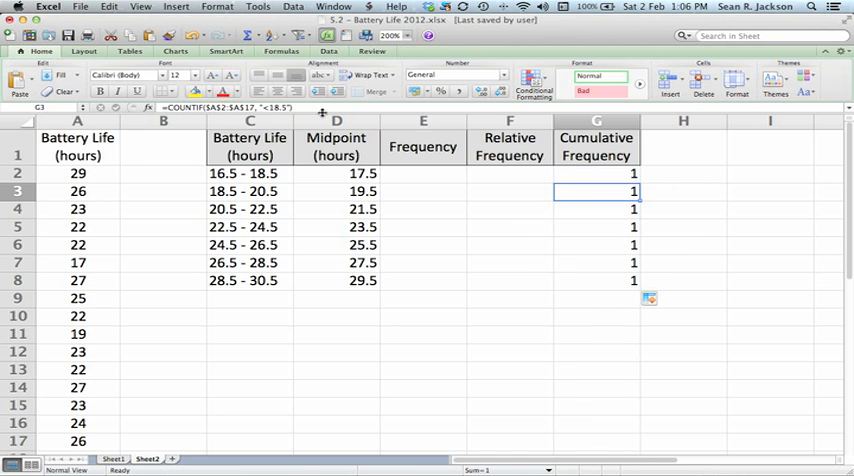
double_click(596, 192)
type("20")
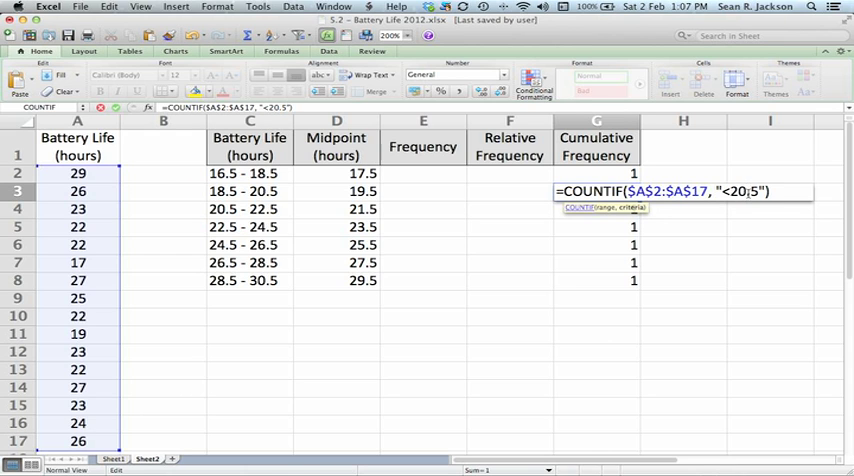
key("Return")
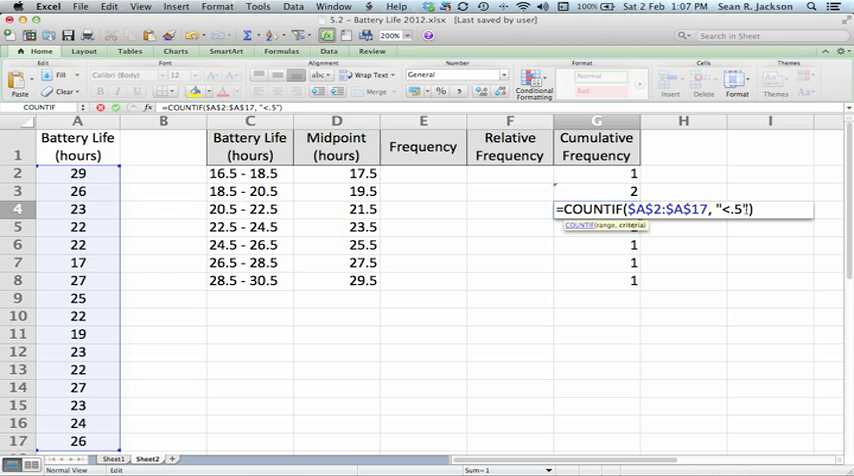
key("Return")
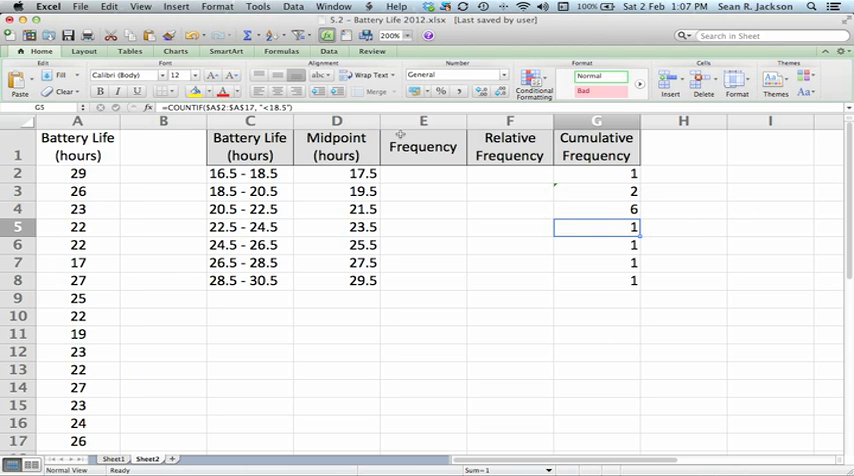
Adjust the remaining class limits through 30.5, giving cumulative counts 10, 13, 15, 16.
double_click(596, 234)
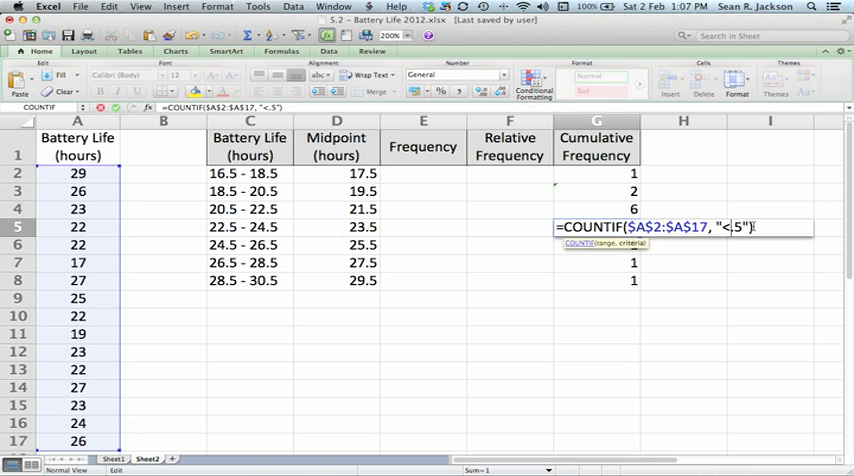
key("Return")
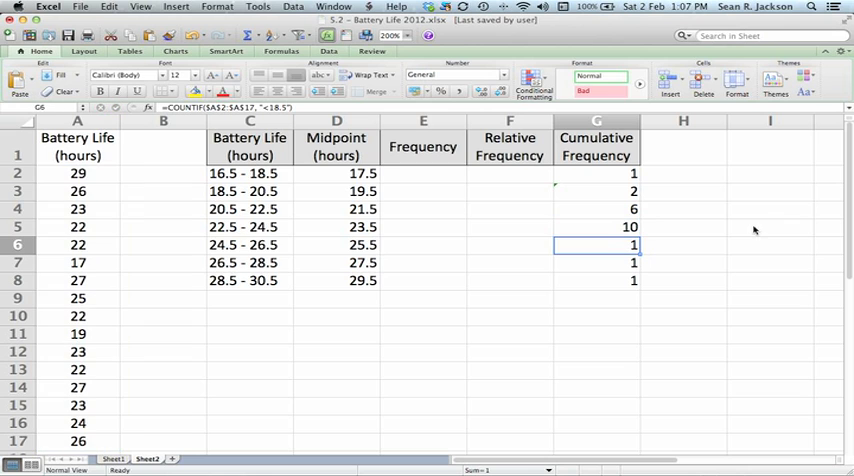
double_click(596, 246)
type("26")
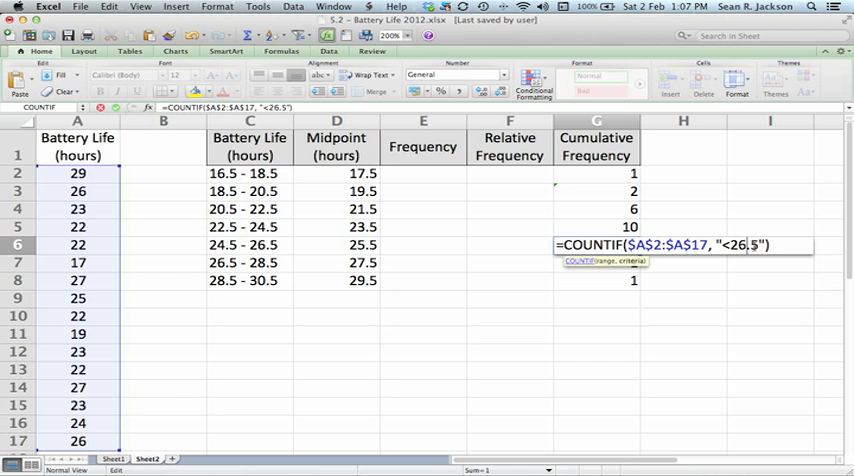
key("Return")
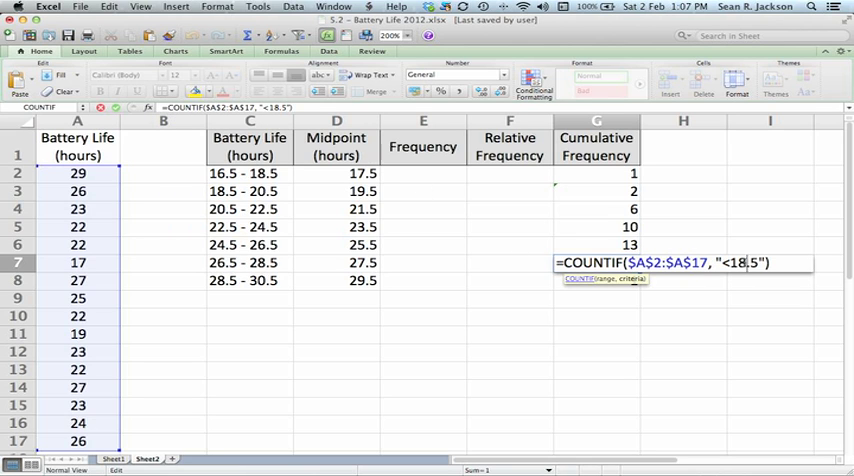
type("2")
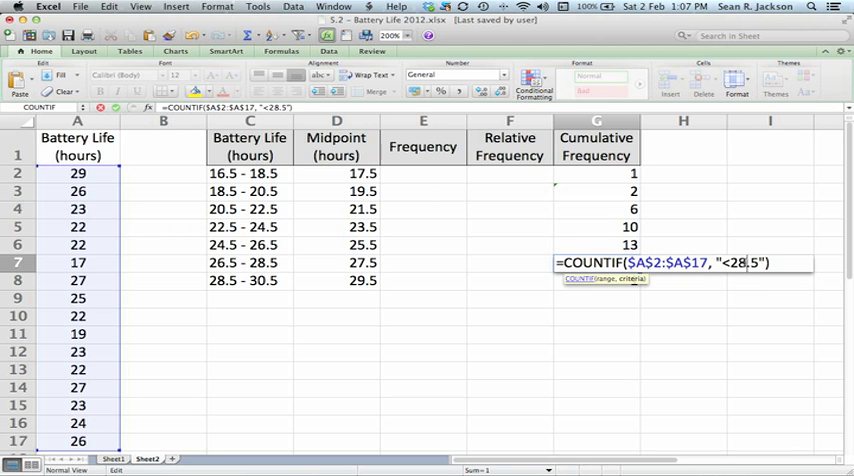
key("Return")
type("=COUNTIF($A$2:$A$17, \"<30.5\")")
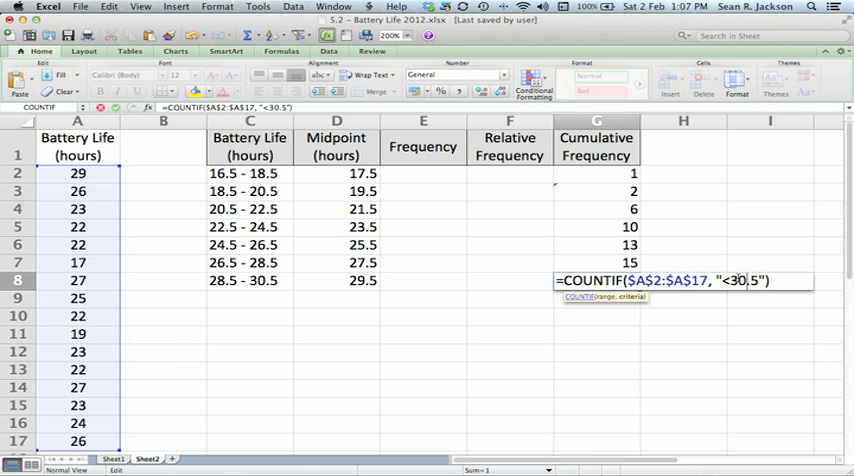
key("Return")
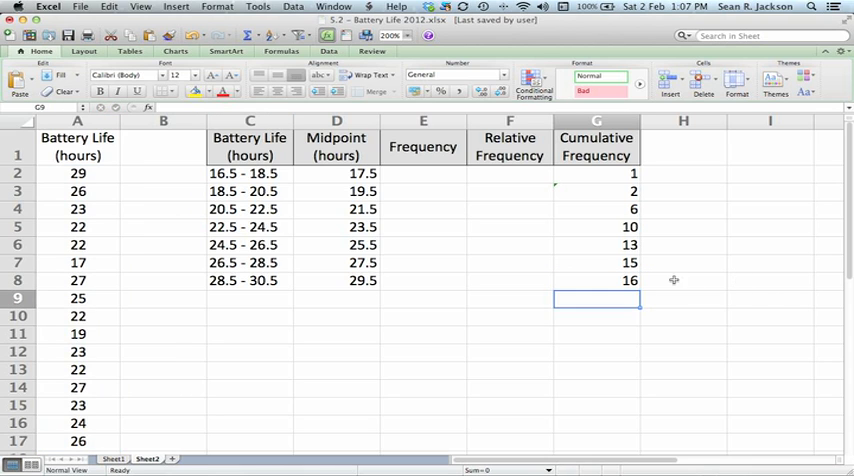
mouse_move(656, 296)
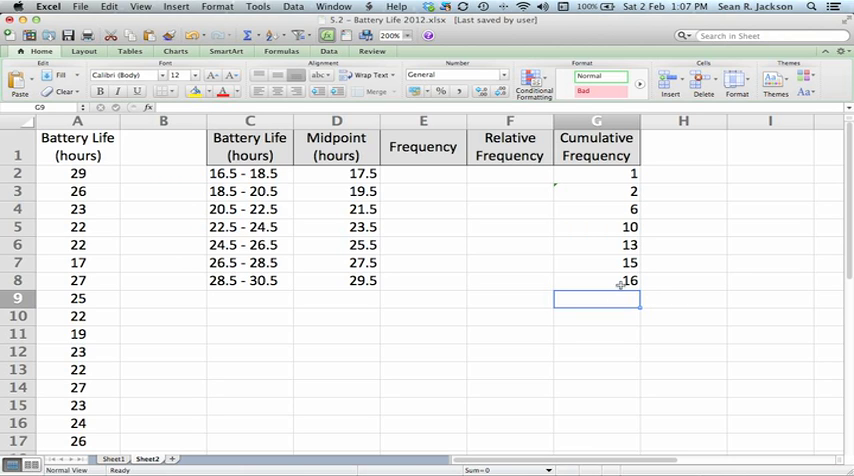
left_click(594, 264)
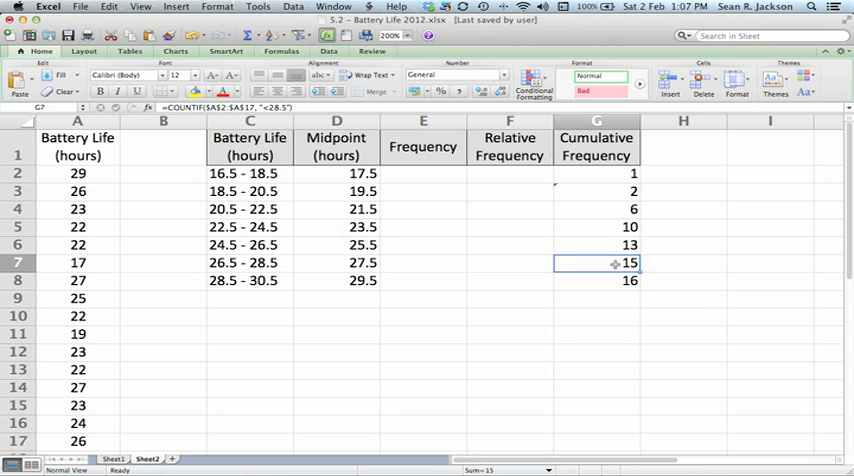
left_click(600, 292)
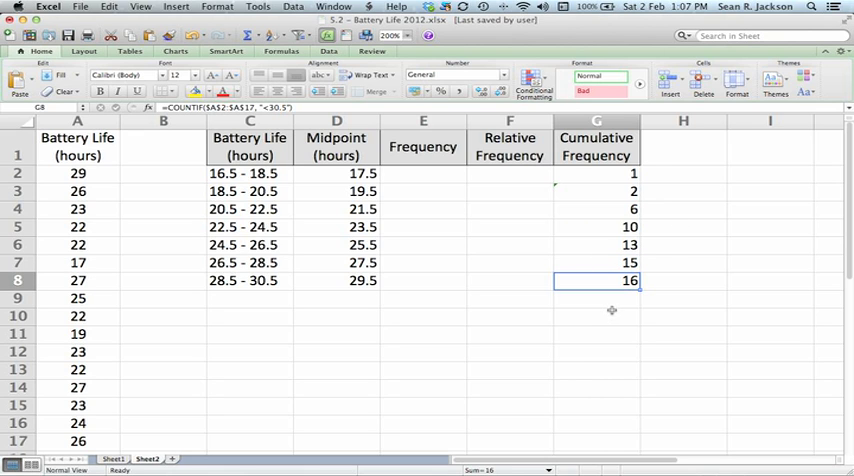
Set the first Frequency cell equal to the first cumulative count, =G2.
left_click(424, 176)
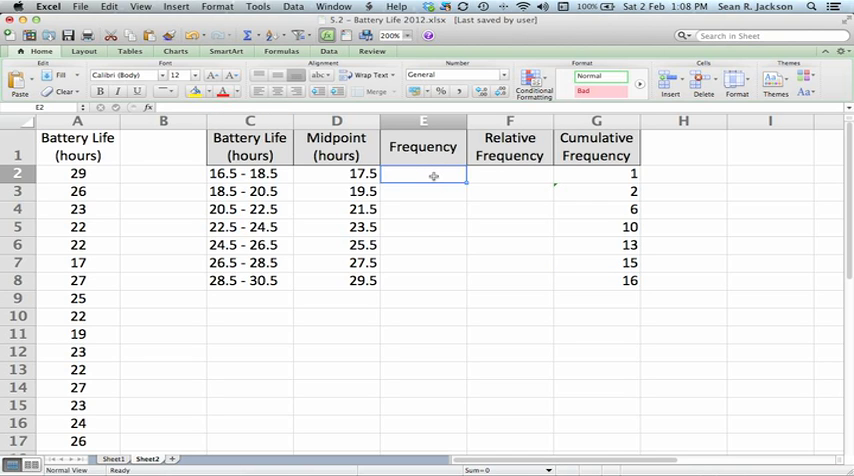
mouse_move(608, 170)
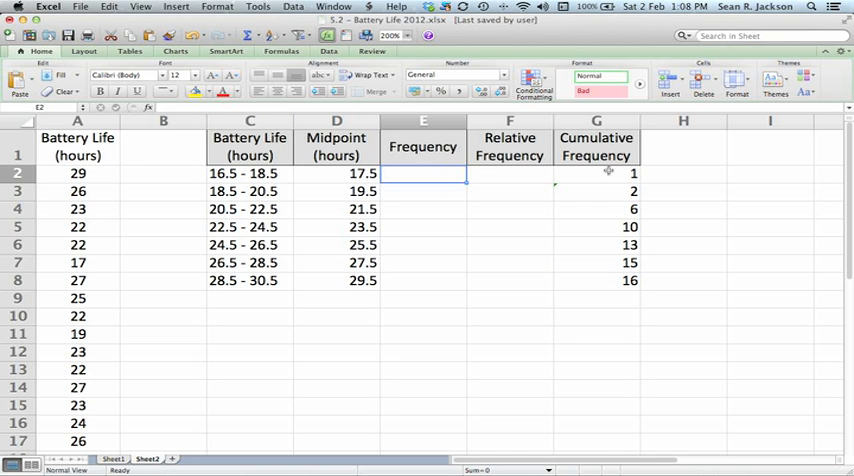
mouse_move(414, 174)
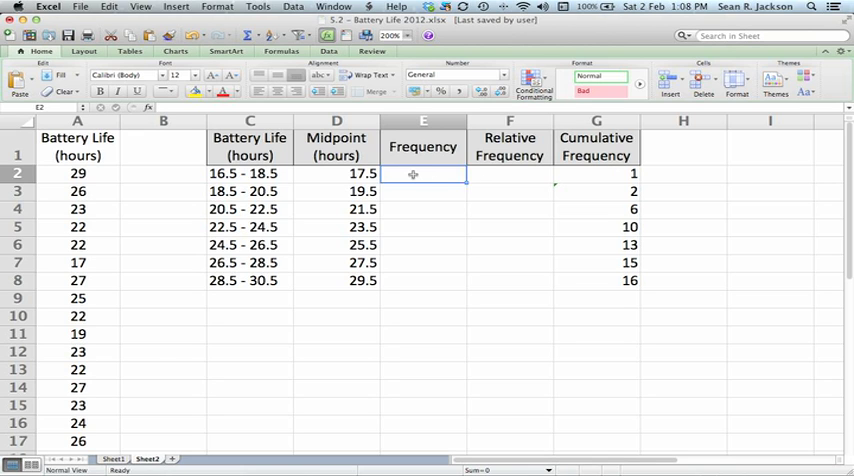
type("17, \"<18.5\")")
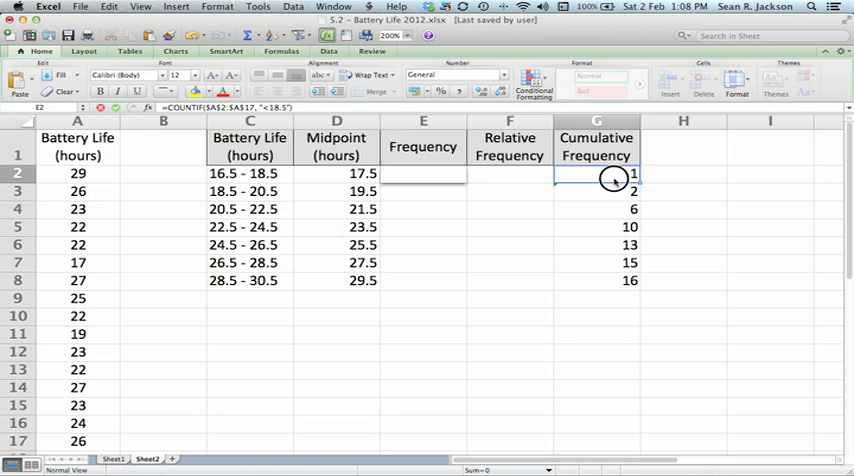
left_click(422, 174)
type("=G2")
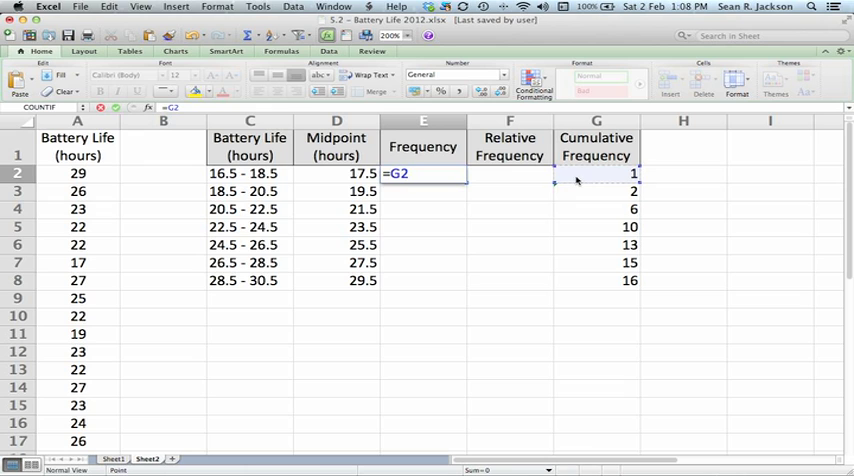
key("Return")
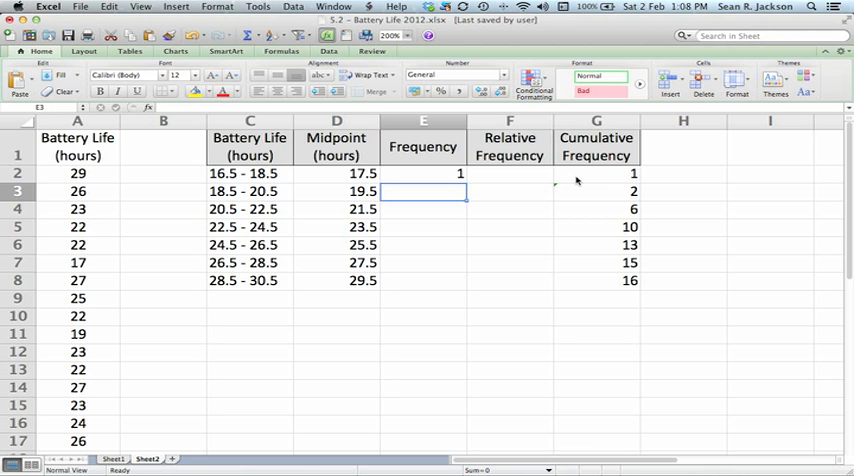
Enter =G3-G2 for the second frequency and fill down, giving 1, 1, 4, 4, 3, 2, 1.
type("=G3")
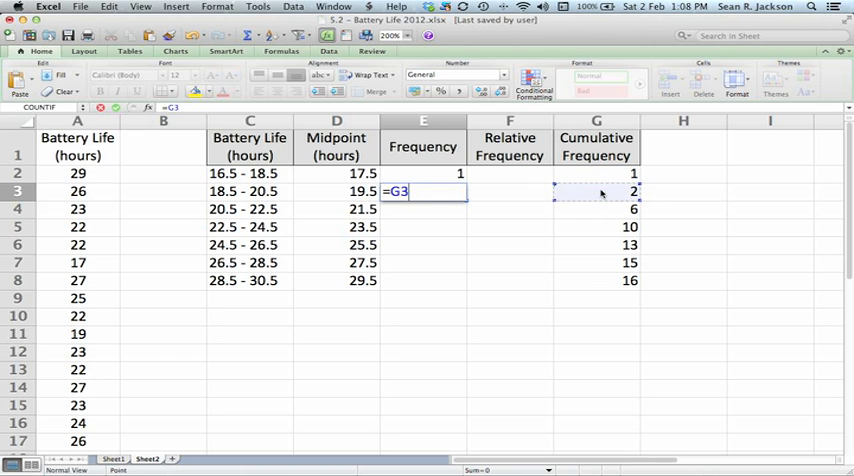
type("-G2")
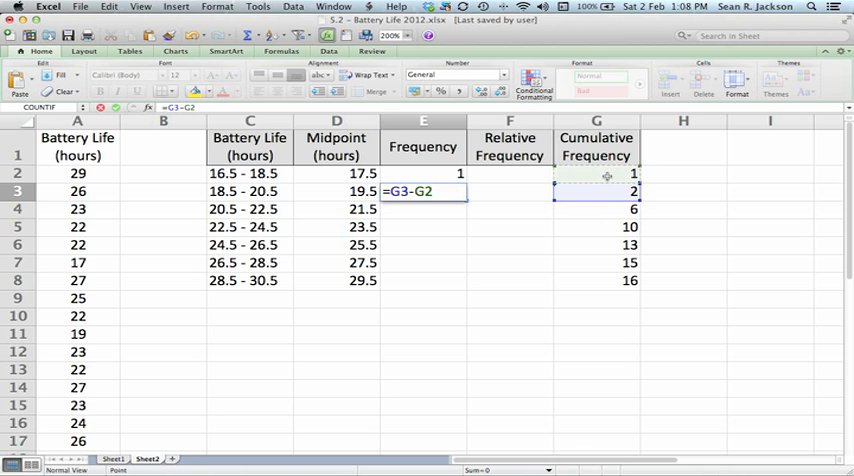
key("Return")
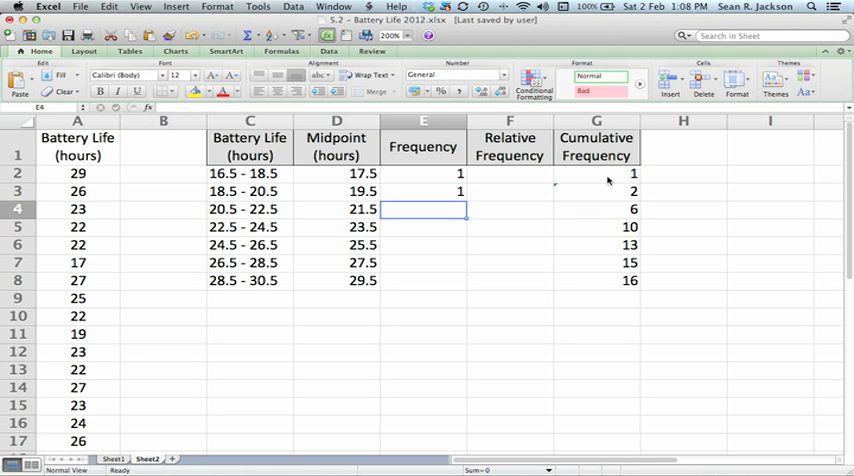
mouse_move(496, 180)
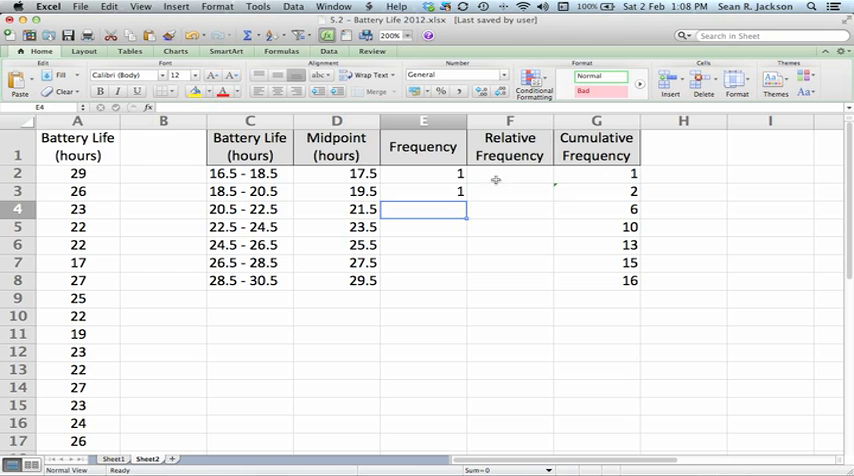
left_click(424, 190)
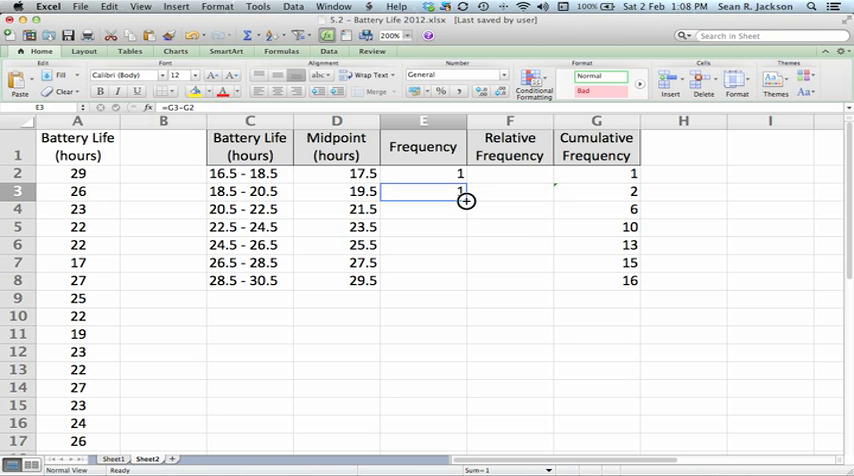
left_click_drag(464, 200, 464, 280)
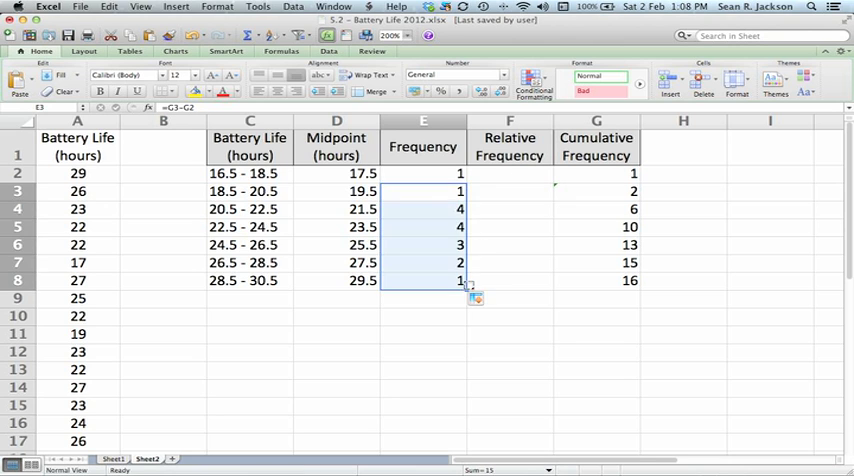
left_click(510, 280)
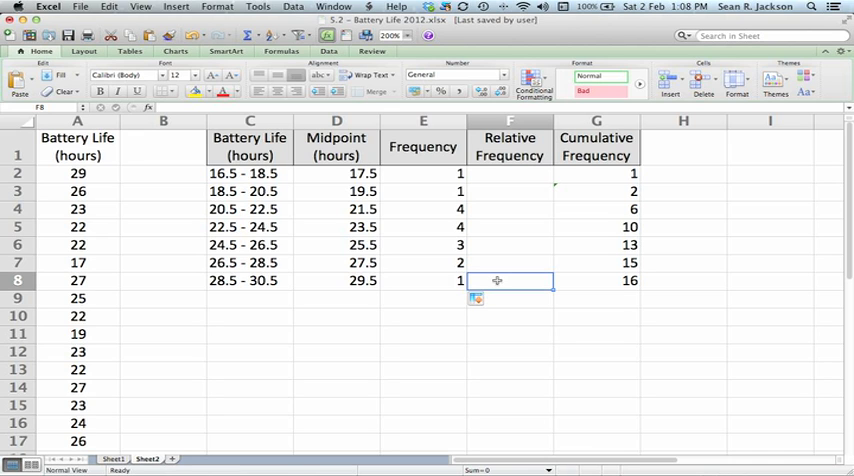
Total the seven frequencies with =SUM(E2:E8), giving 16.
left_click(424, 296)
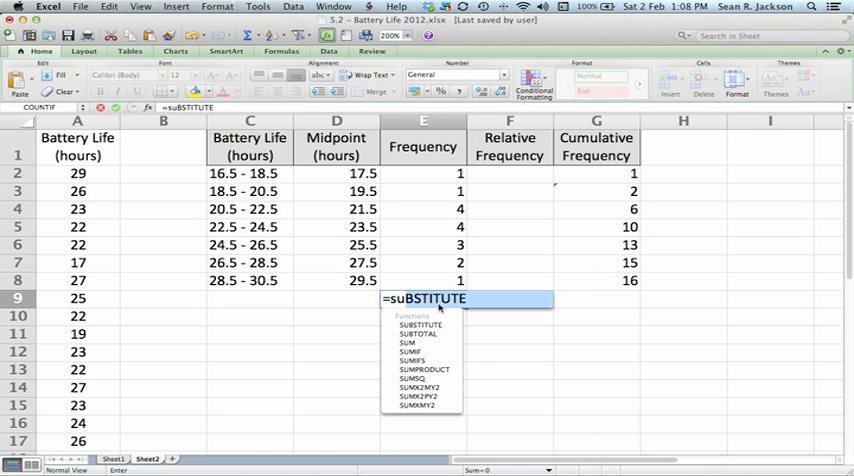
type("=sum(")
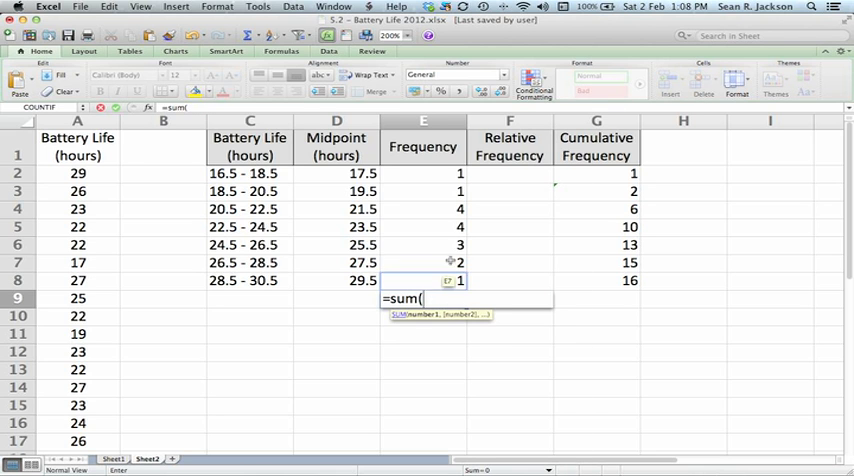
left_click_drag(424, 172, 424, 278)
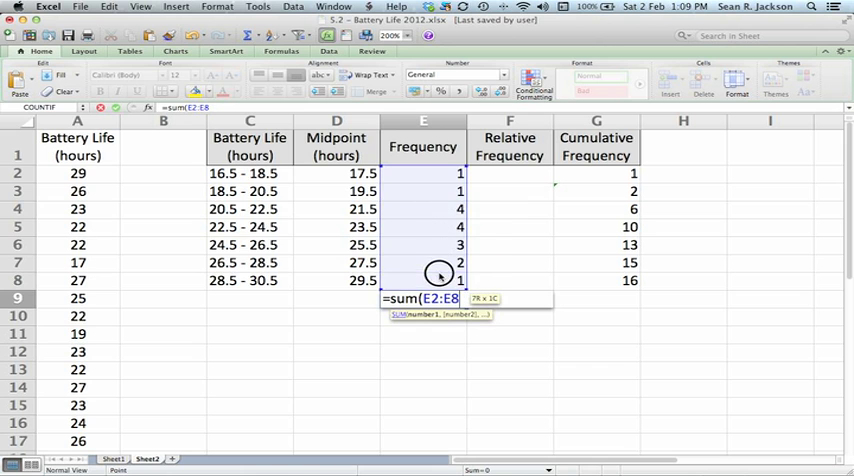
mouse_move(434, 276)
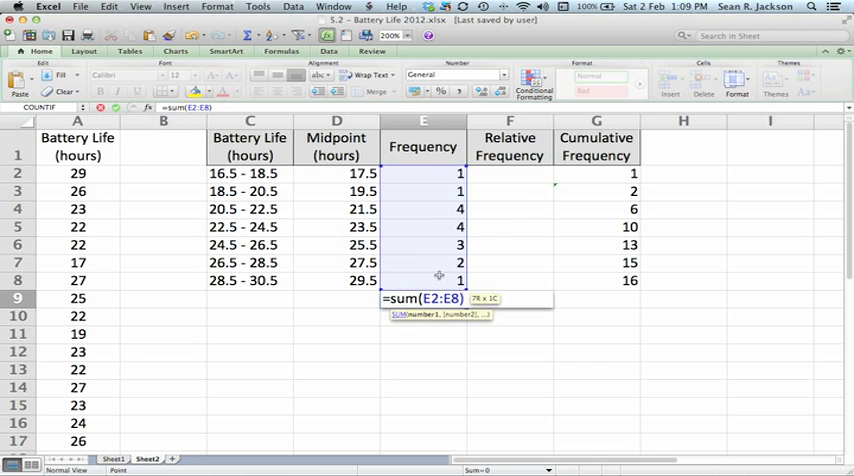
key("Return")
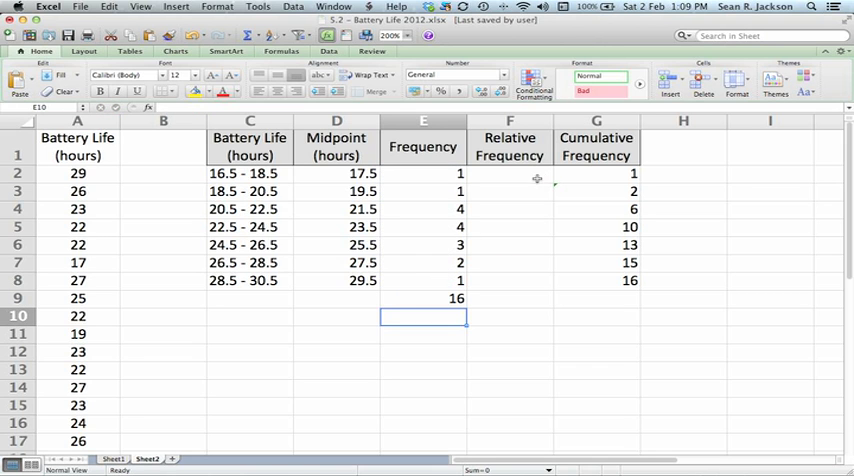
Enter =E2/$E$9 in F2 to get the first relative frequency, 0.0625.
left_click(510, 176)
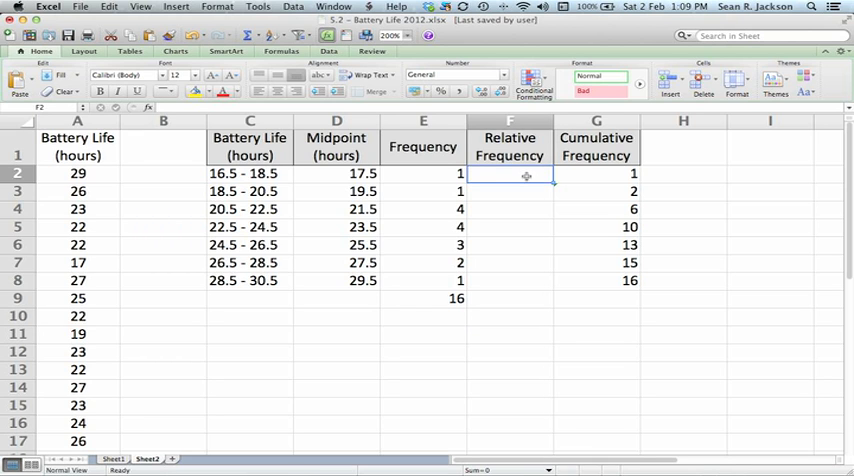
type("=E2")
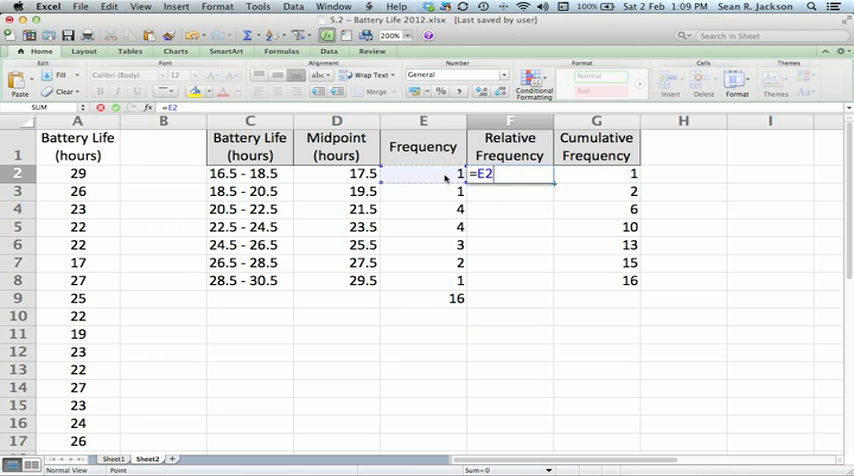
type("/$E$+G39")
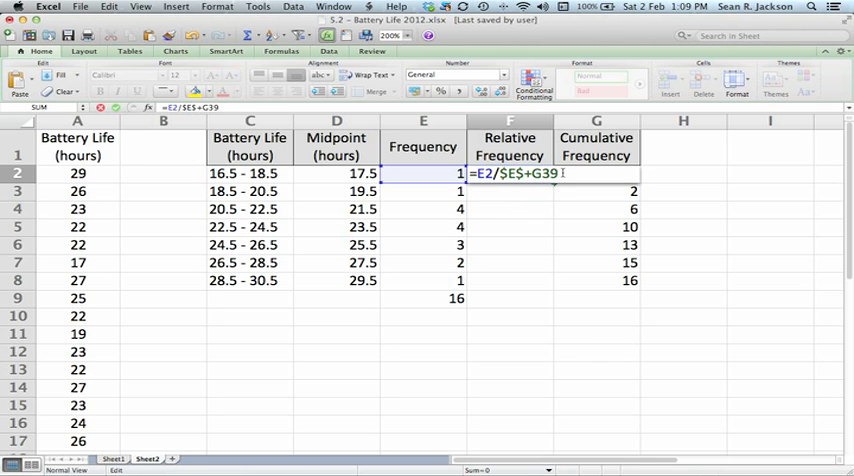
key("Backspace")
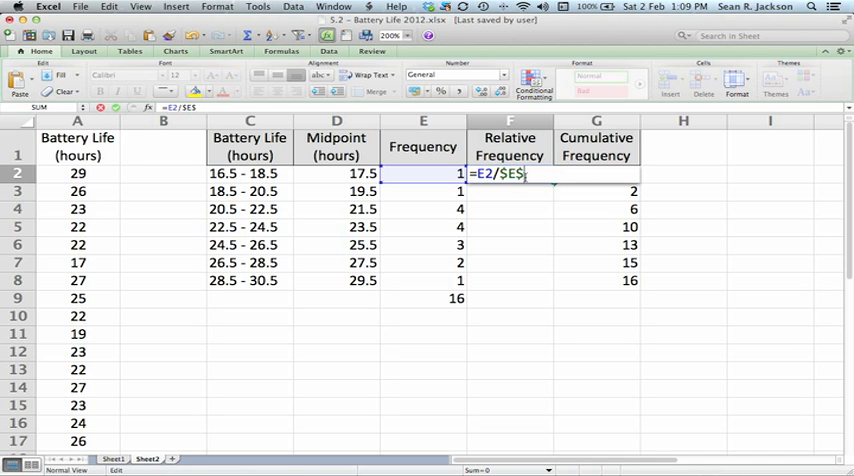
left_click(422, 298)
type("9")
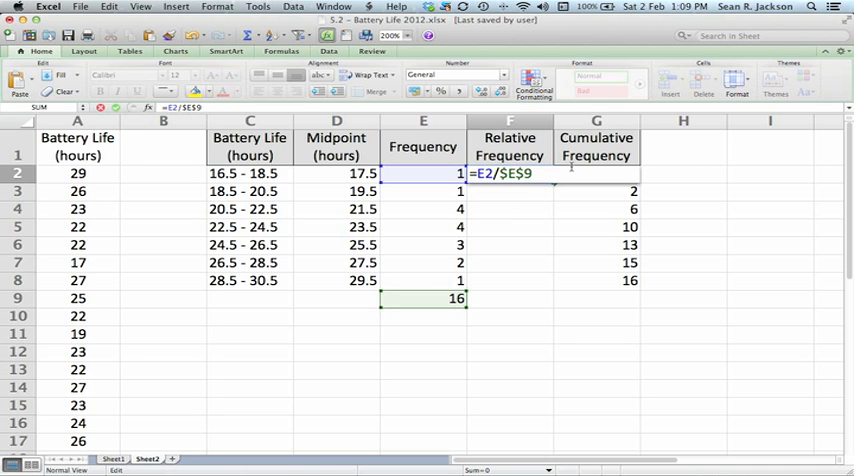
key("Return")
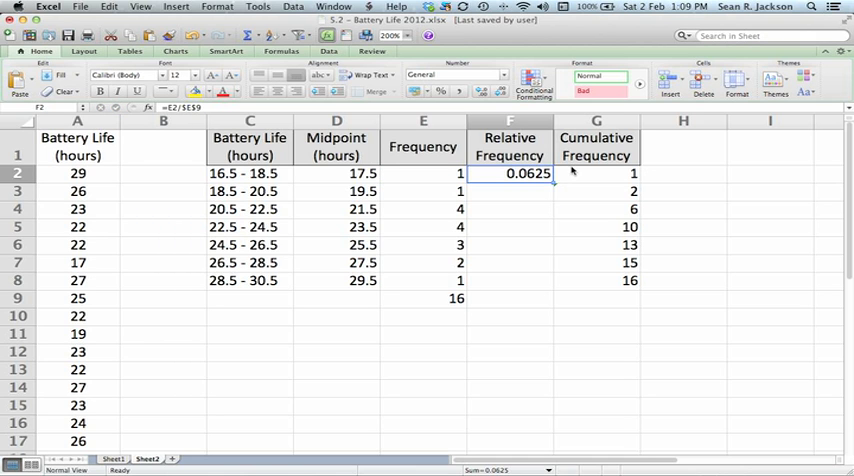
Fill the formula down F2:F8 so each class shows its share of the 16 total.
left_click_drag(510, 172, 510, 242)
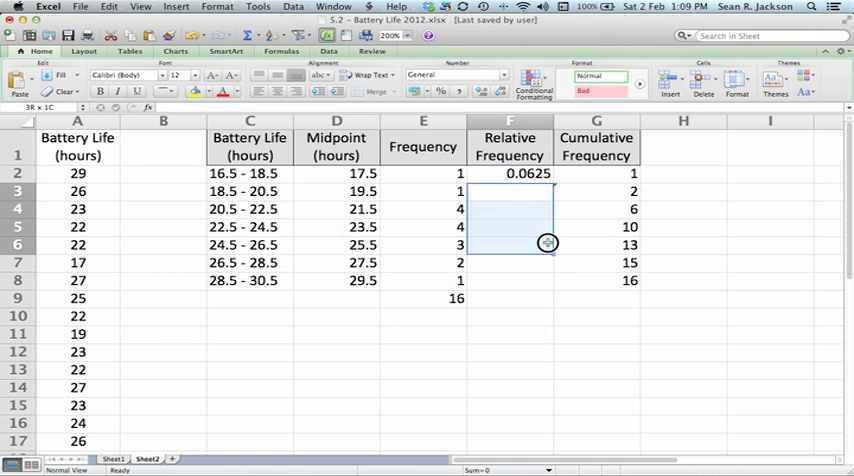
left_click(510, 172)
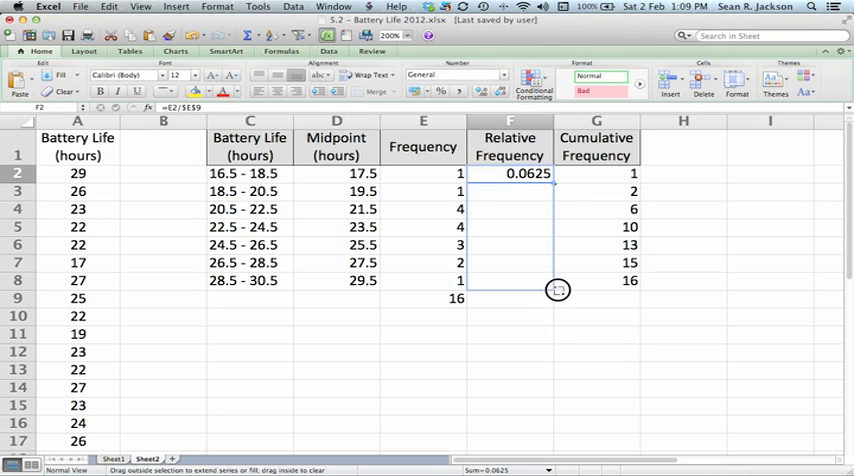
left_click_drag(536, 172, 536, 290)
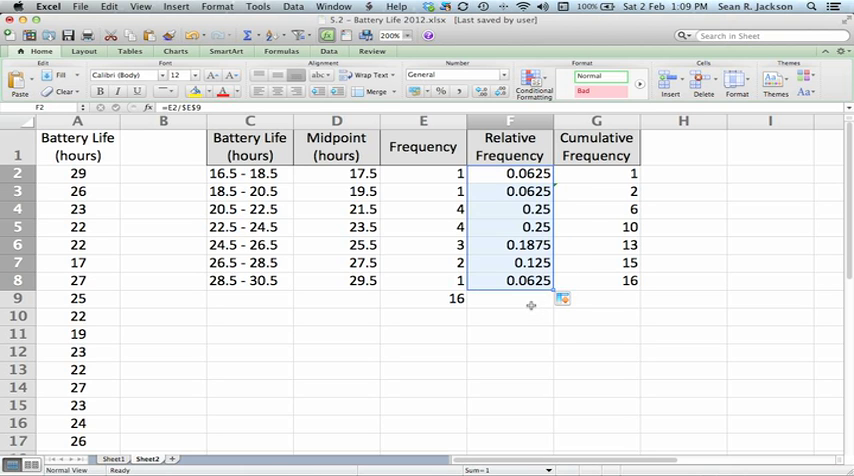
left_click(508, 298)
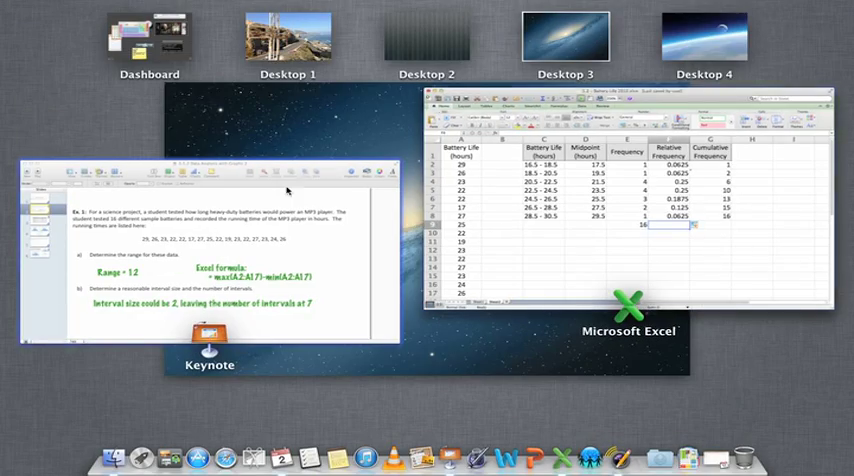
left_click(208, 260)
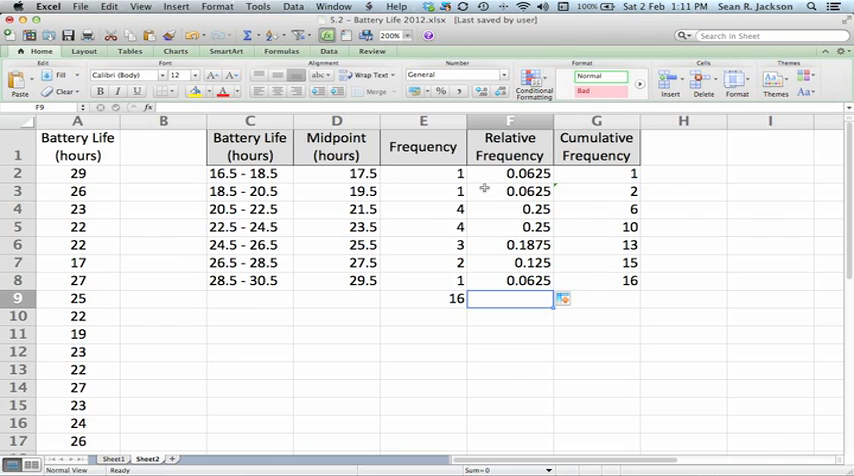
mouse_move(408, 204)
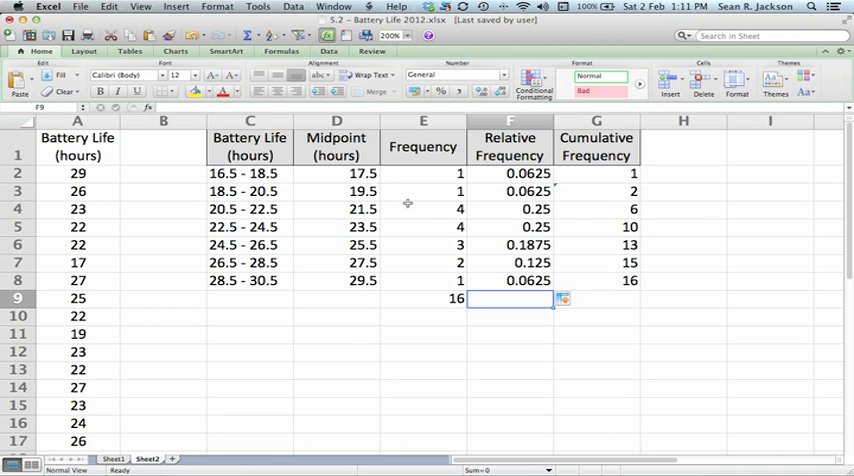
Chart frequencies E2:E8 as a clustered column chart with gap width 0.
left_click_drag(424, 178, 424, 236)
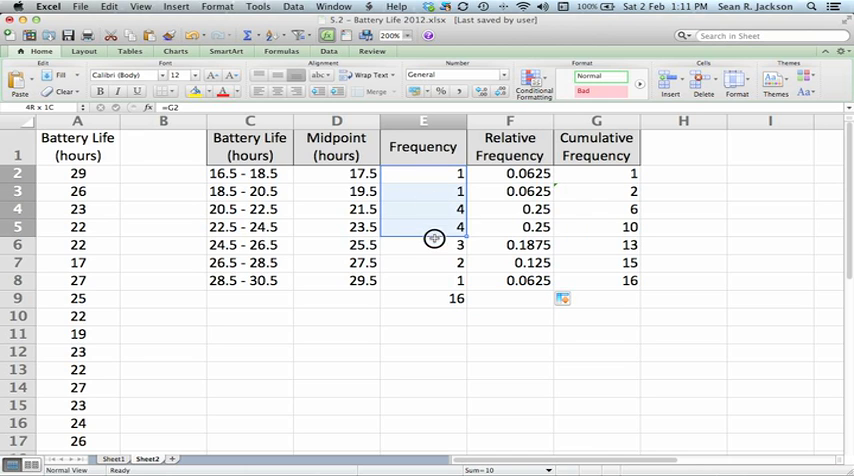
left_click(424, 164)
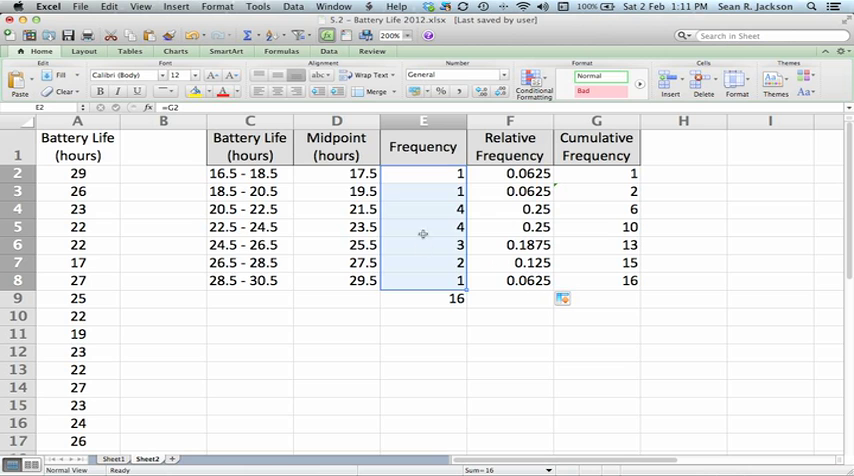
left_click(176, 52)
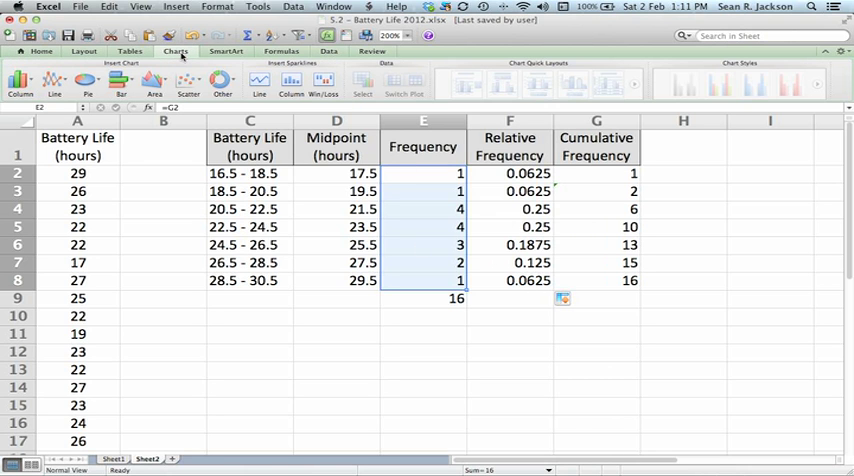
left_click(20, 84)
type("0")
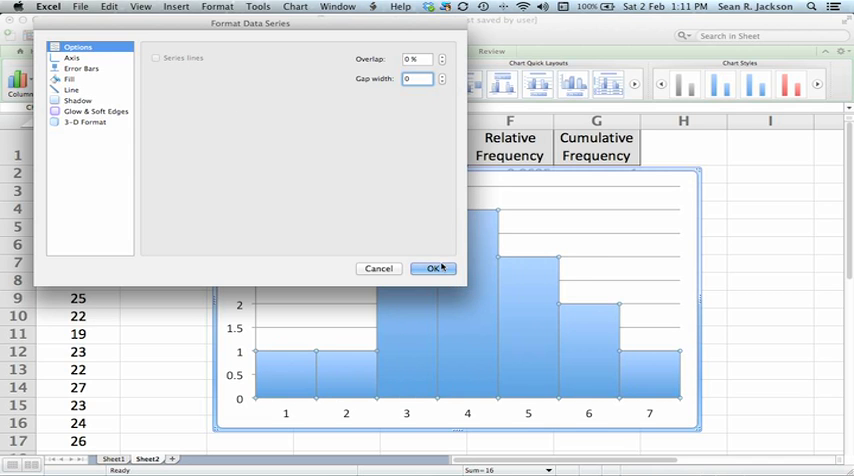
left_click(436, 268)
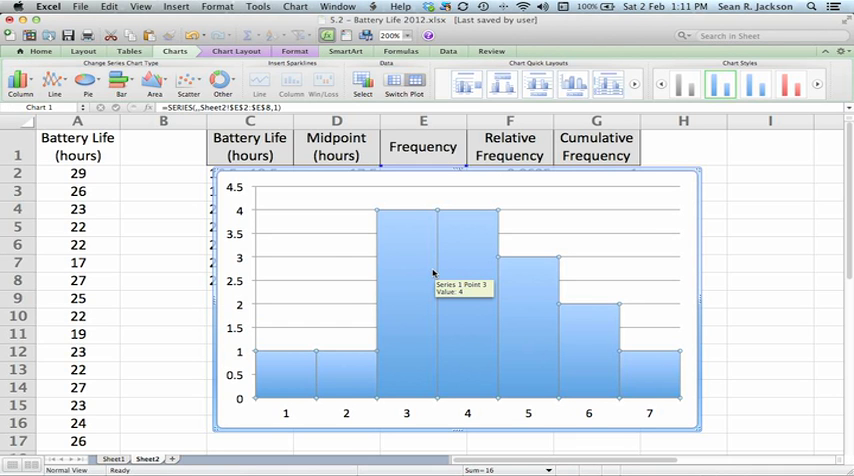
mouse_move(336, 242)
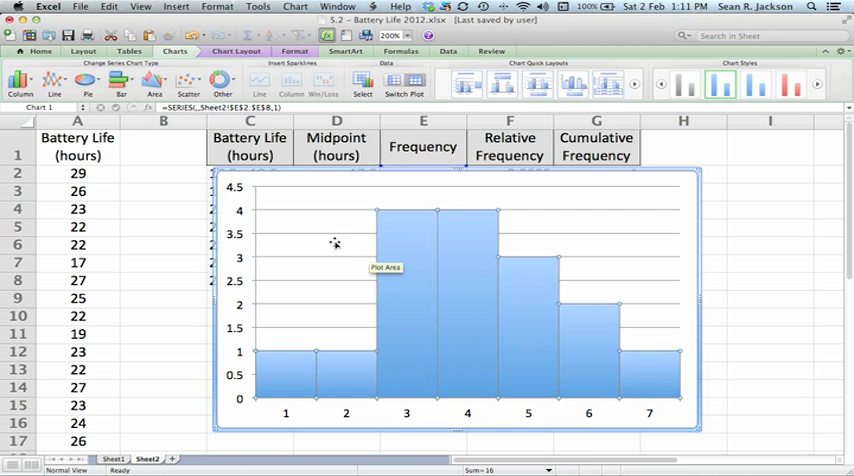
mouse_move(336, 332)
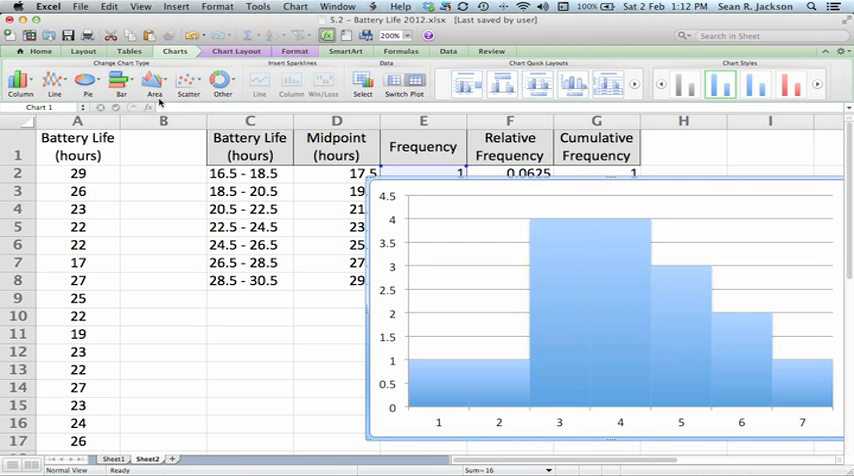
mouse_move(484, 412)
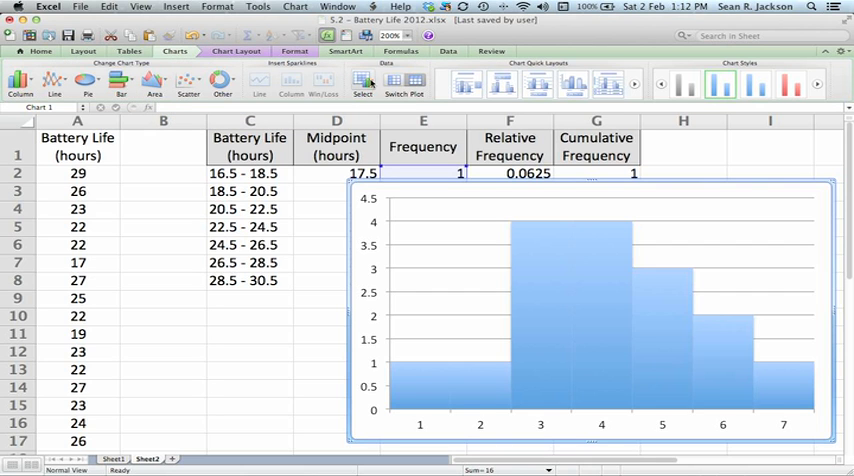
mouse_move(362, 80)
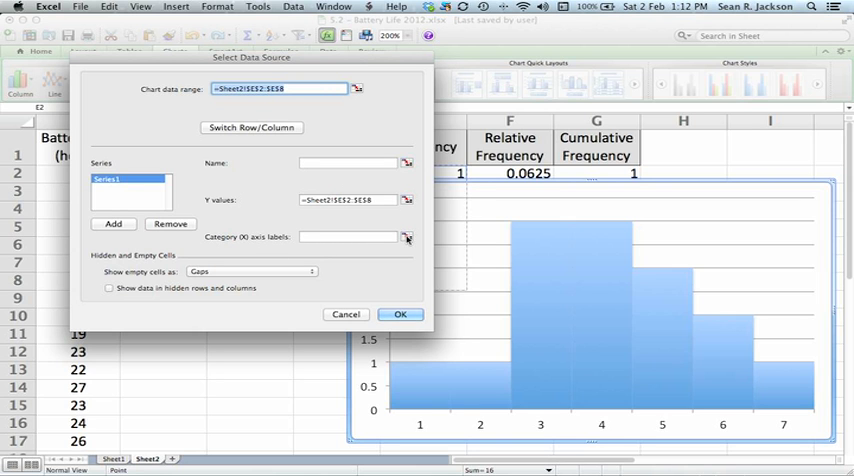
Set the category axis labels to the interval cells C2:C8 via Select Data.
left_click(408, 236)
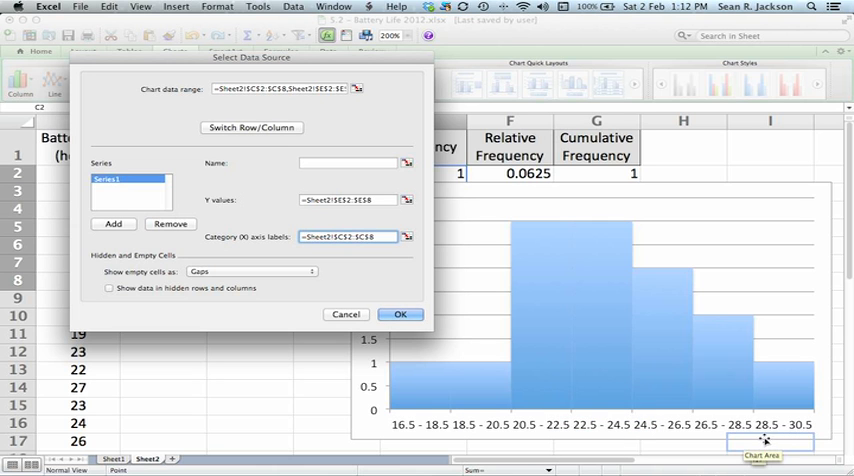
left_click(400, 314)
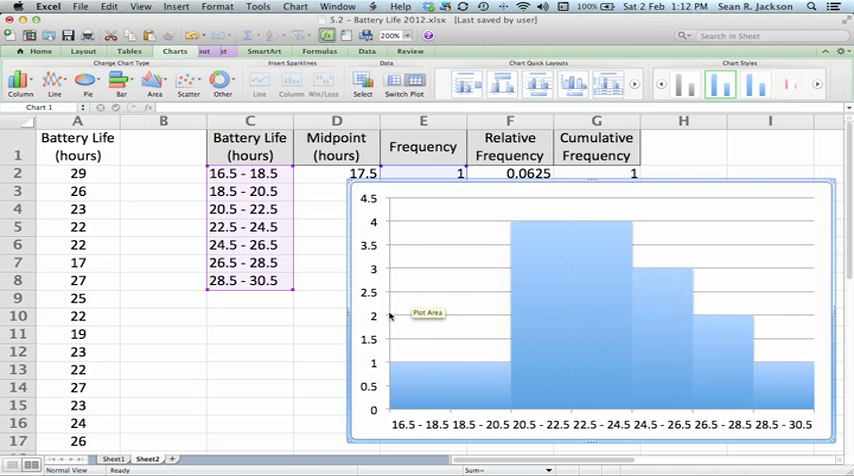
left_click(232, 52)
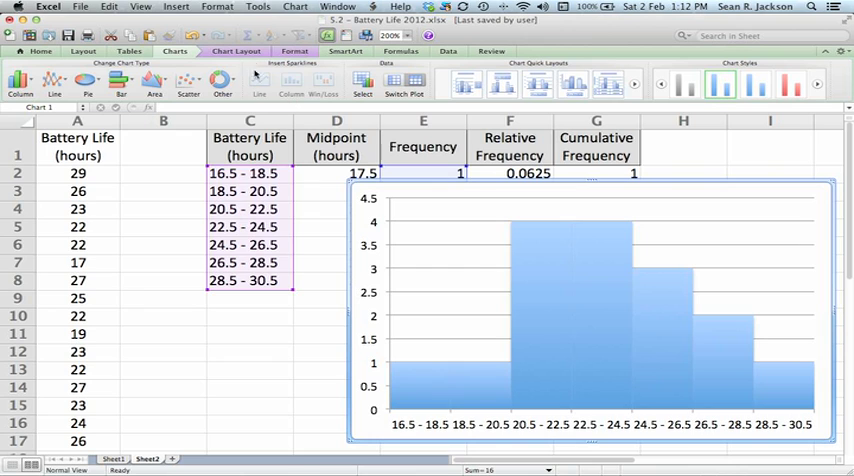
mouse_move(358, 276)
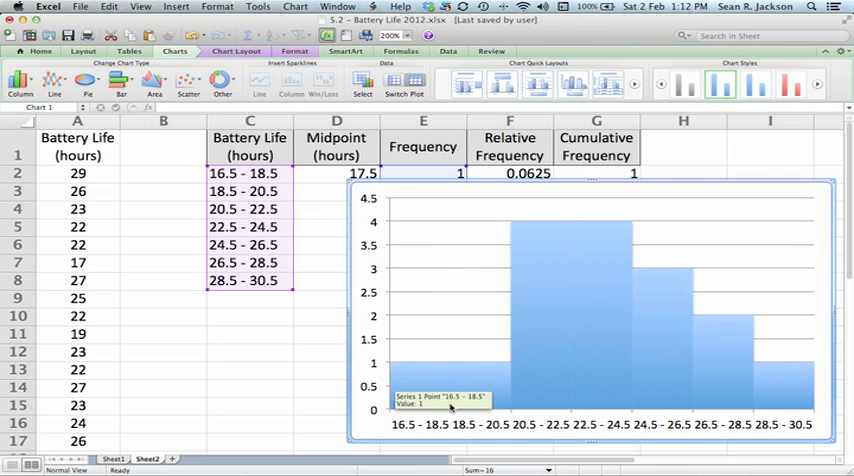
mouse_move(388, 172)
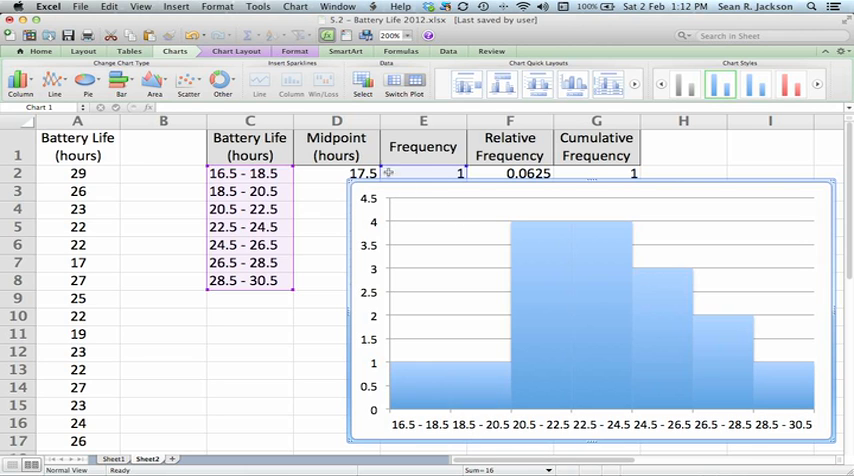
Add a title below the horizontal axis reading Battery Life Interval (hours), and start a rotated vertical title.
left_click(236, 52)
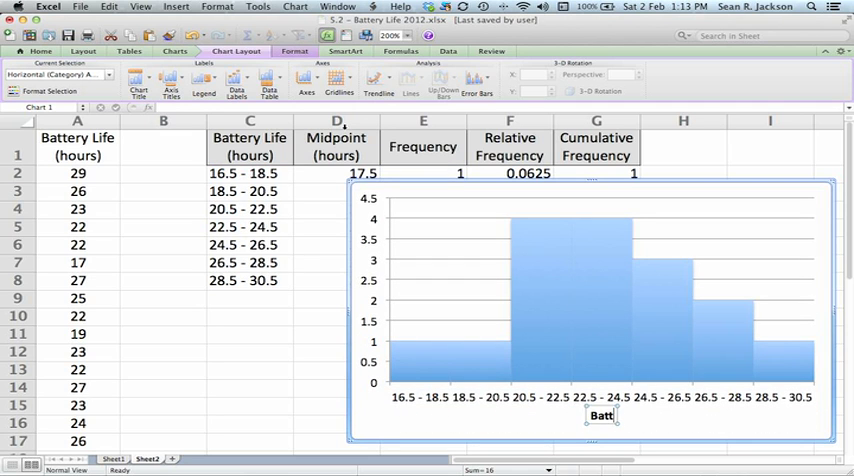
type("Batter Life Interval (hours")
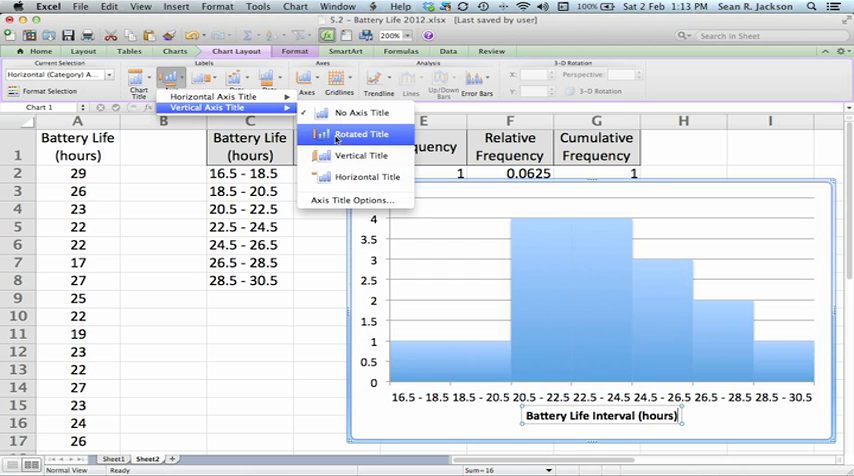
left_click(364, 132)
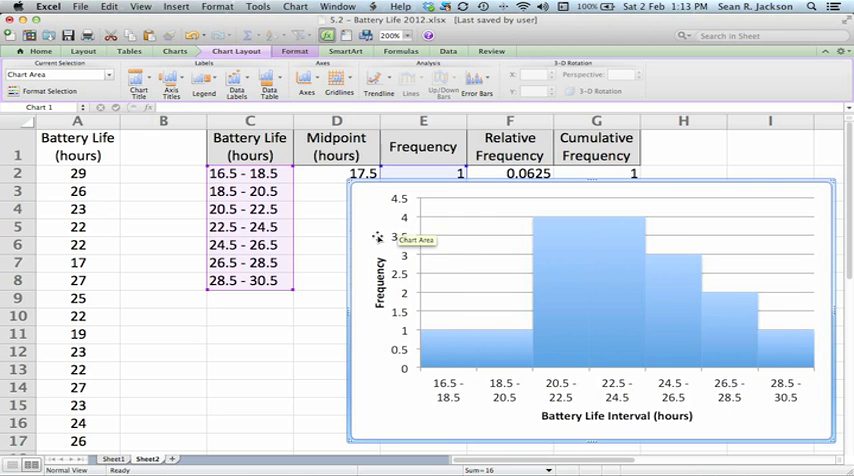
mouse_move(514, 244)
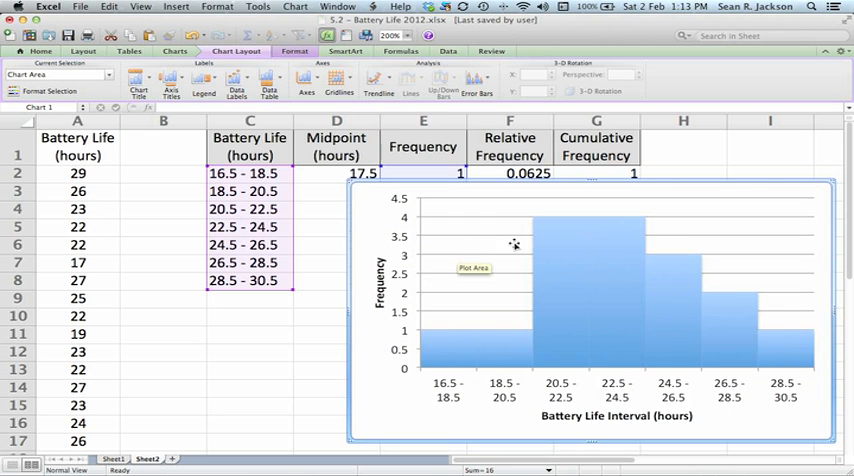
mouse_move(400, 352)
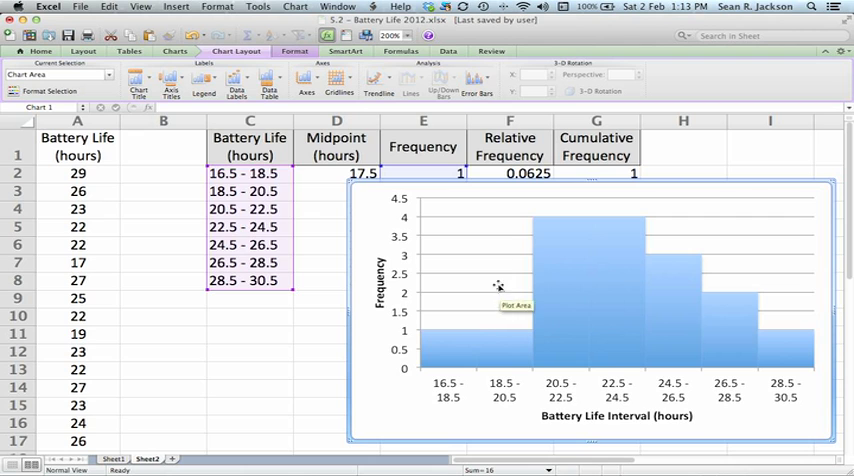
mouse_move(164, 88)
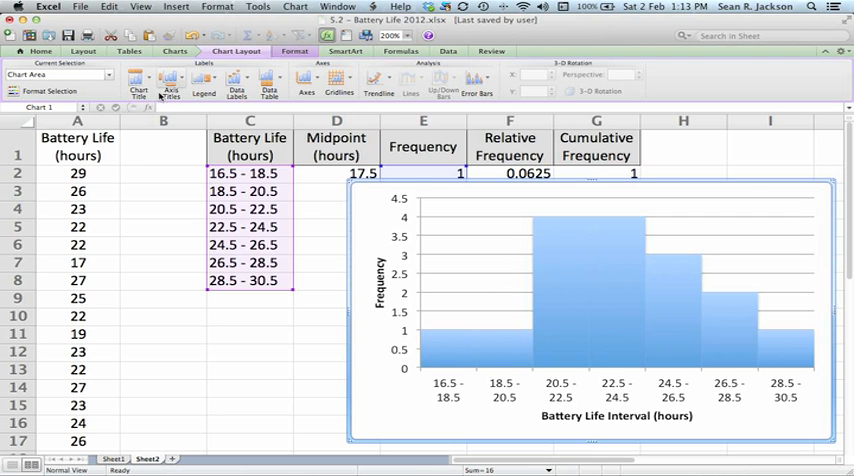
Place a title above the chart reading Heavy Duty Battery Life in an MP3 Player, trimming extra words.
left_click(132, 82)
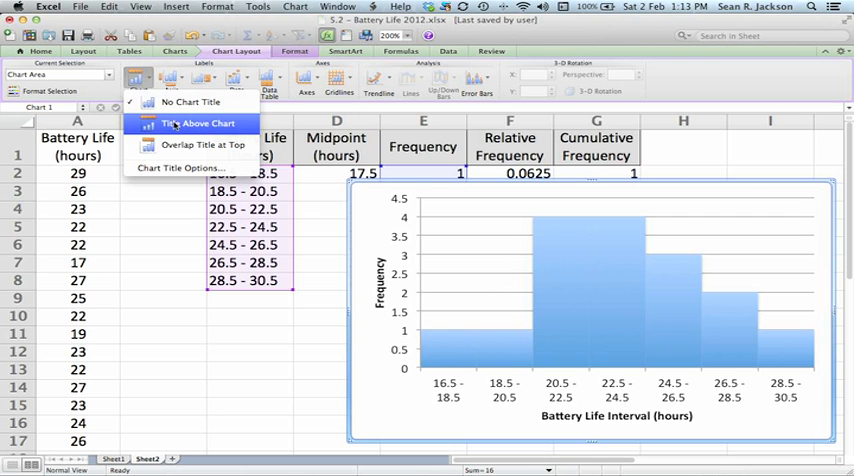
left_click(200, 124)
type("Batte")
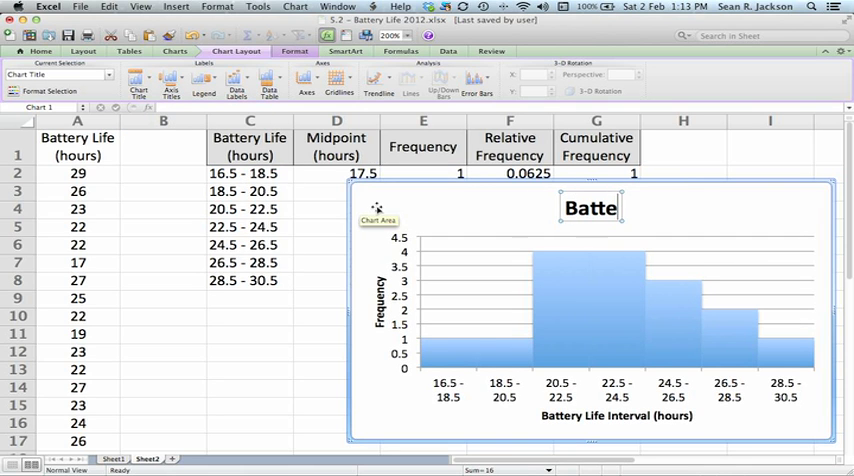
type("ry Life")
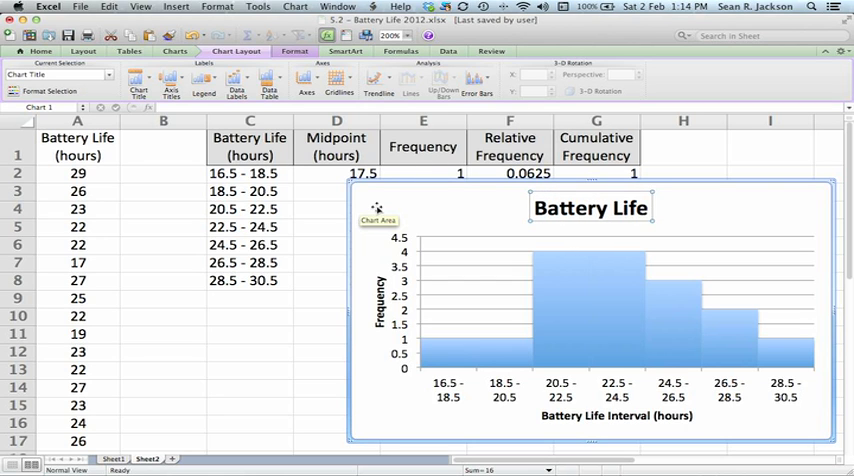
type("in a")
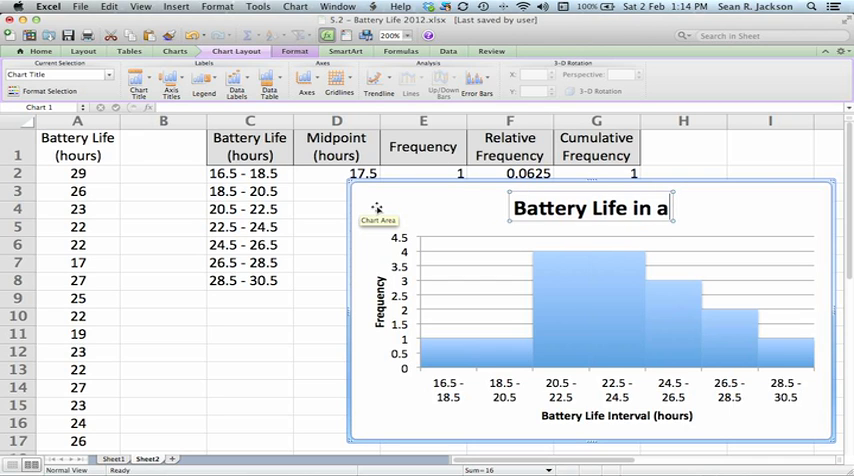
type("n MP")
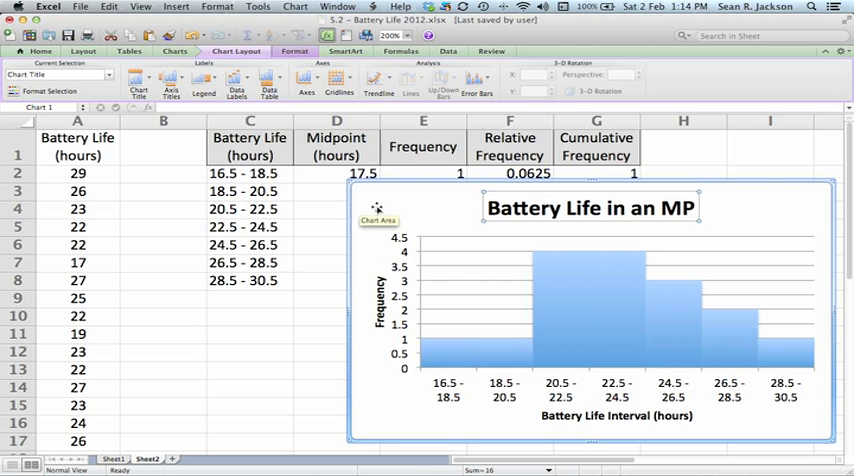
type("3 Player in")
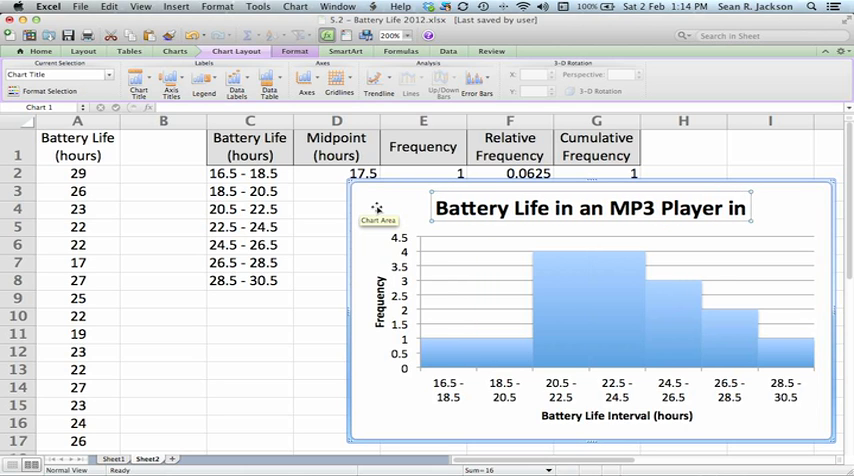
type("hours")
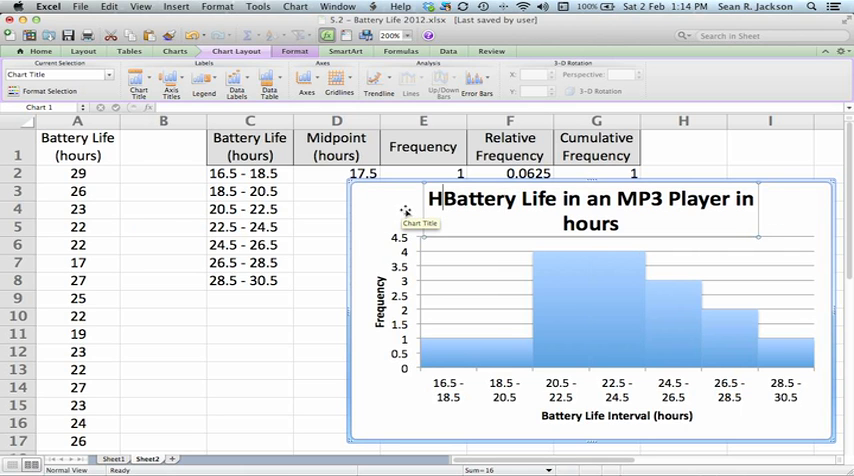
type("Heavy Duty")
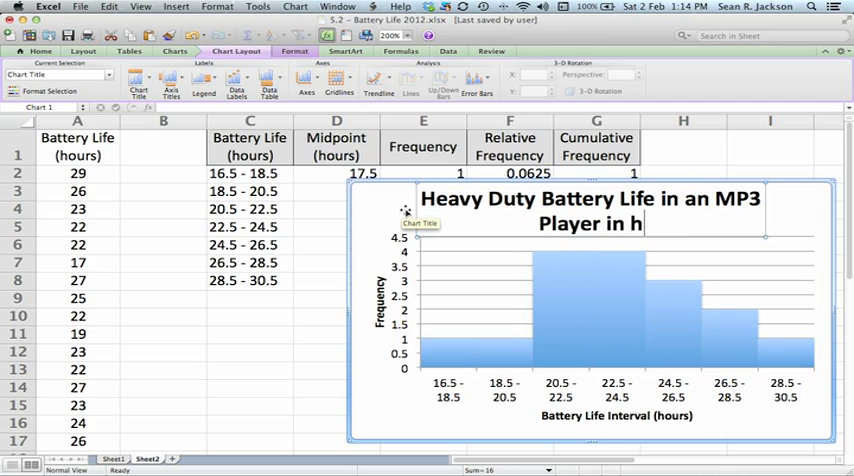
key("Backspace")
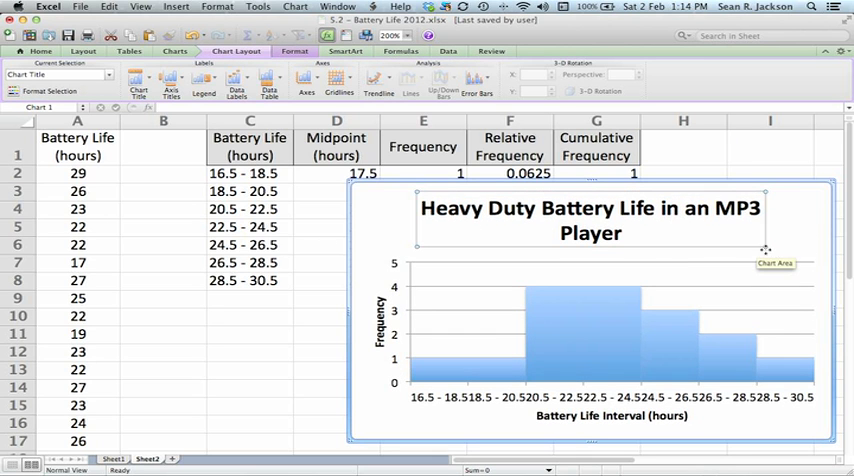
mouse_move(778, 248)
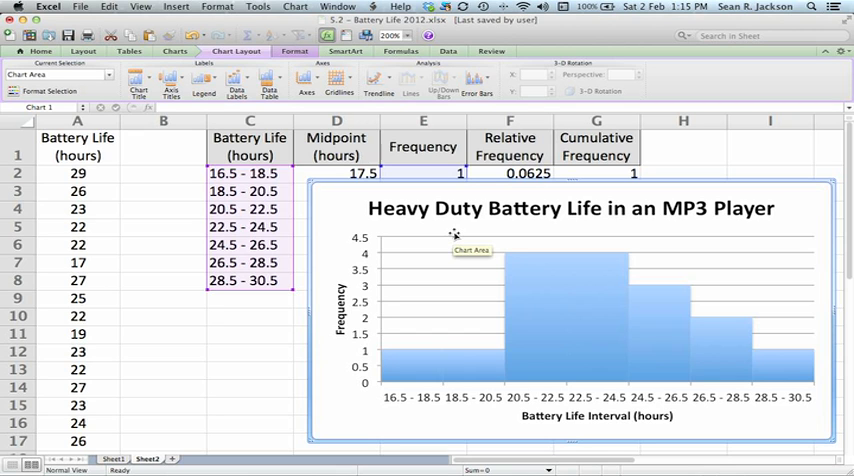
Insert a column chart of the Relative Frequency cells with gap width 0.
left_click(248, 340)
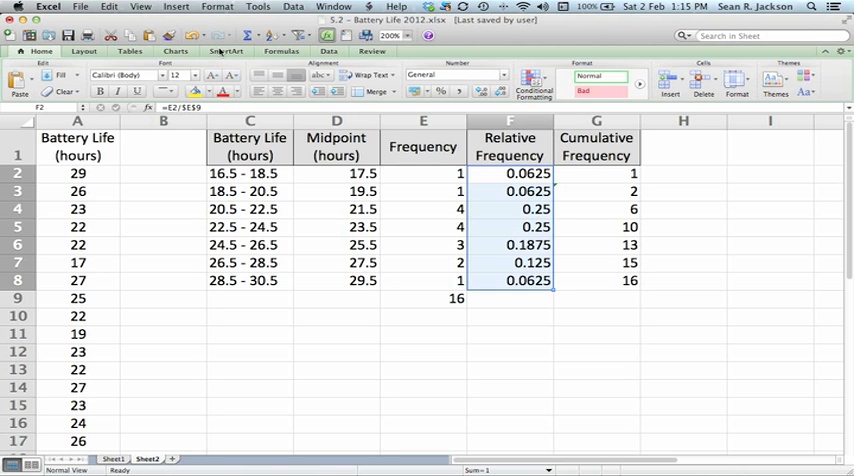
left_click(176, 52)
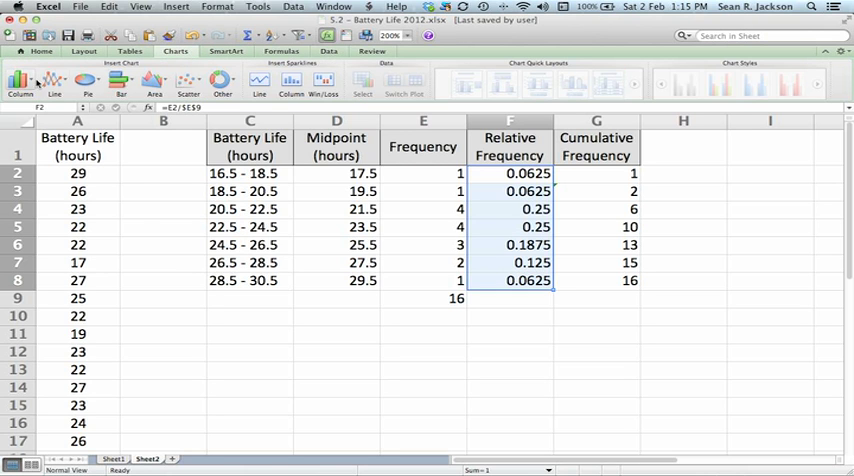
left_click(20, 78)
type("0")
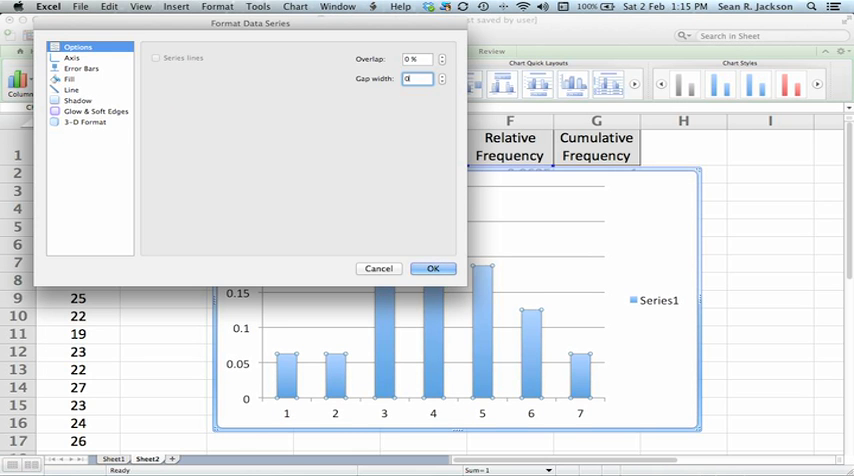
left_click(432, 268)
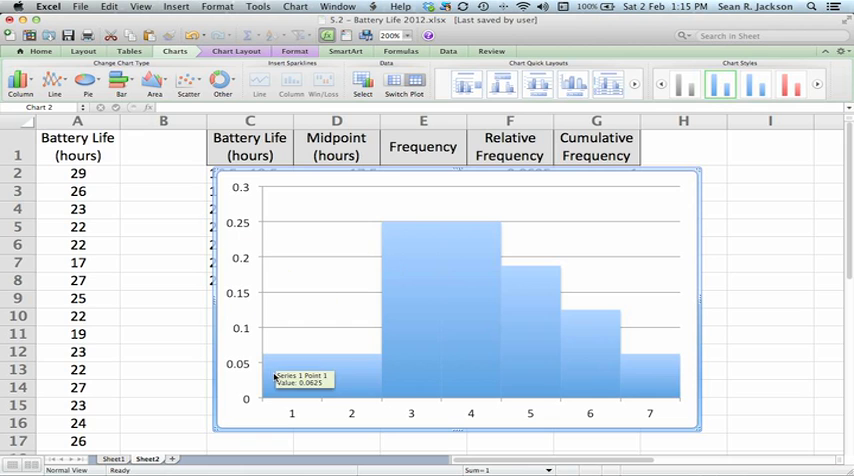
mouse_move(220, 370)
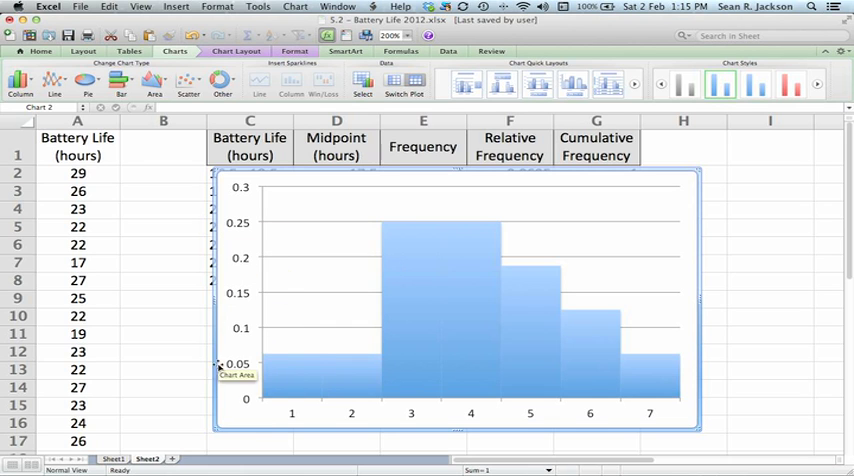
mouse_move(240, 300)
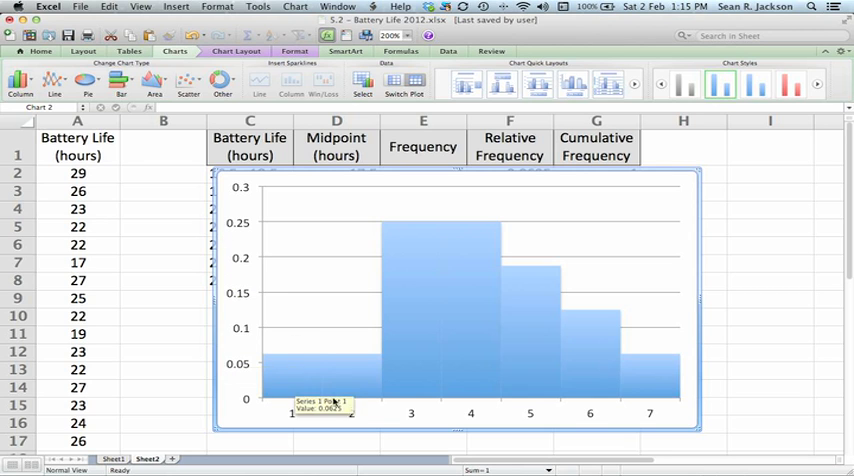
mouse_move(608, 412)
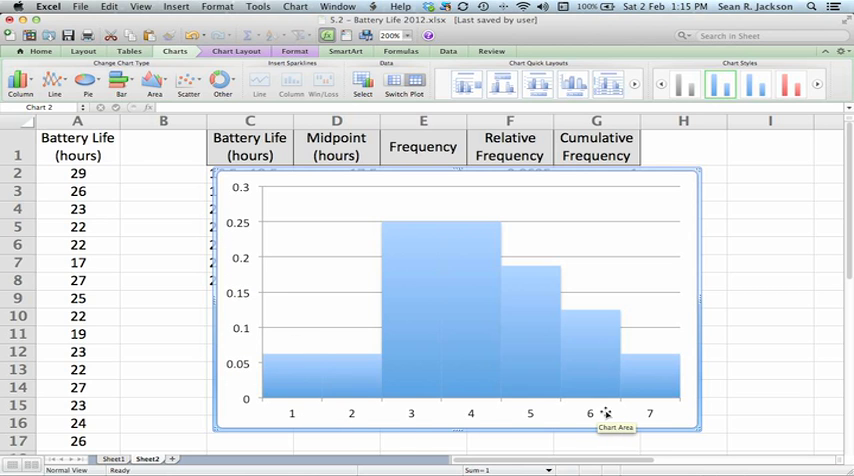
mouse_move(448, 156)
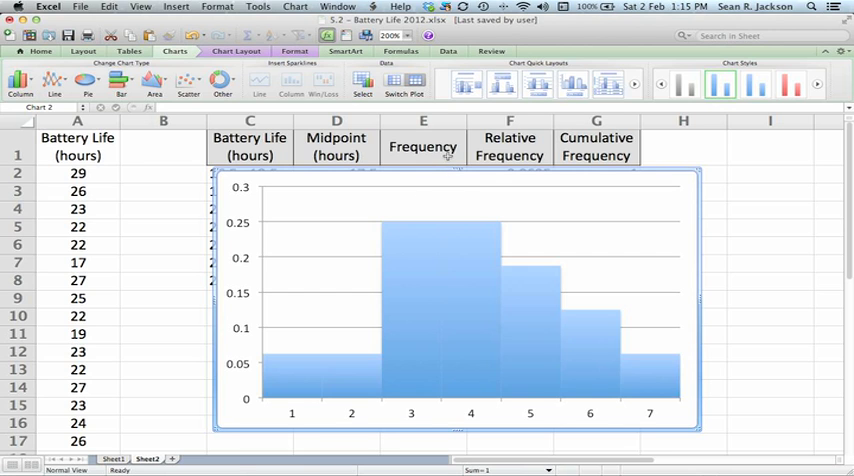
mouse_move(696, 188)
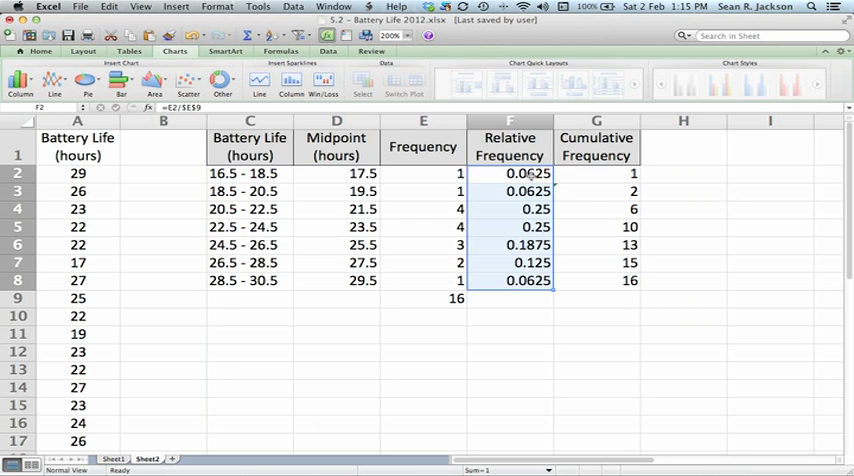
Insert a line chart of the Cumulative Frequency cells G2:G8.
left_click(596, 176)
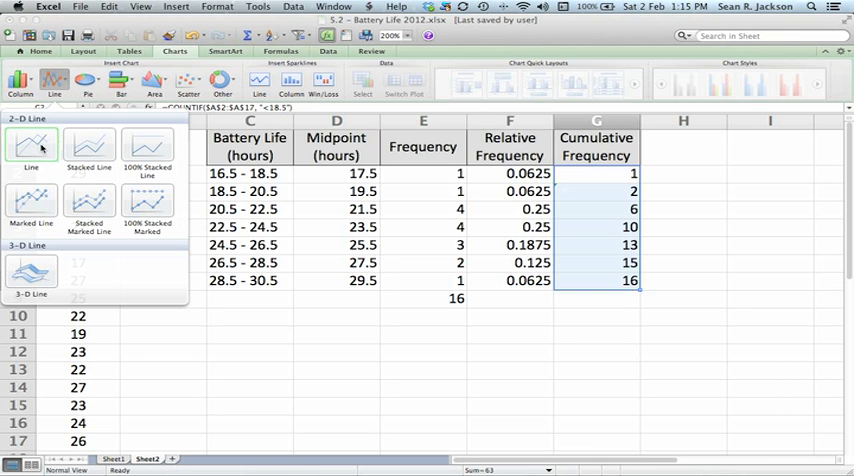
left_click(32, 144)
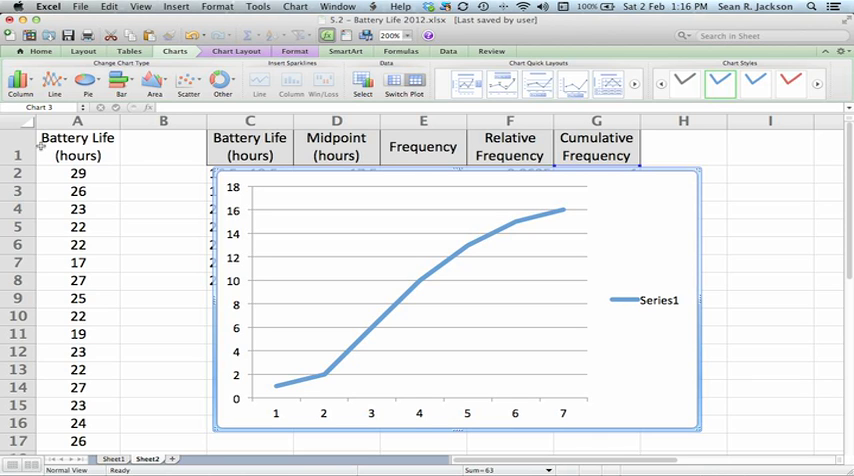
mouse_move(144, 182)
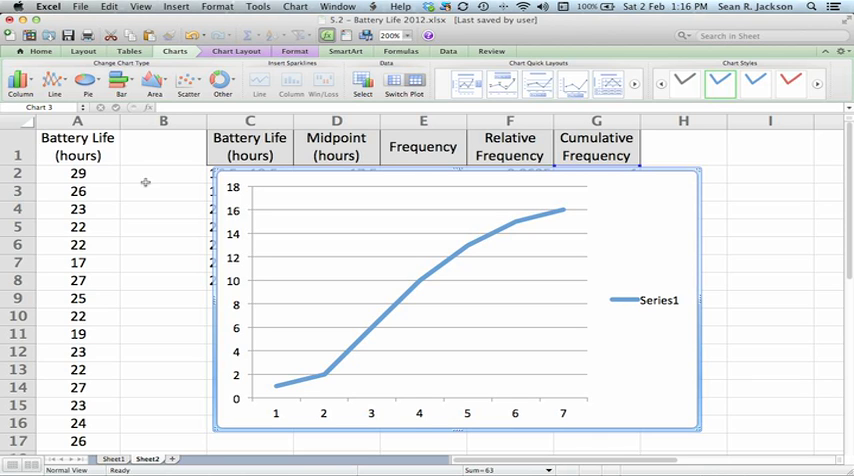
mouse_move(474, 182)
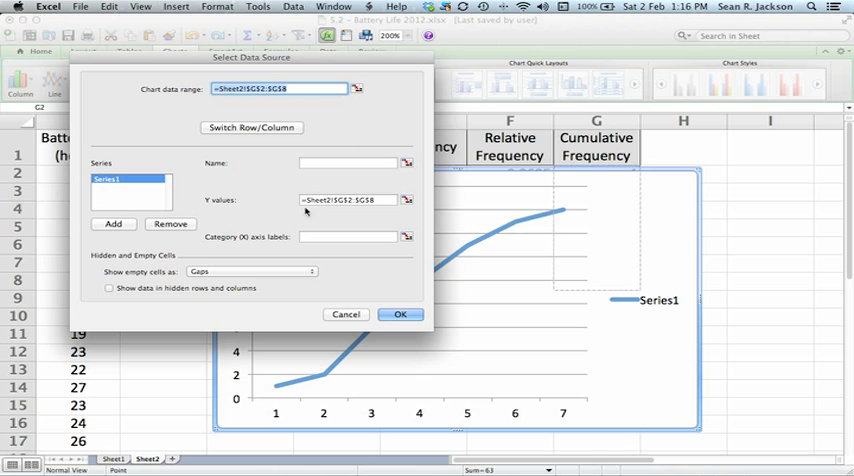
mouse_move(244, 234)
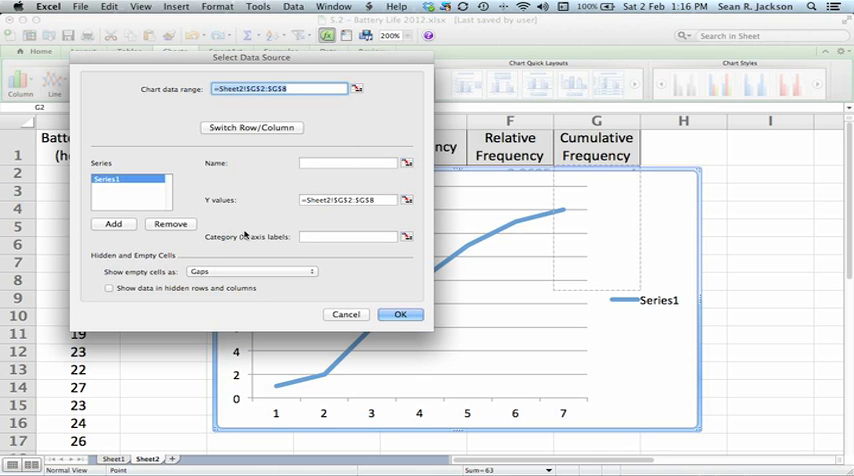
mouse_move(400, 238)
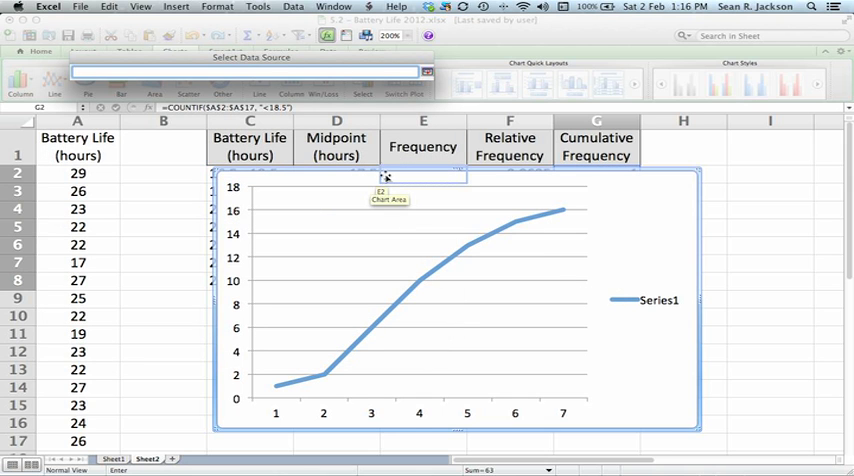
mouse_move(644, 190)
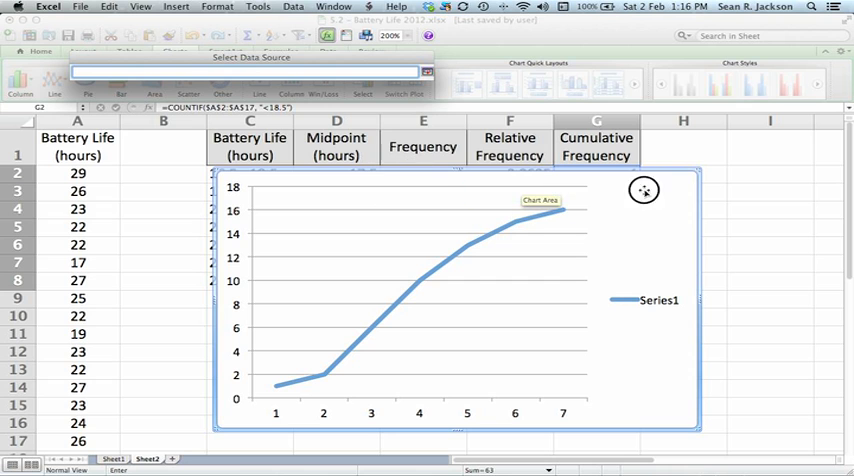
mouse_move(604, 208)
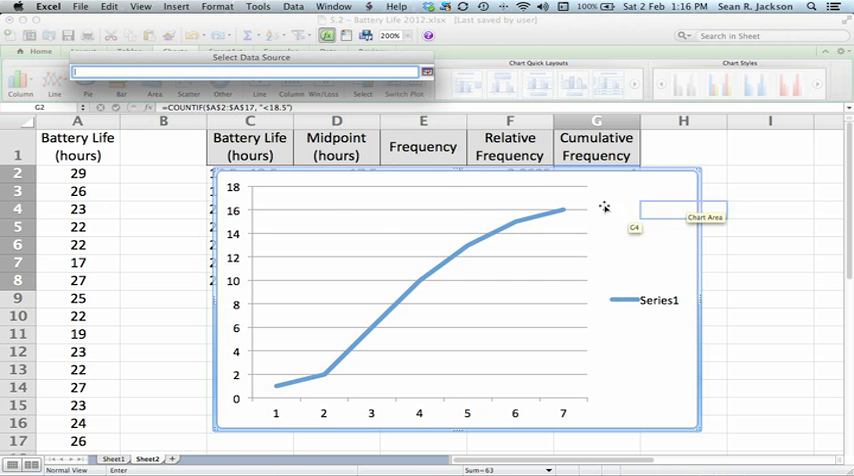
mouse_move(338, 236)
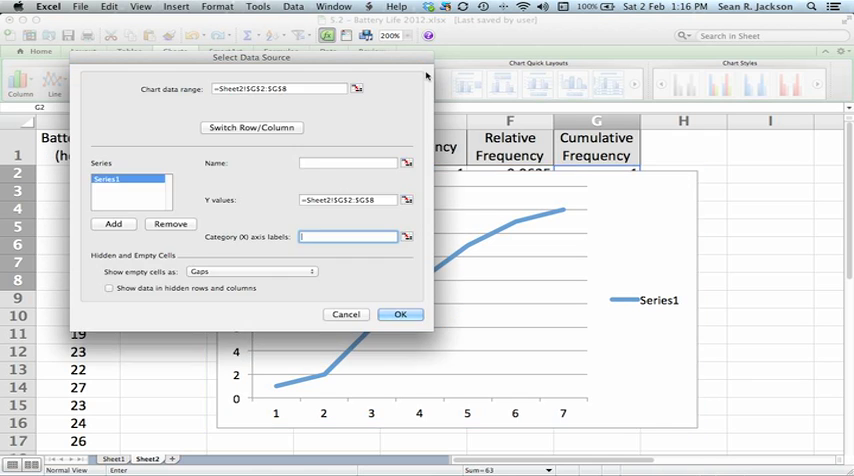
Set the line chart's category axis labels to the Midpoint cells D2:D8 via Select Data.
left_click(400, 314)
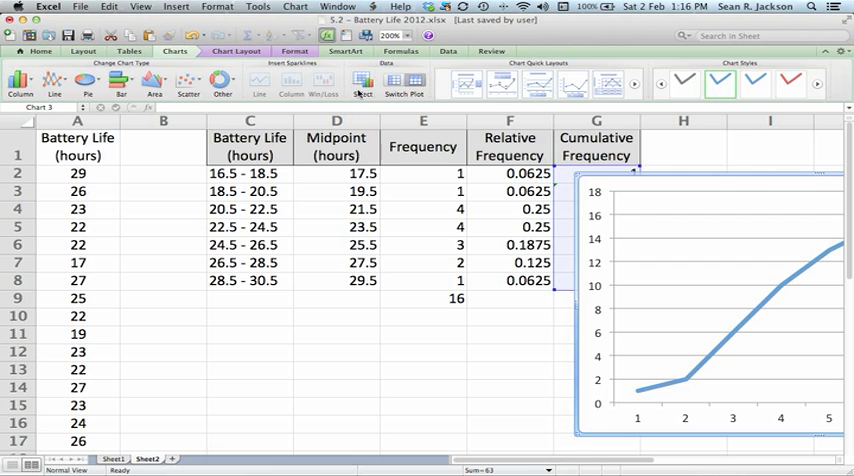
left_click(364, 88)
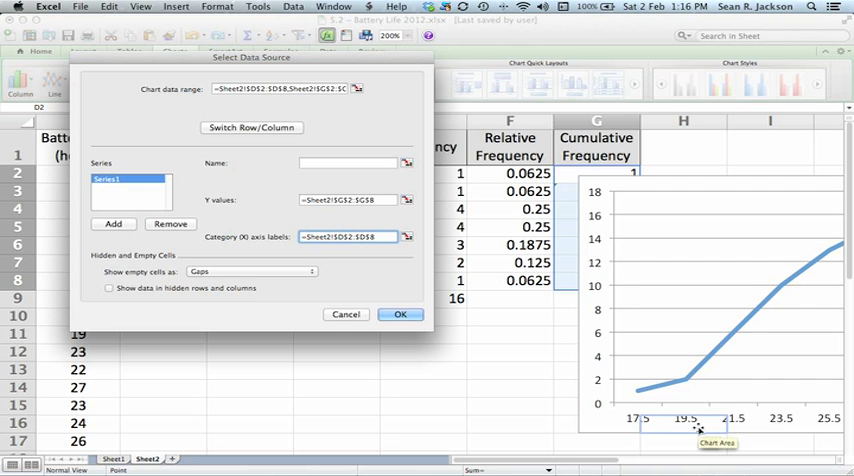
mouse_move(350, 330)
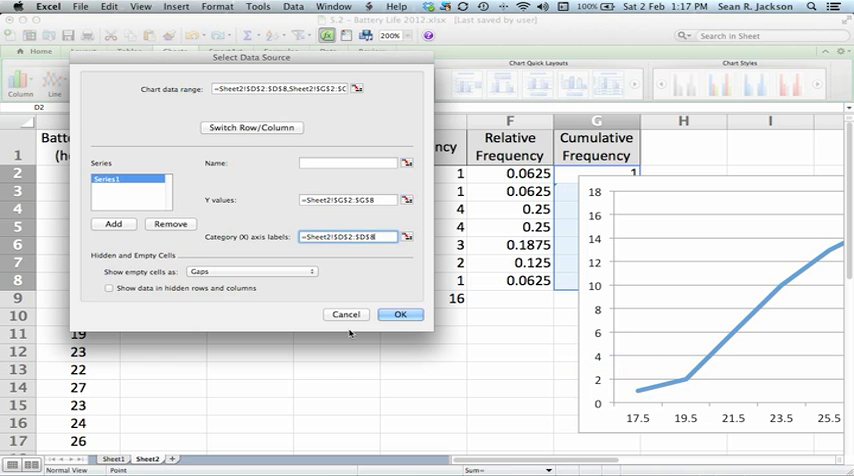
left_click(400, 314)
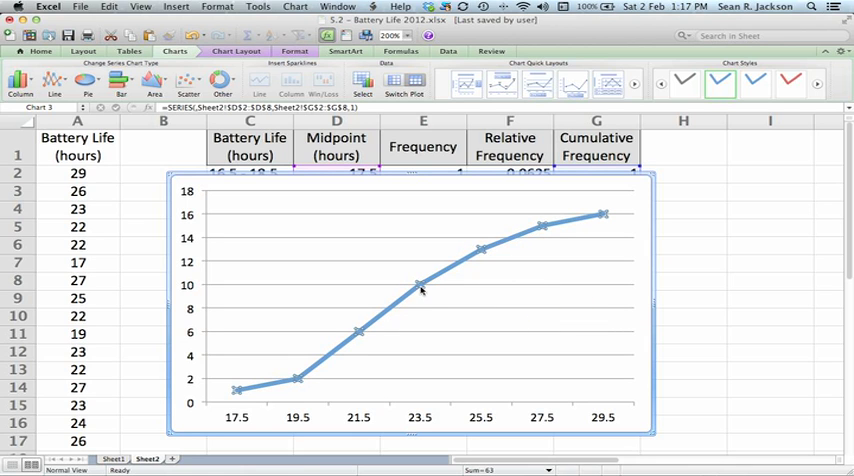
mouse_move(420, 288)
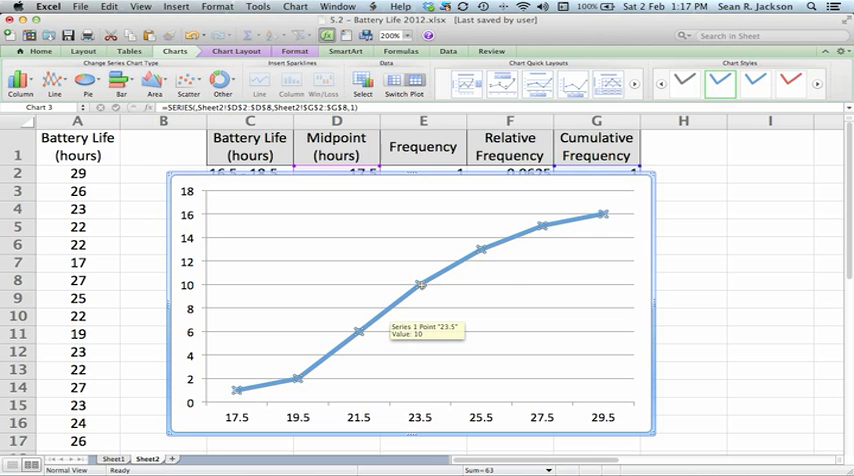
mouse_move(420, 284)
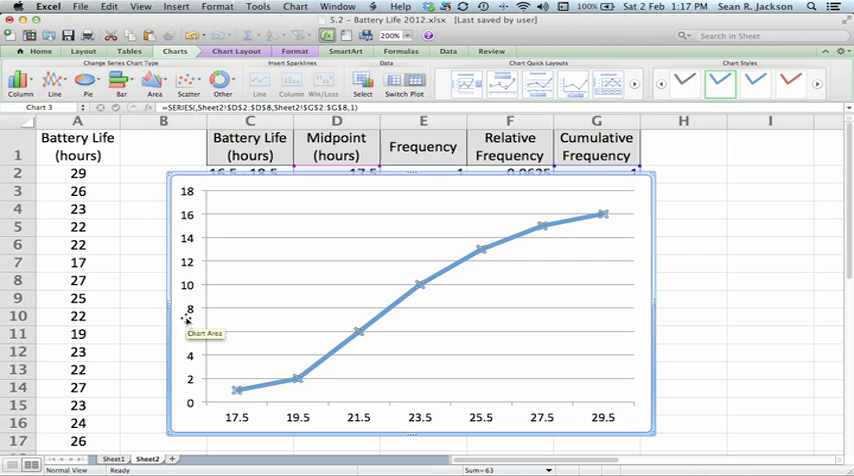
left_click(294, 52)
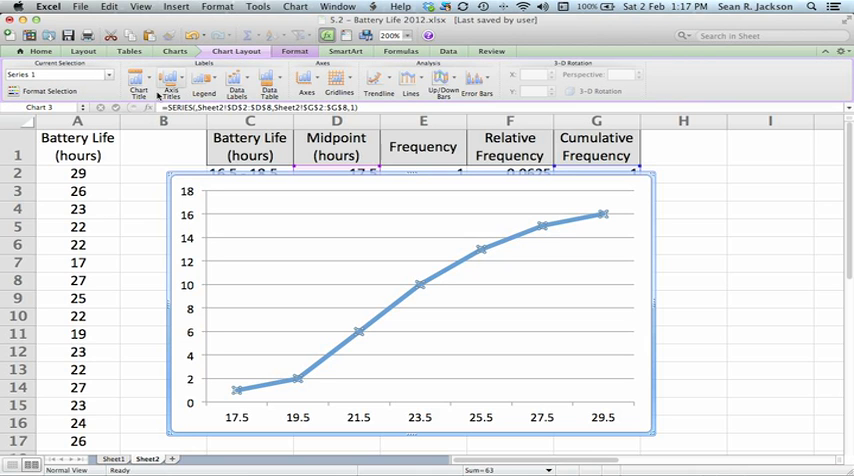
mouse_move(132, 78)
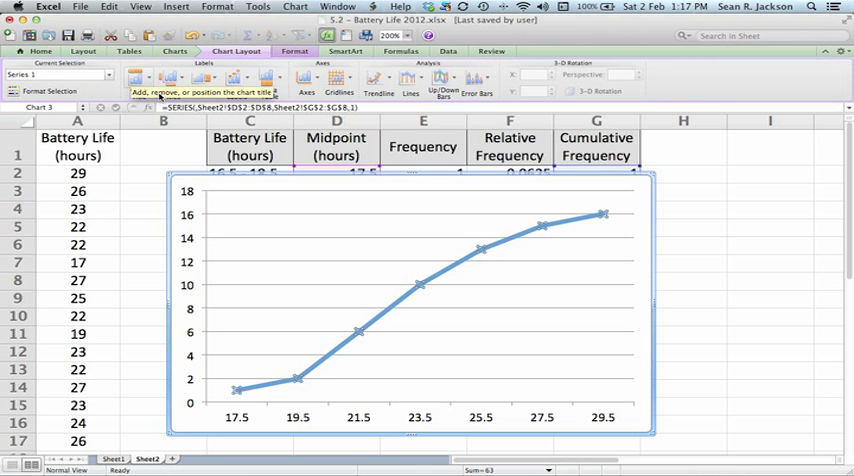
mouse_move(304, 396)
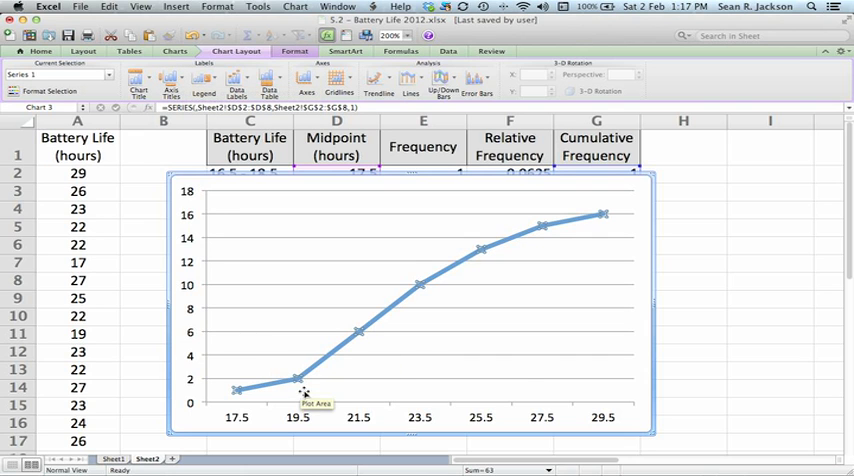
mouse_move(406, 362)
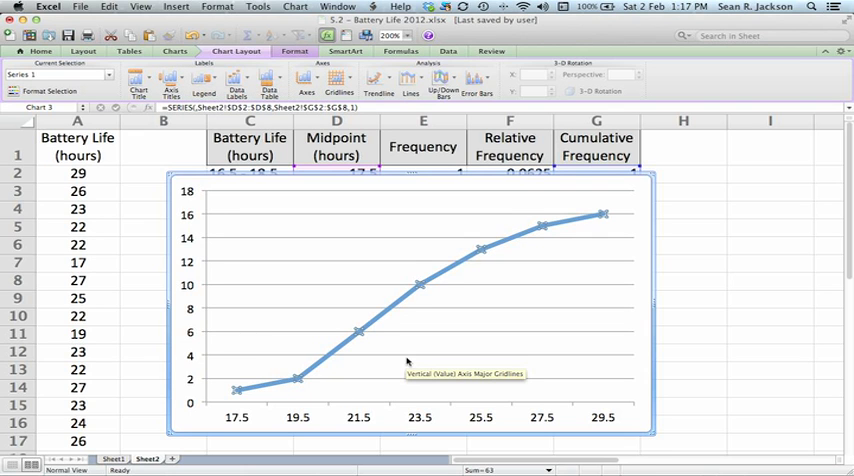
mouse_move(228, 204)
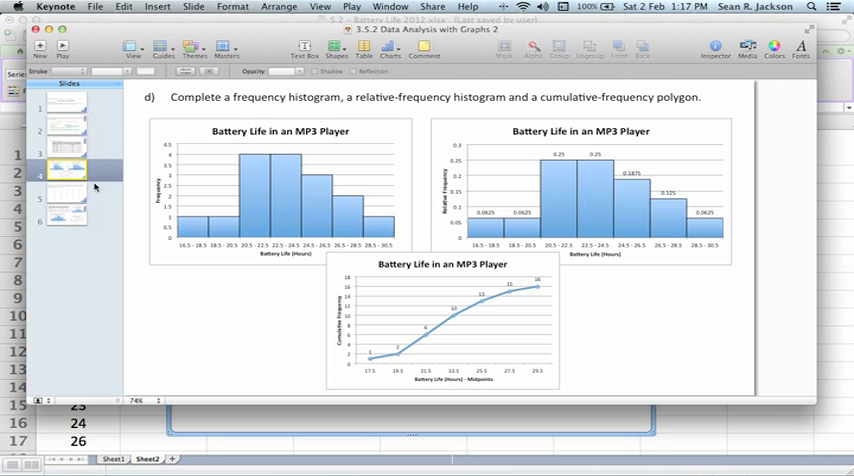
Go to the Ex.2 wind-speed data slide in the Keynote navigator.
left_click(68, 192)
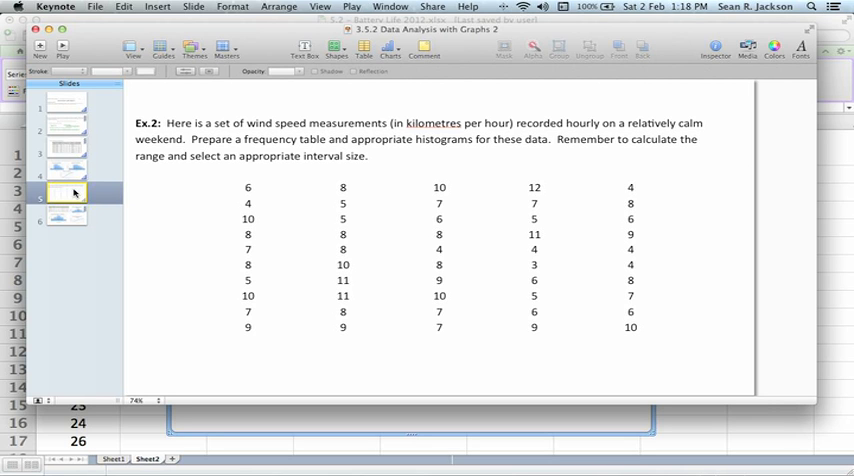
mouse_move(332, 178)
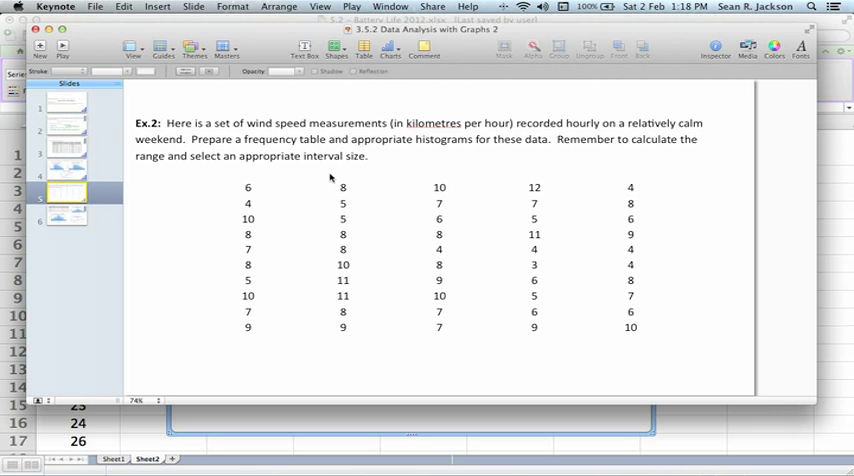